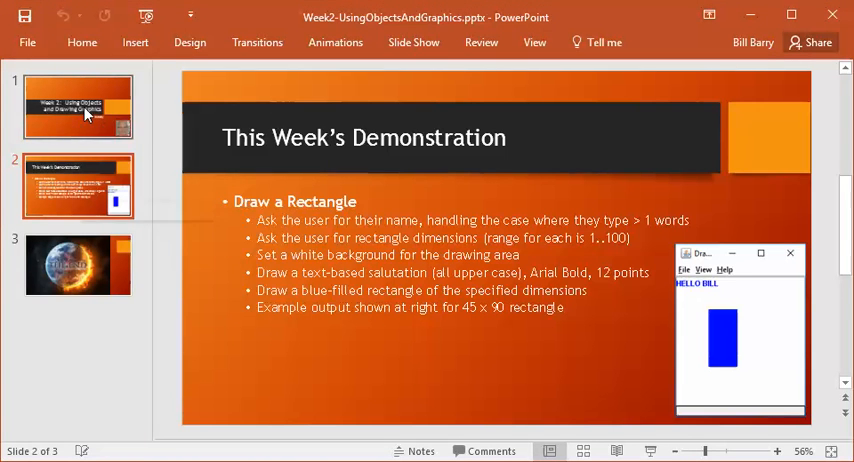
View the Week 2 title slide, then return to the Draw a Rectangle requirements slide
{"action": "left_click", "coordinate": [77, 106]}
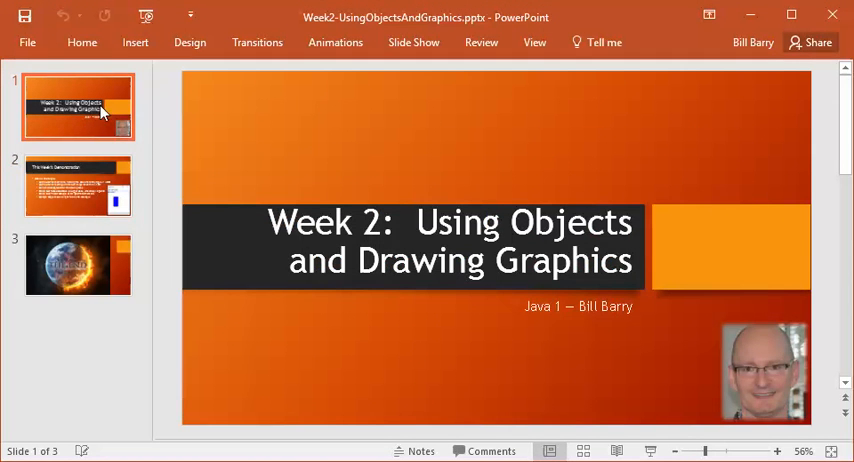
{"action": "left_click", "coordinate": [78, 185]}
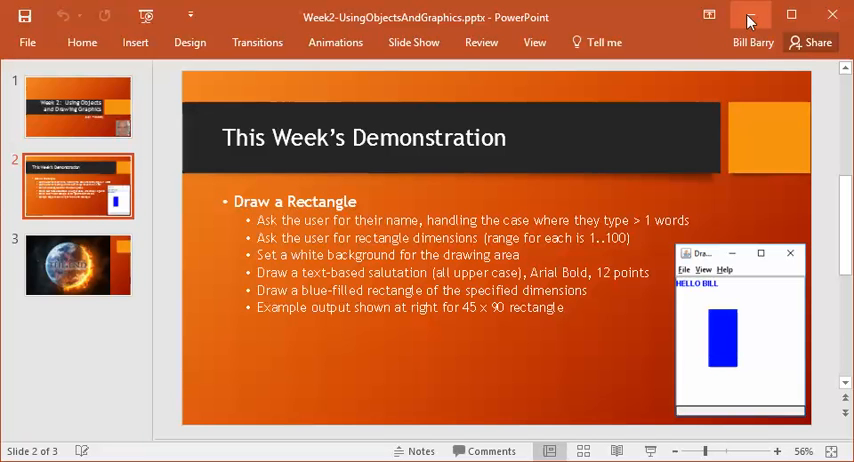
{"action": "mouse_move", "coordinate": [751, 18]}
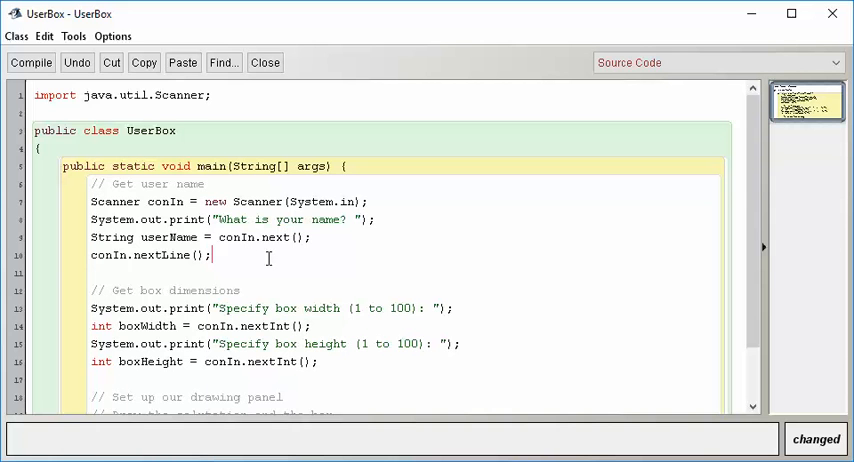
Clear the previous run's terminal output and hide the terminal window
{"action": "scroll", "scroll_direction": "down", "scroll_amount": 3}
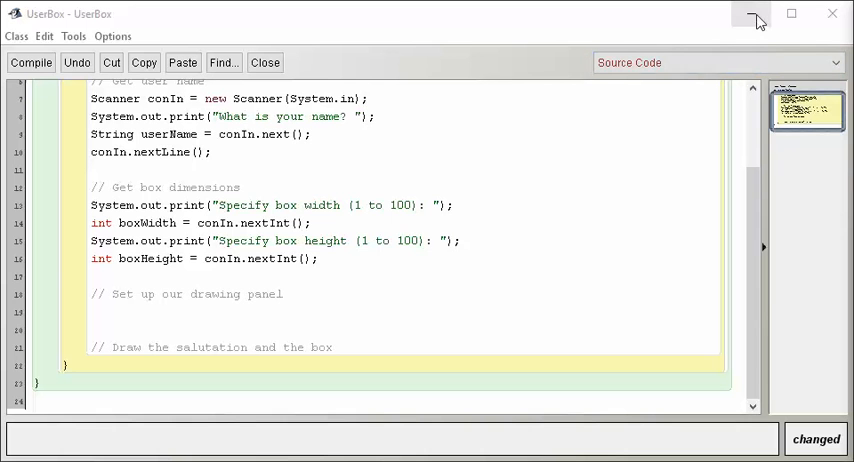
{"action": "mouse_move", "coordinate": [757, 18]}
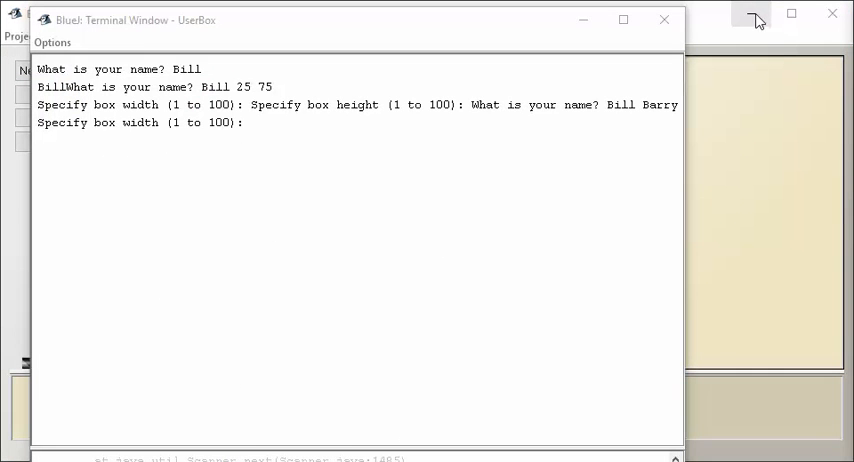
{"action": "left_click", "coordinate": [52, 42]}
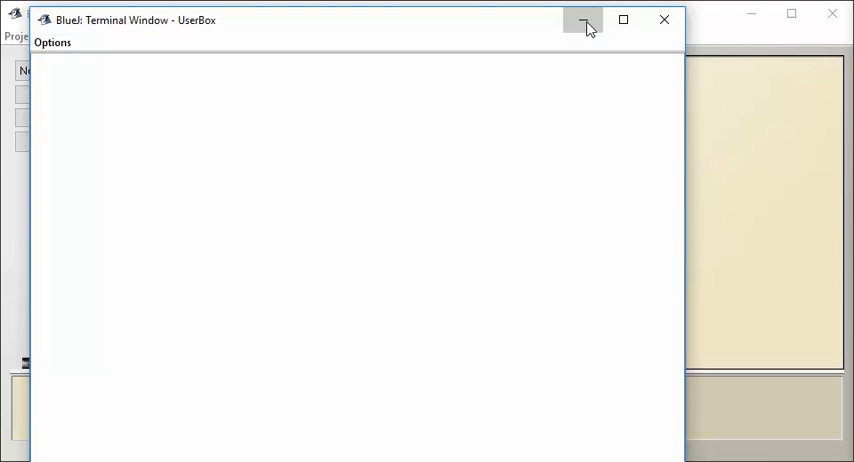
{"action": "left_click", "coordinate": [584, 20]}
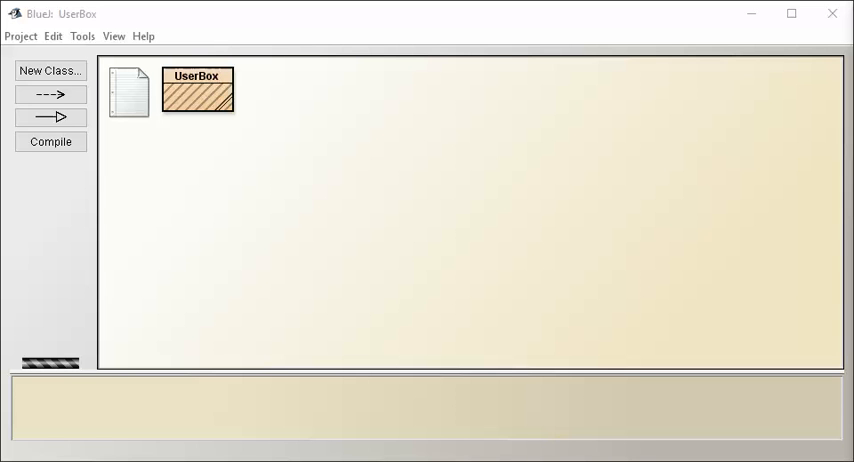
{"action": "mouse_move", "coordinate": [305, 96]}
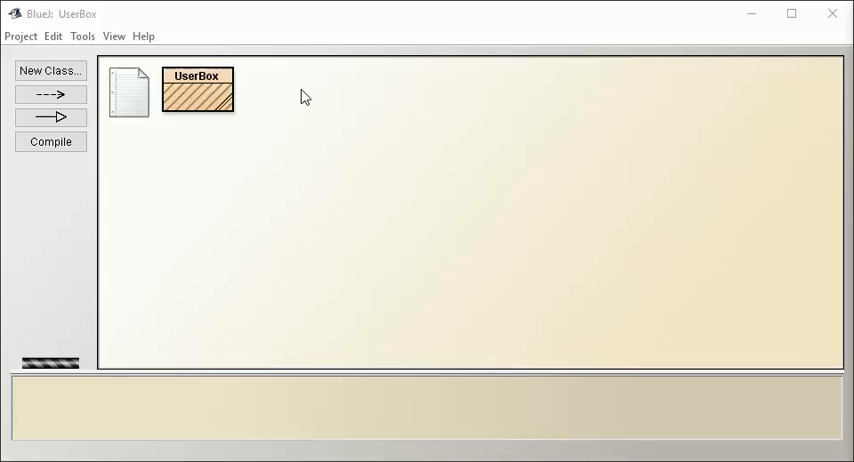
Create a new class named DrawingPanel in the project
{"action": "left_click", "coordinate": [50, 70]}
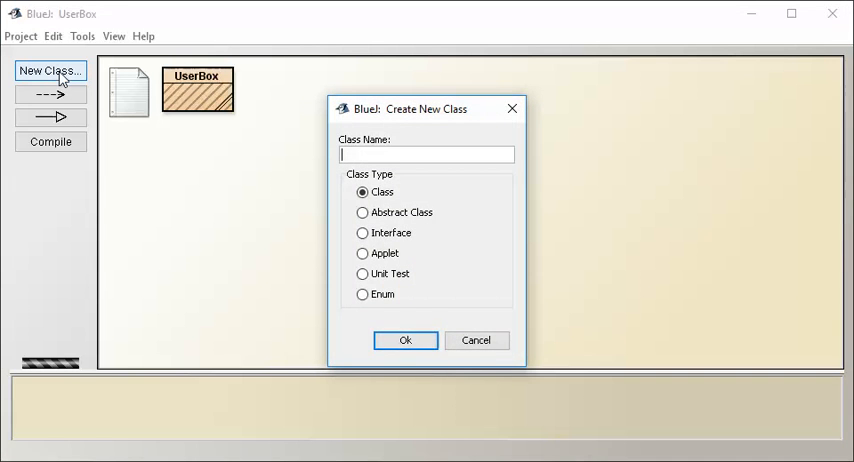
{"action": "type", "text": "DrawingPanel"}
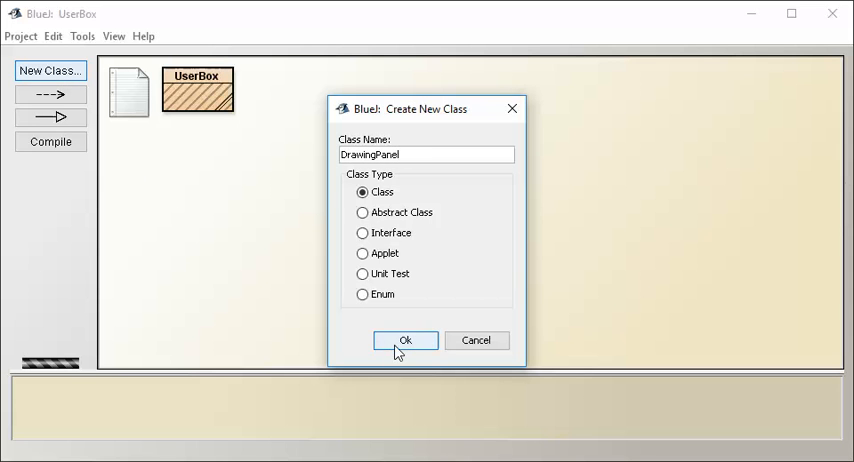
{"action": "left_click", "coordinate": [405, 340]}
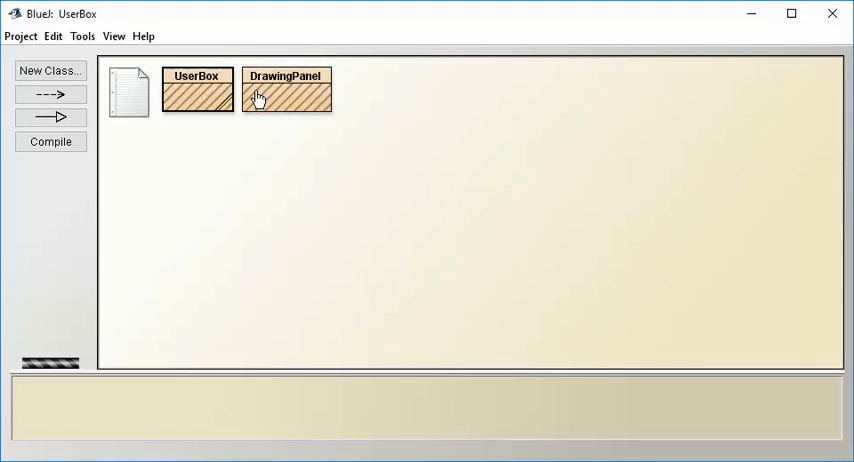
Fill the DrawingPanel class with the library source code and leave it compiled
{"action": "double_click", "coordinate": [286, 90]}
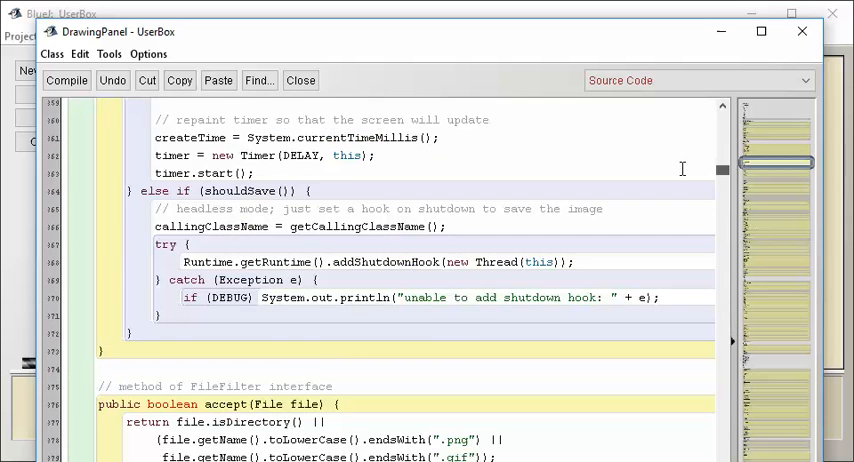
{"action": "left_click", "coordinate": [67, 80]}
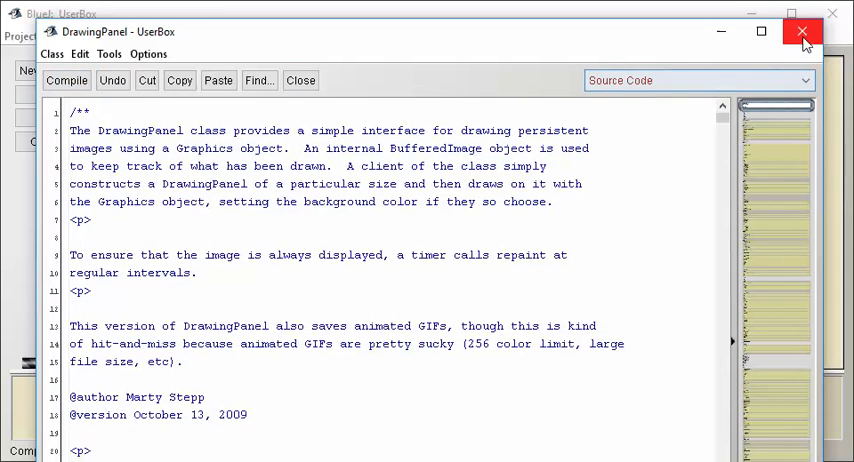
{"action": "left_click", "coordinate": [802, 32]}
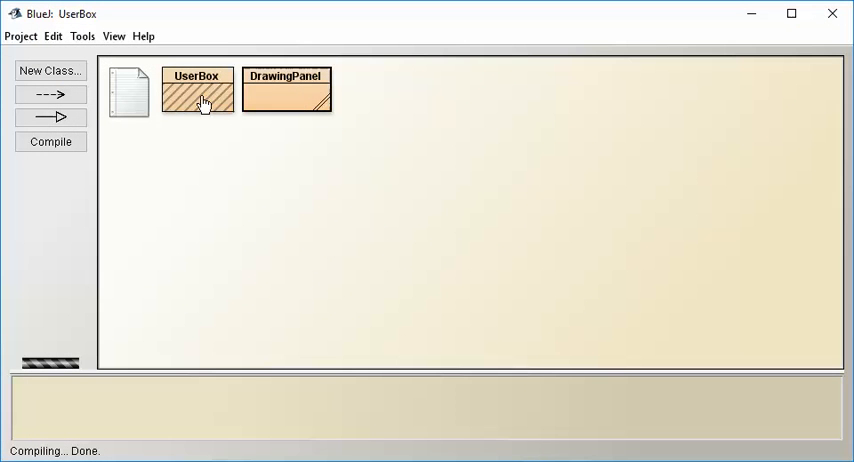
Reopen the UserBox source at the blank line under '// Set up our drawing panel'
{"action": "double_click", "coordinate": [197, 90]}
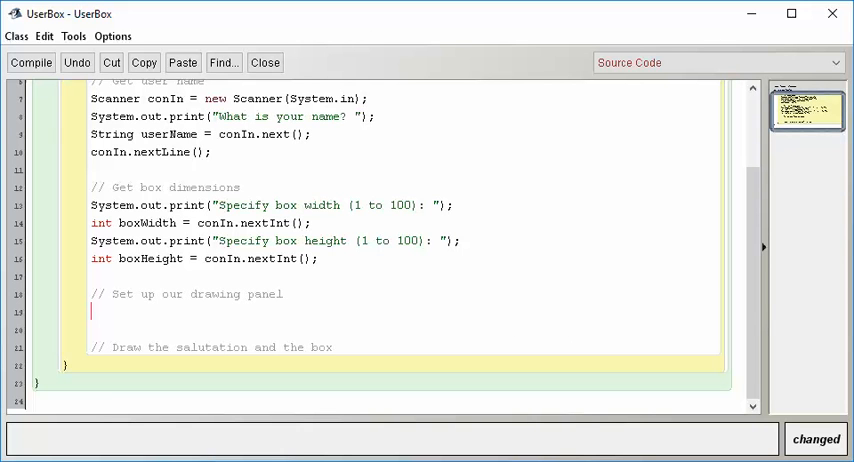
{"action": "scroll", "scroll_direction": "up", "scroll_amount": 3}
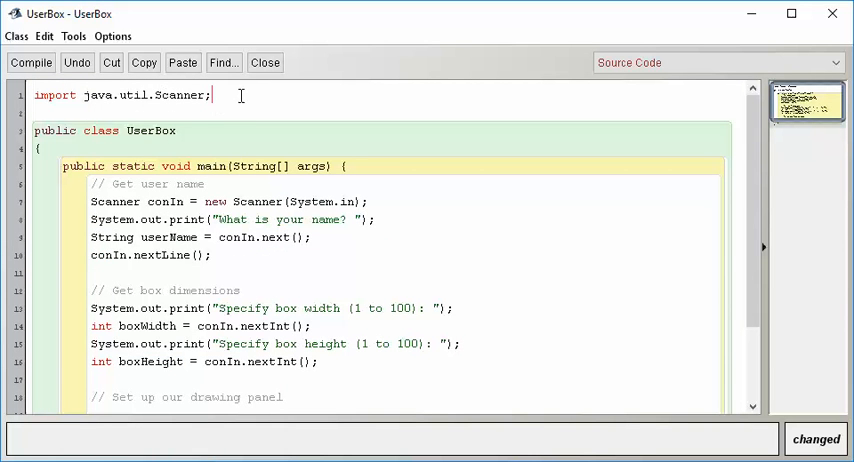
{"action": "mouse_move", "coordinate": [463, 300]}
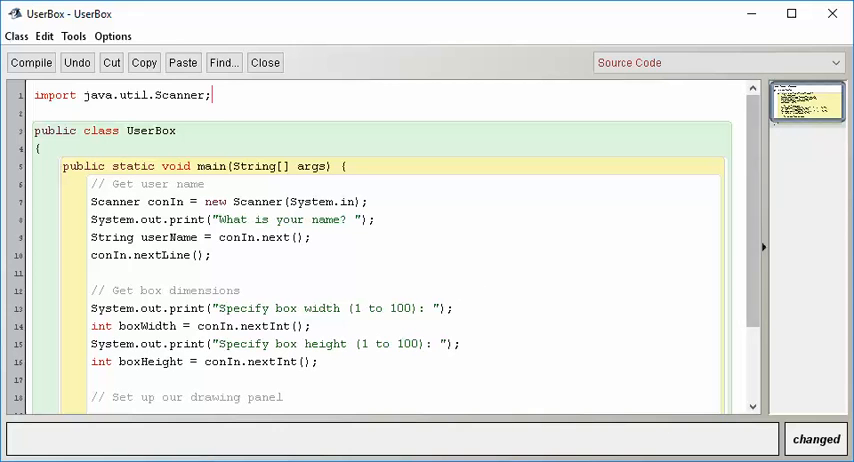
{"action": "left_click", "coordinate": [265, 62]}
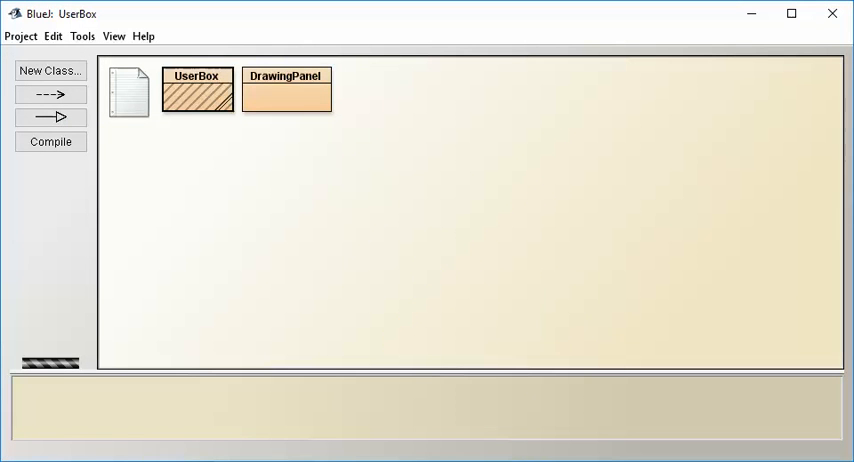
{"action": "mouse_move", "coordinate": [342, 139]}
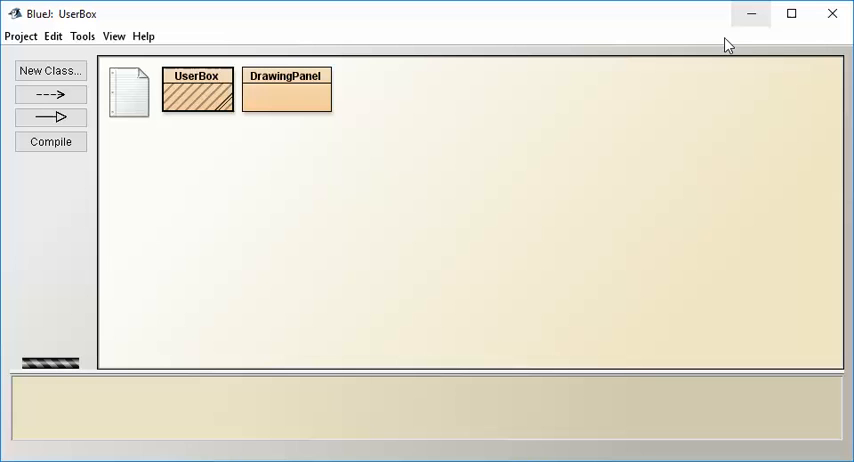
{"action": "mouse_move", "coordinate": [753, 14]}
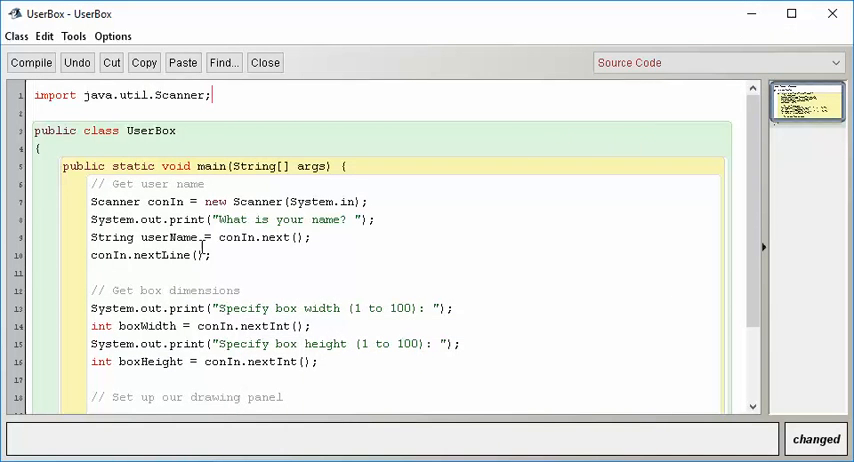
{"action": "scroll", "scroll_direction": "down", "scroll_amount": 3}
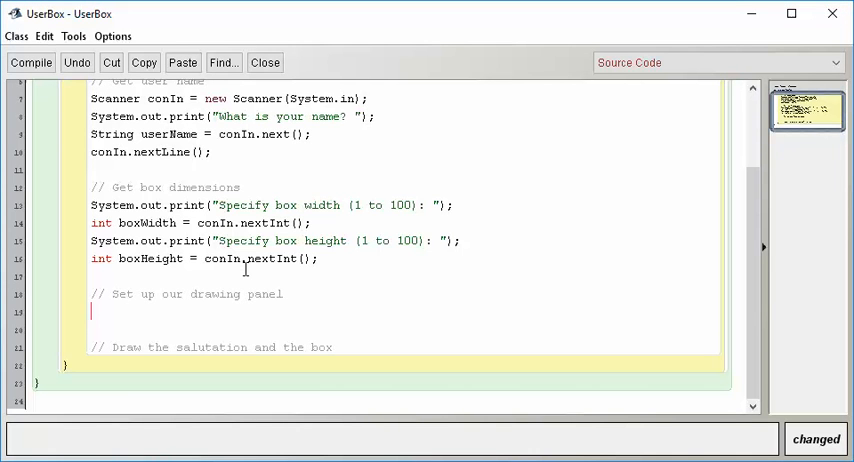
Declare DrawingPanel dp = new DrawingPanel(200, 200); in UserBox
{"action": "type", "text": "Drawing"}
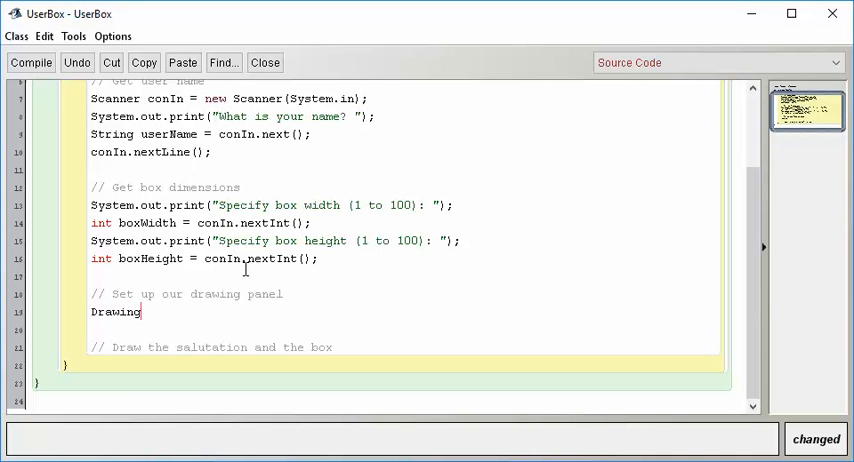
{"action": "type", "text": "Panel"}
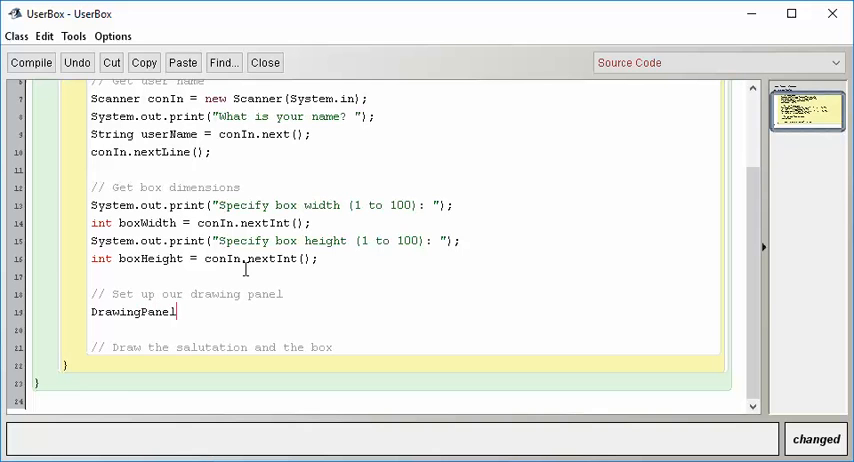
{"action": "type", "text": "dp"}
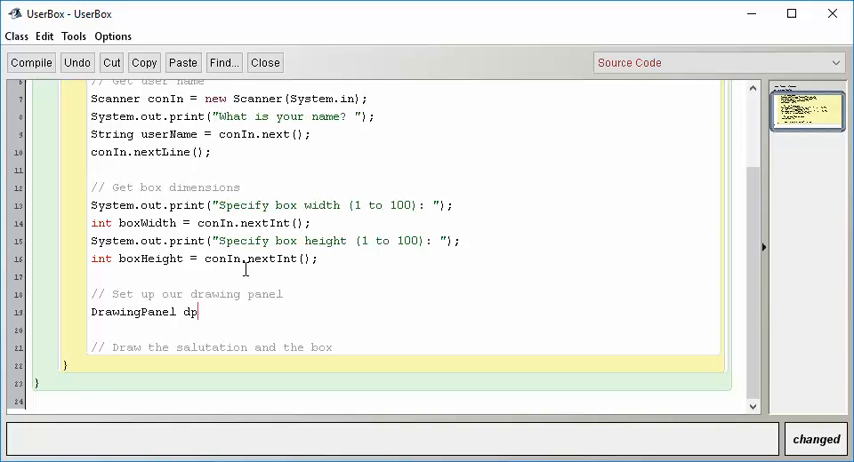
{"action": "type", "text": "="}
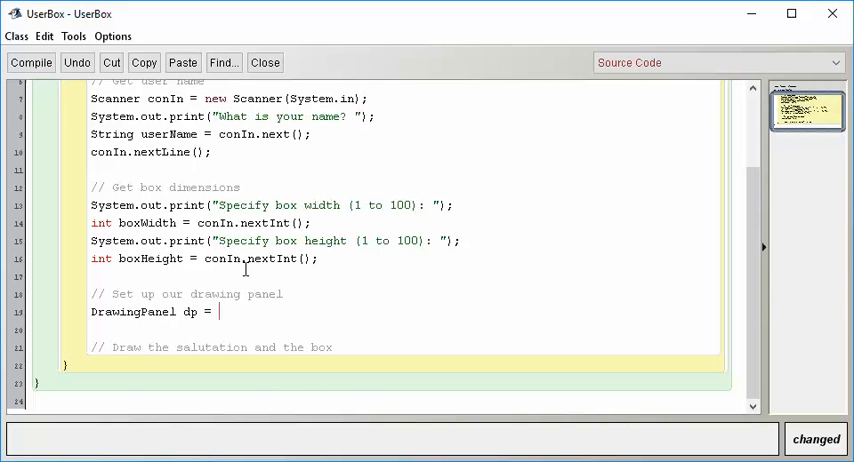
{"action": "type", "text": "new"}
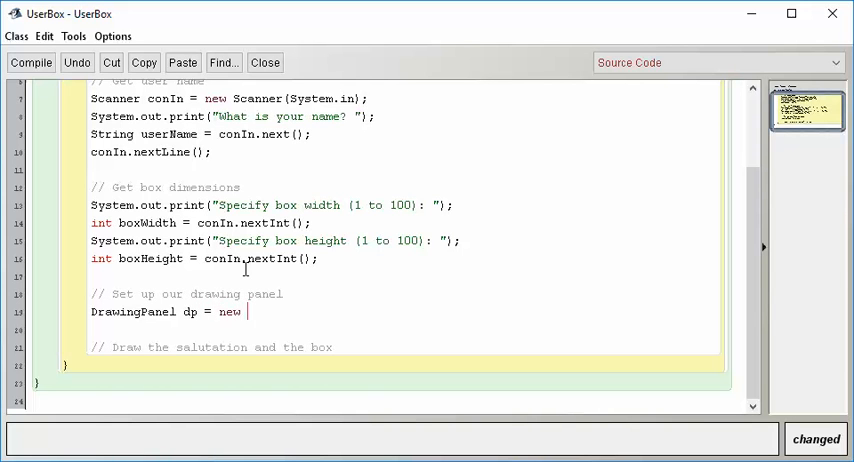
{"action": "type", "text": "DrawingPanel"}
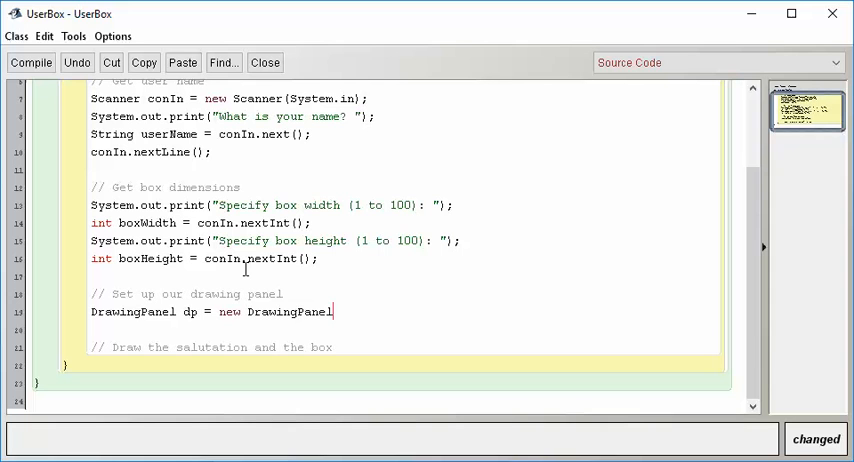
{"action": "type", "text": "("}
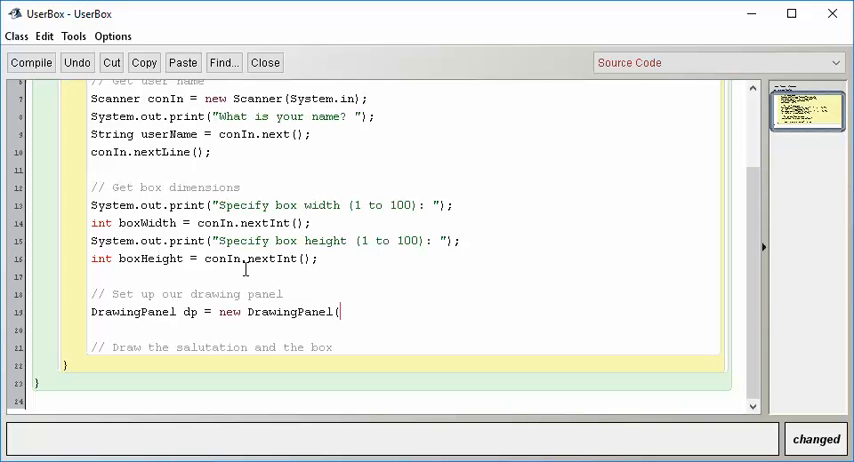
{"action": "type", "text": "200"}
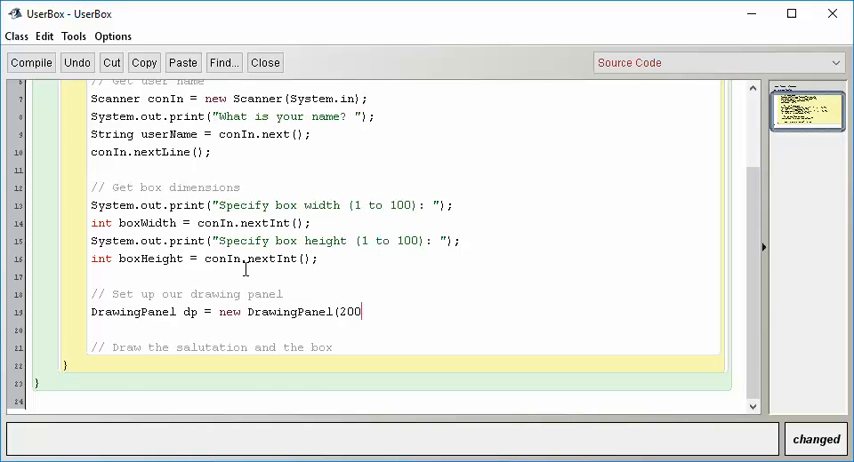
{"action": "type", "text": ", 200);"}
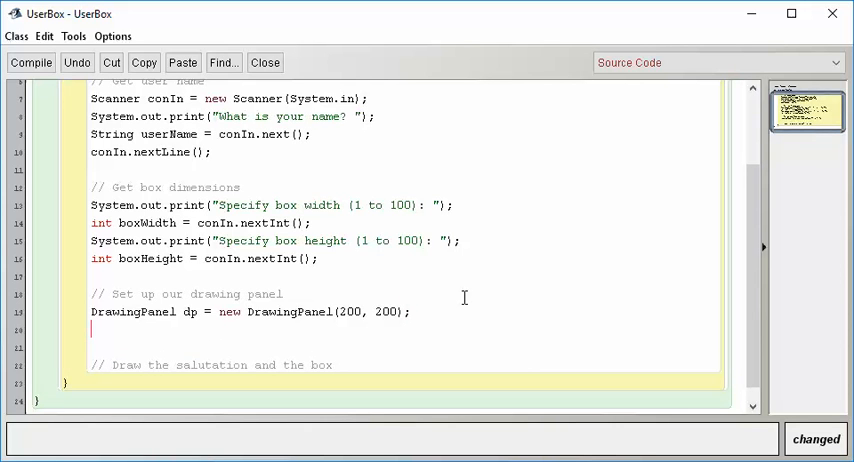
Begin the next statement with 'dp.' for the panel's settings
{"action": "type", "text": "dp"}
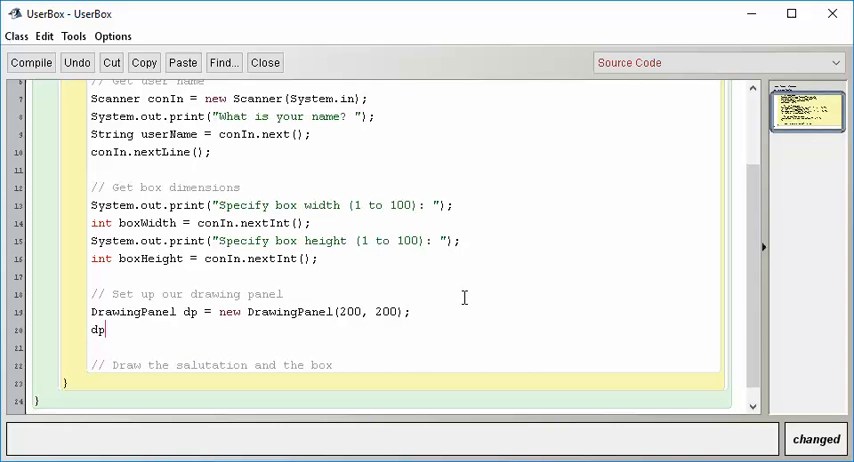
{"action": "type", "text": "."}
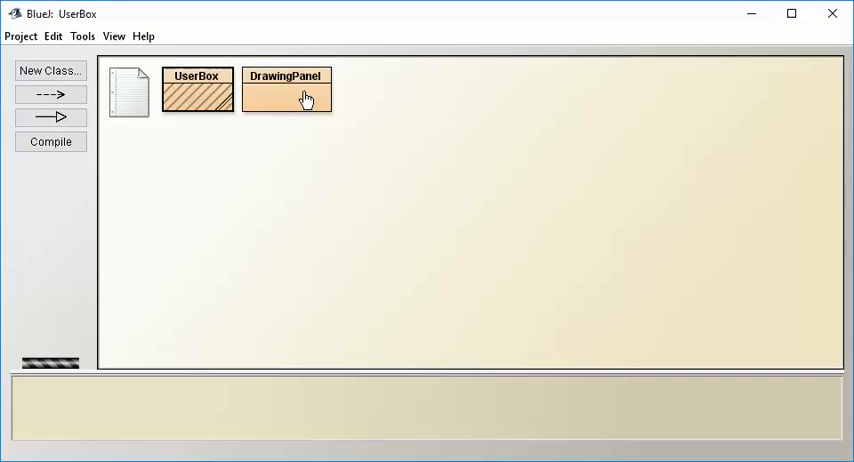
{"action": "double_click", "coordinate": [286, 89]}
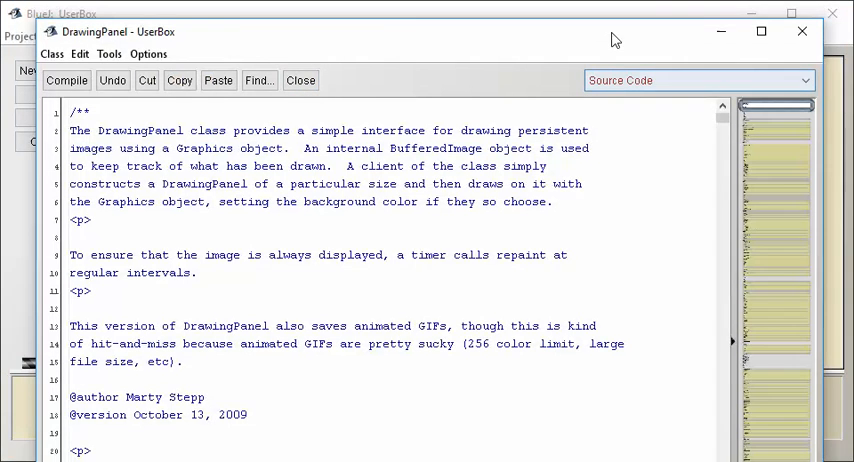
{"action": "left_click", "coordinate": [66, 80]}
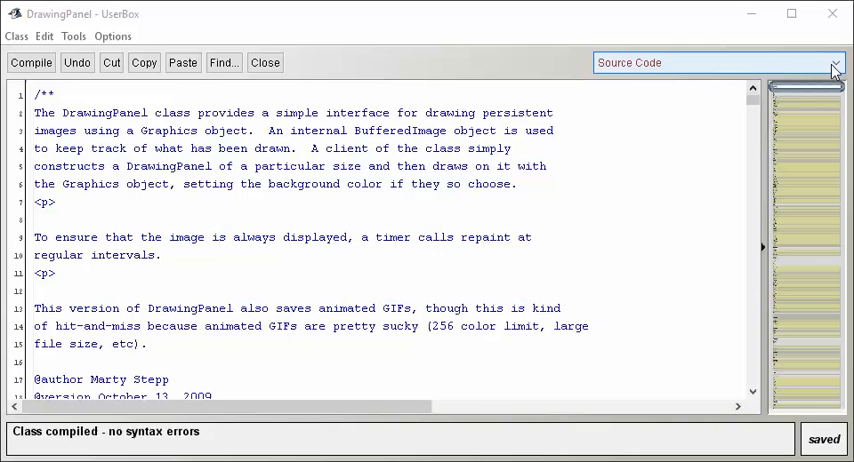
{"action": "left_click", "coordinate": [836, 63]}
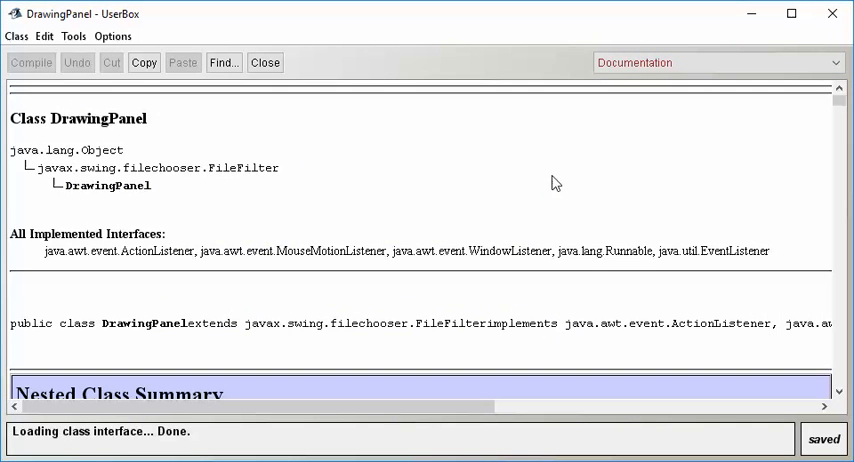
{"action": "scroll", "scroll_direction": "down", "scroll_amount": 3}
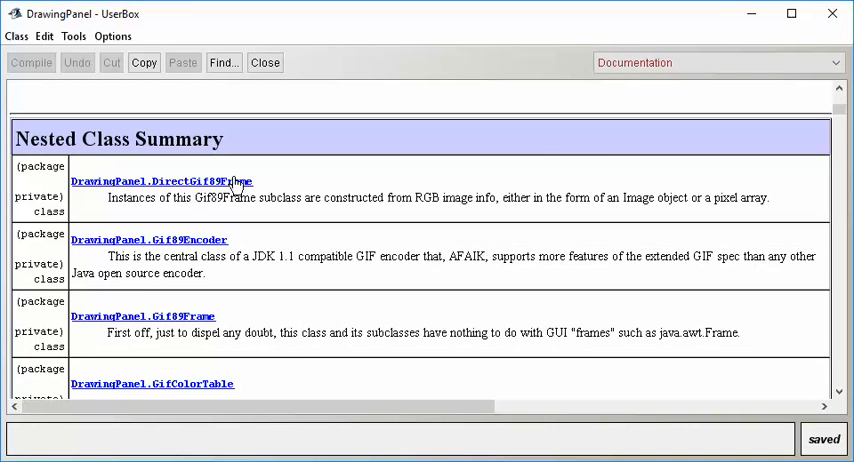
{"action": "scroll", "scroll_direction": "down", "scroll_amount": 3}
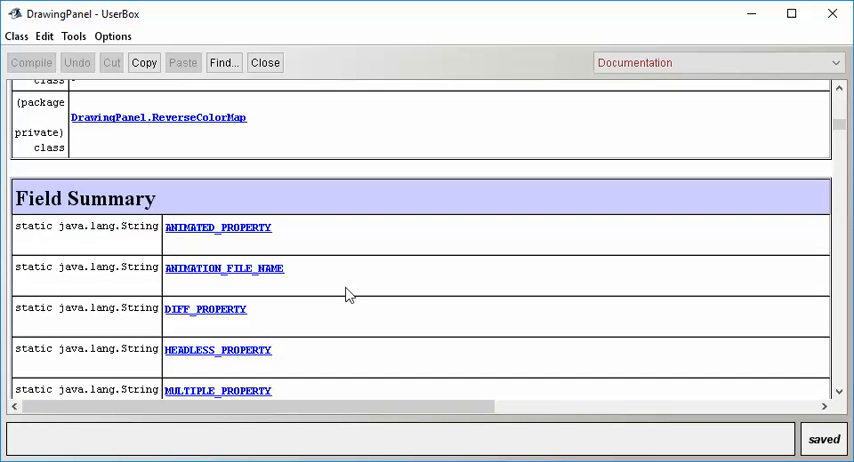
{"action": "scroll", "scroll_direction": "down", "scroll_amount": 3}
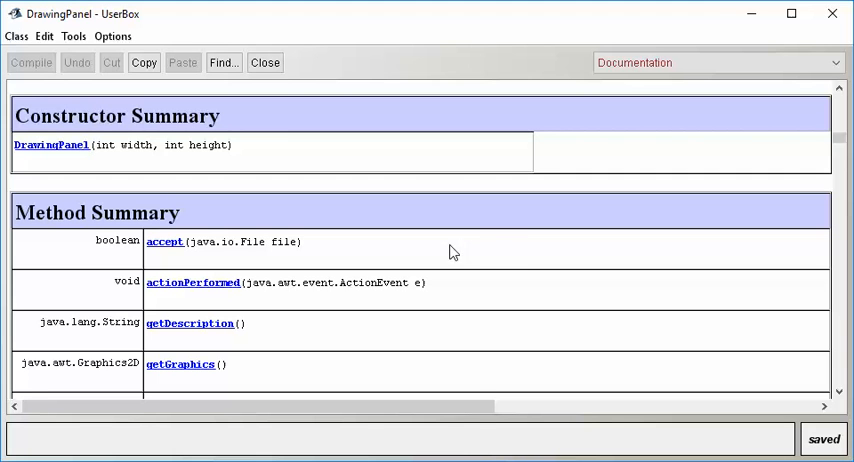
{"action": "mouse_move", "coordinate": [510, 273]}
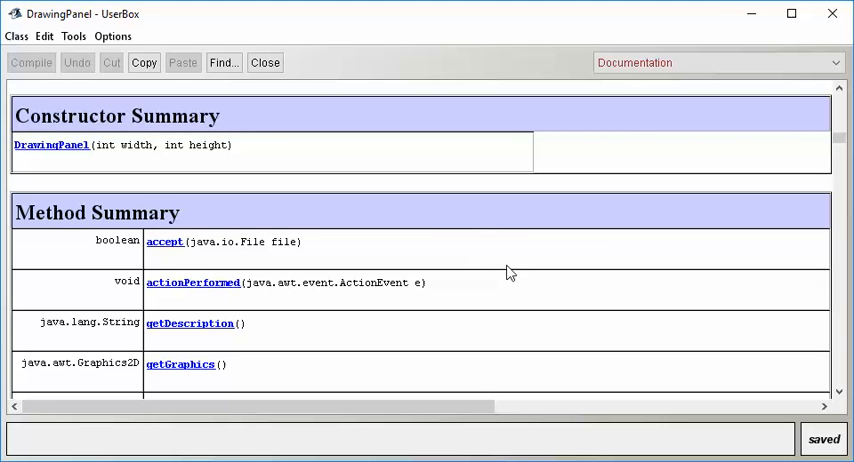
{"action": "scroll", "scroll_direction": "down", "scroll_amount": 3}
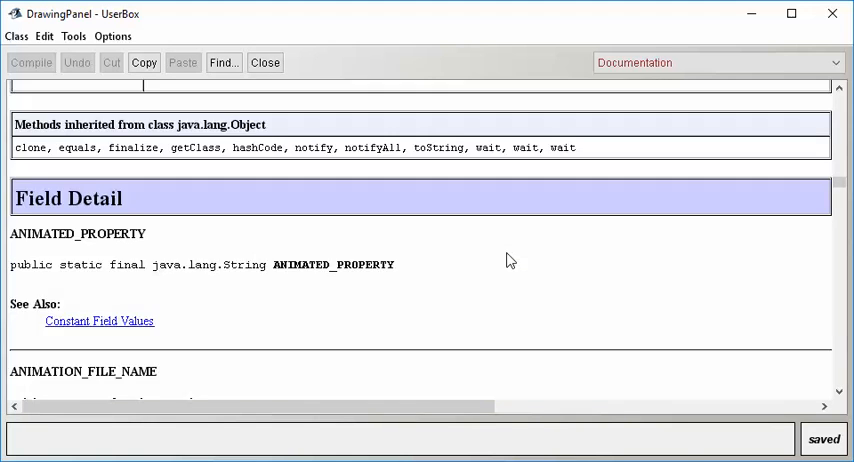
{"action": "scroll", "scroll_direction": "down", "scroll_amount": 3}
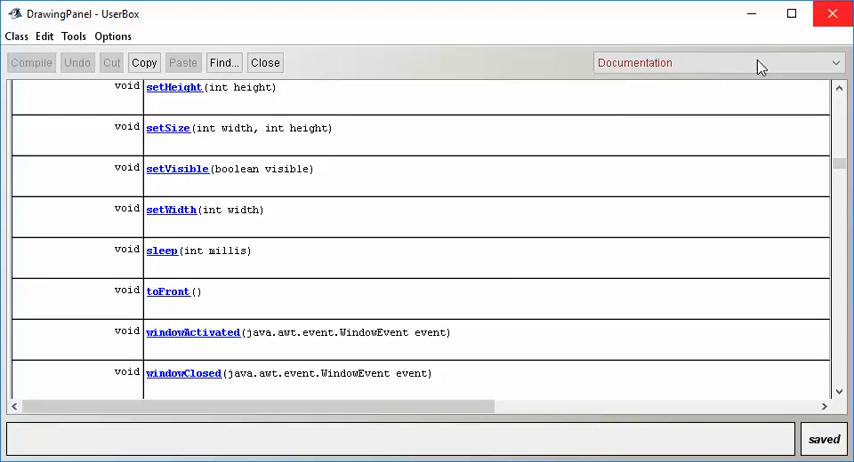
{"action": "left_click", "coordinate": [715, 62]}
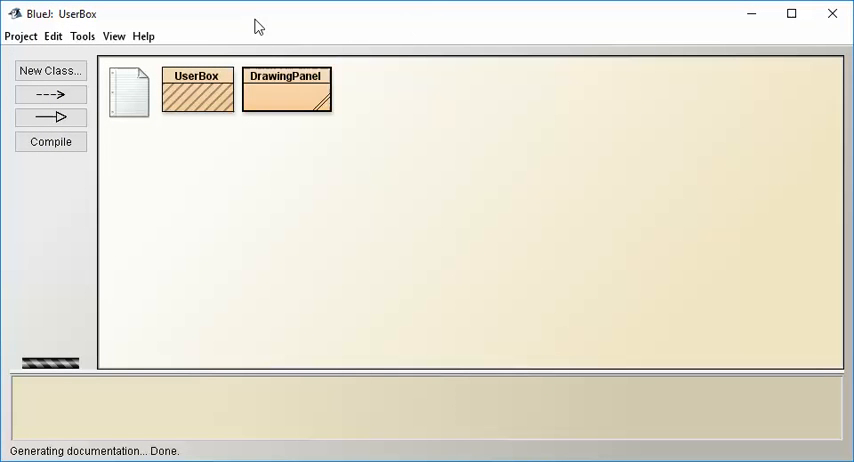
Write dp.setBackground(Color.WHITE); under the DrawingPanel declaration
{"action": "double_click", "coordinate": [196, 90]}
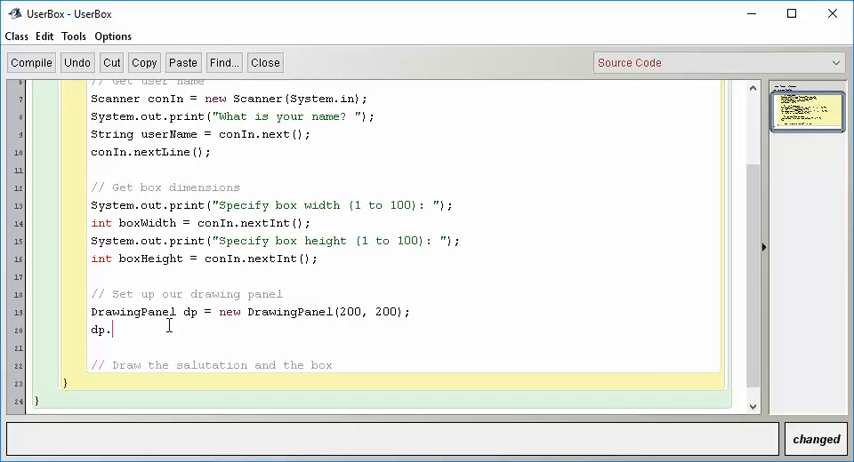
{"action": "type", "text": "setBackground"}
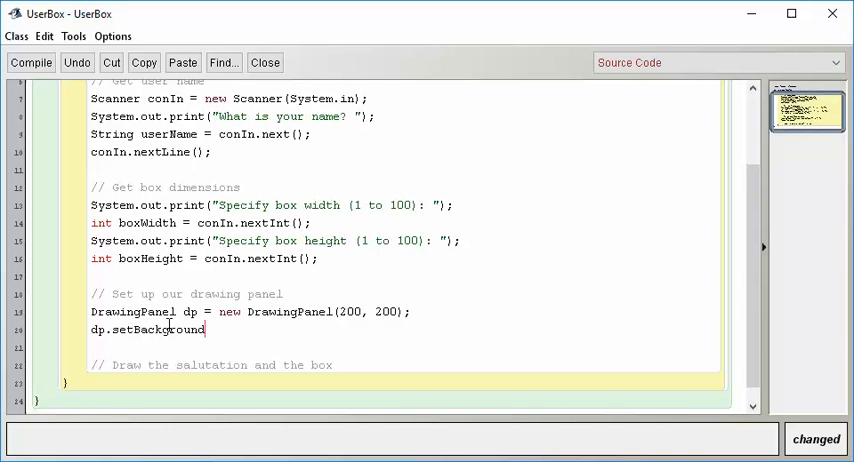
{"action": "type", "text": "("}
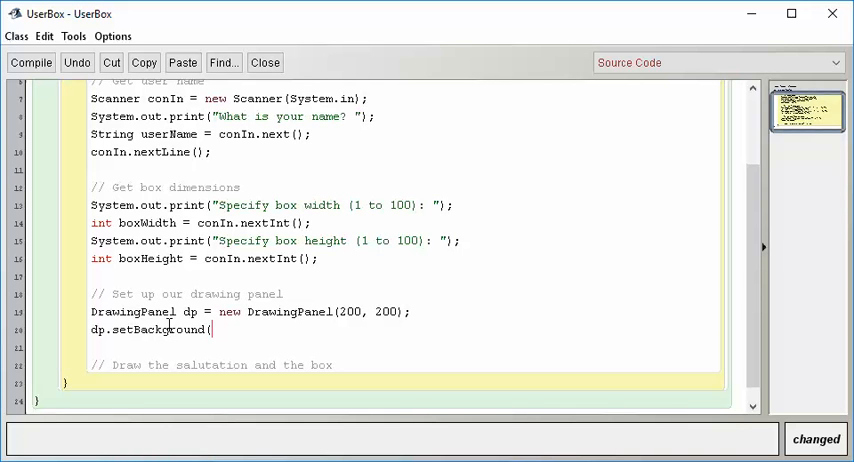
{"action": "type", "text": "C"}
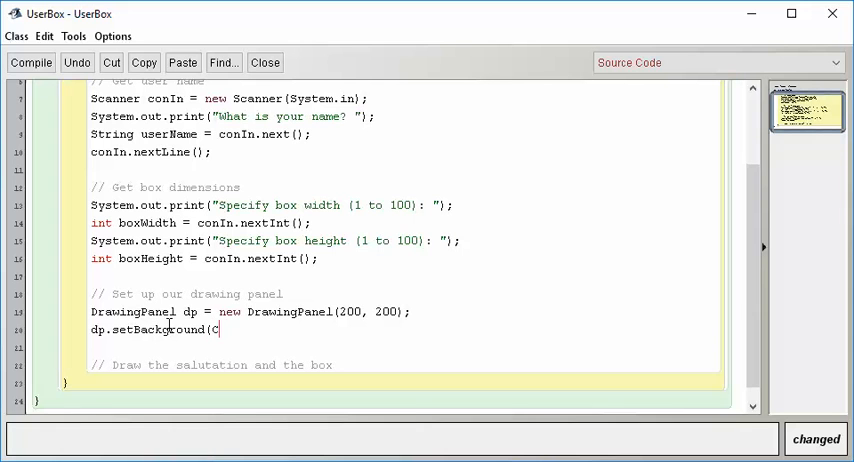
{"action": "type", "text": "olor."}
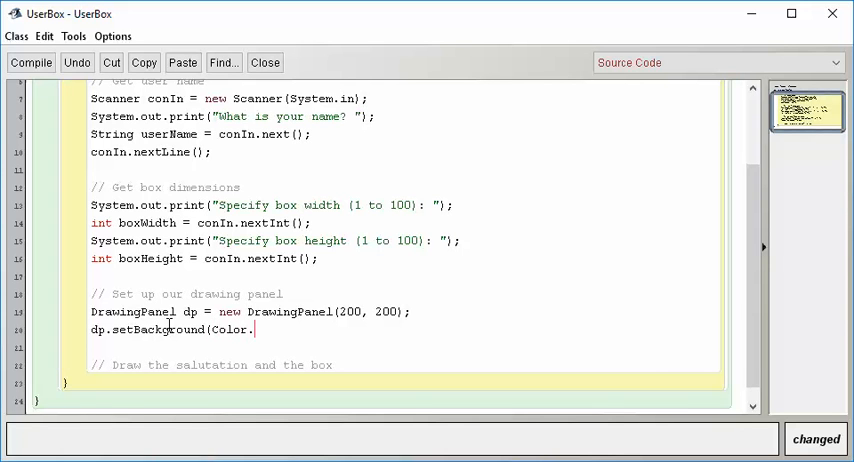
{"action": "type", "text": "WHITE"}
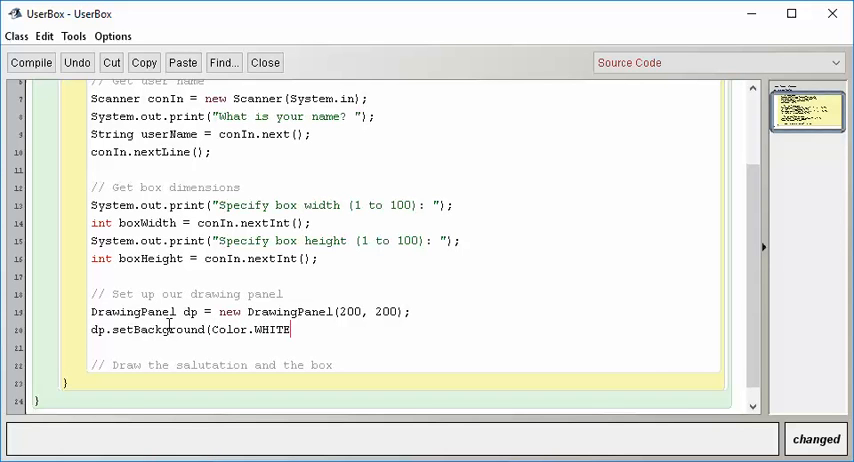
{"action": "type", "text": ")"}
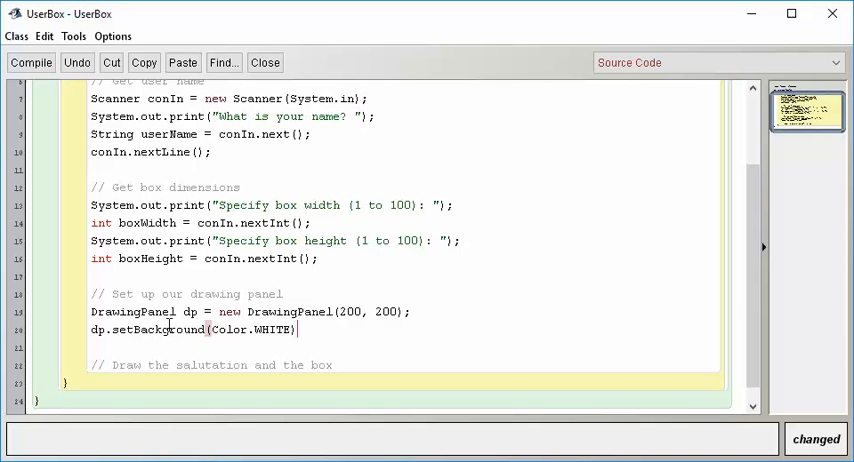
{"action": "type", "text": ";"}
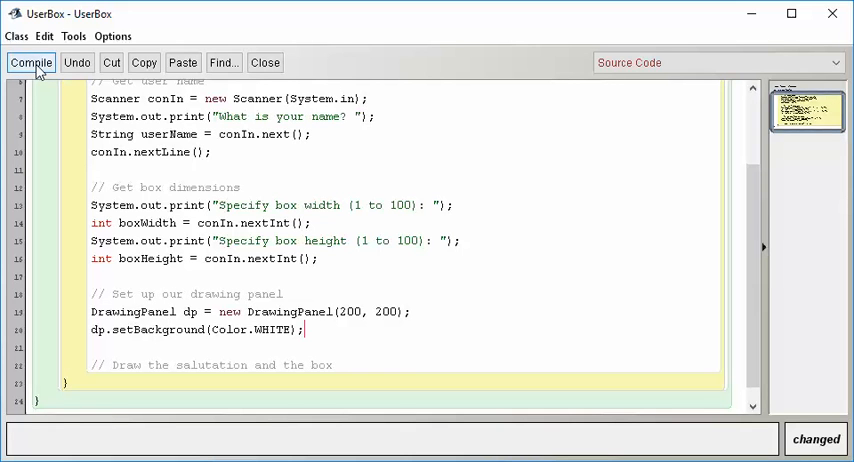
After a failed compile, add import java.awt.Color; at the top of UserBox
{"action": "left_click", "coordinate": [31, 62]}
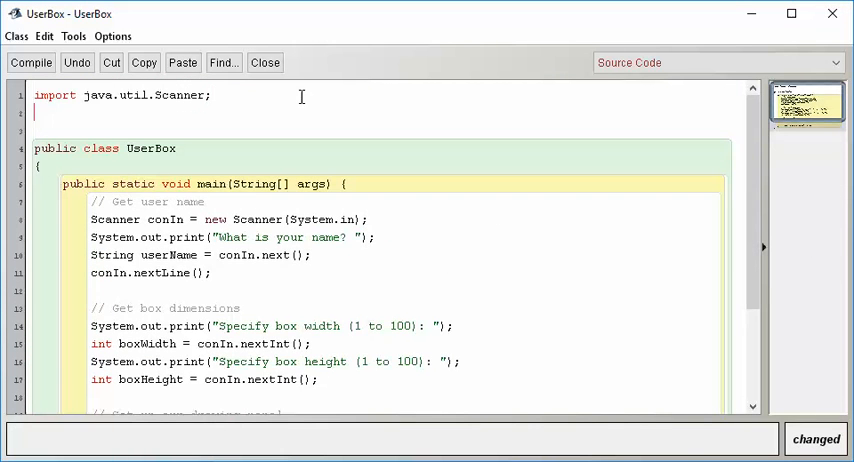
{"action": "type", "text": "import java.a"}
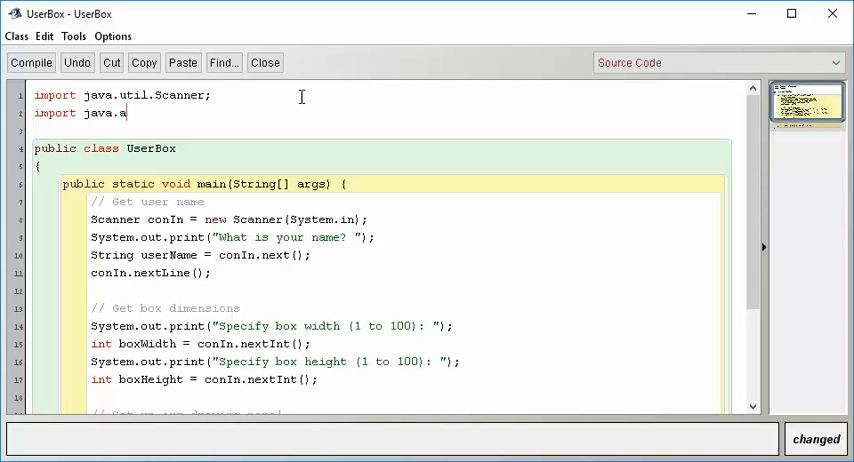
{"action": "type", "text": "wt."}
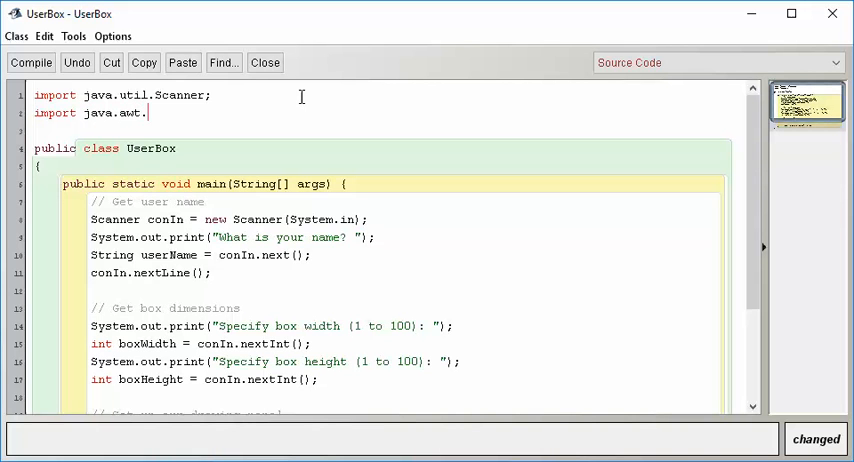
{"action": "type", "text": "Color;"}
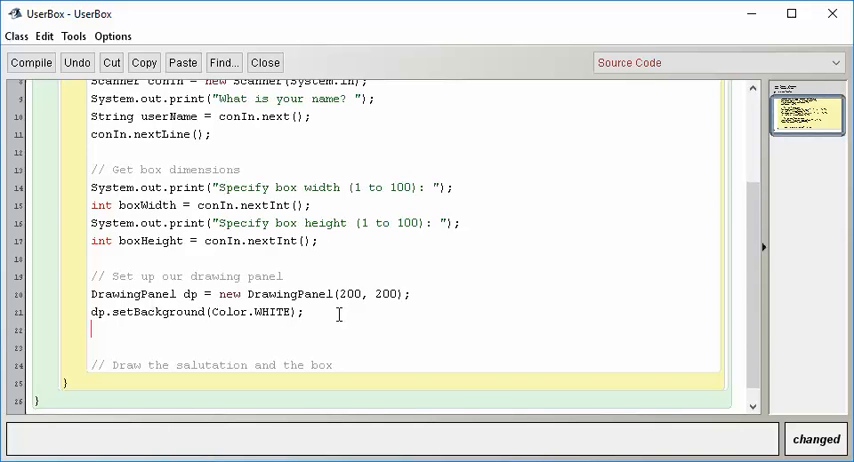
Declare Graphics dpg = dp.getGraphics(); below the setBackground call
{"action": "type", "text": "Graphics"}
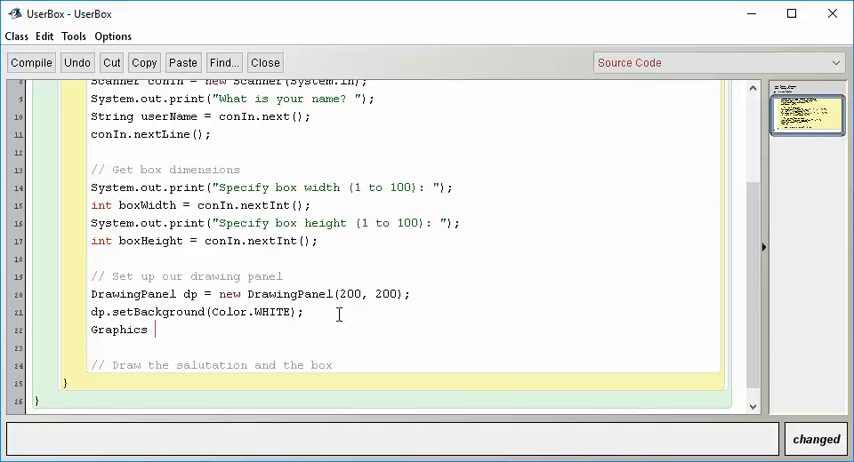
{"action": "type", "text": "dpg"}
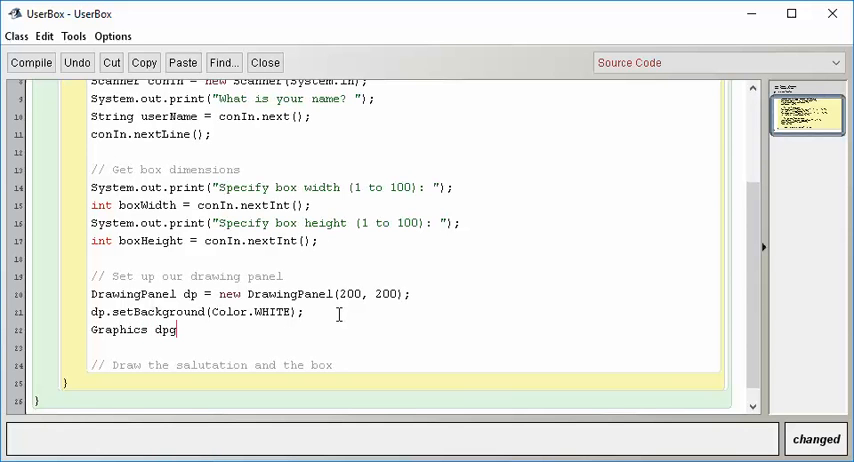
{"action": "type", "text": "="}
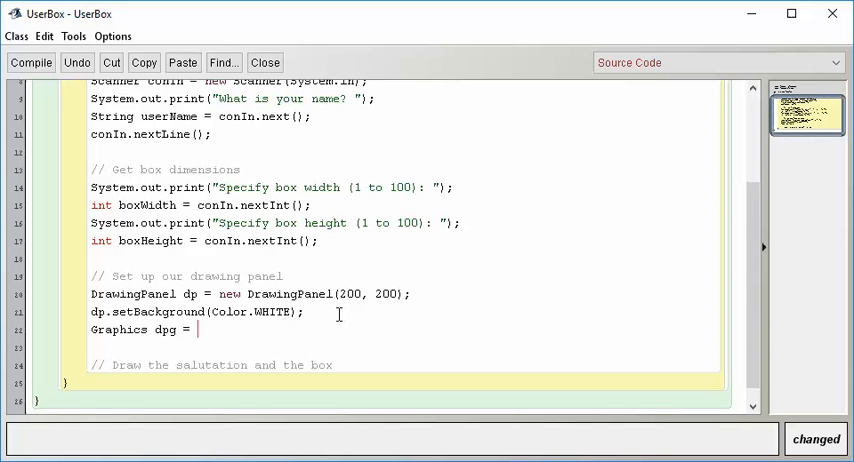
{"action": "type", "text": "dp."}
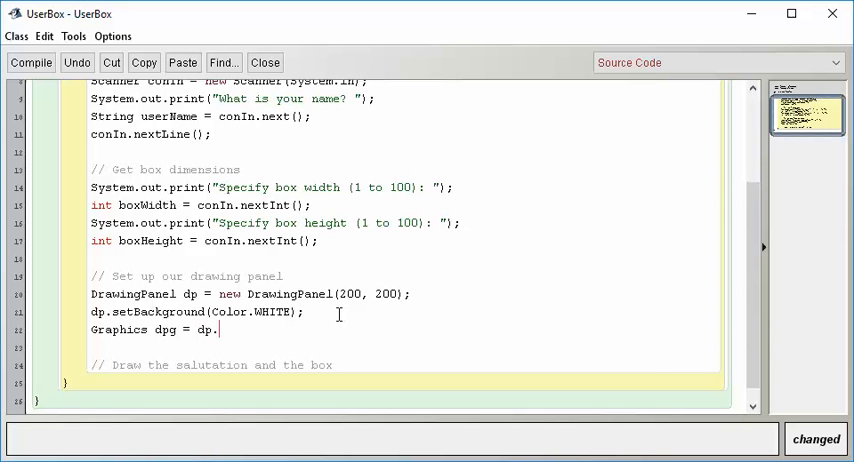
{"action": "type", "text": "getGraphi"}
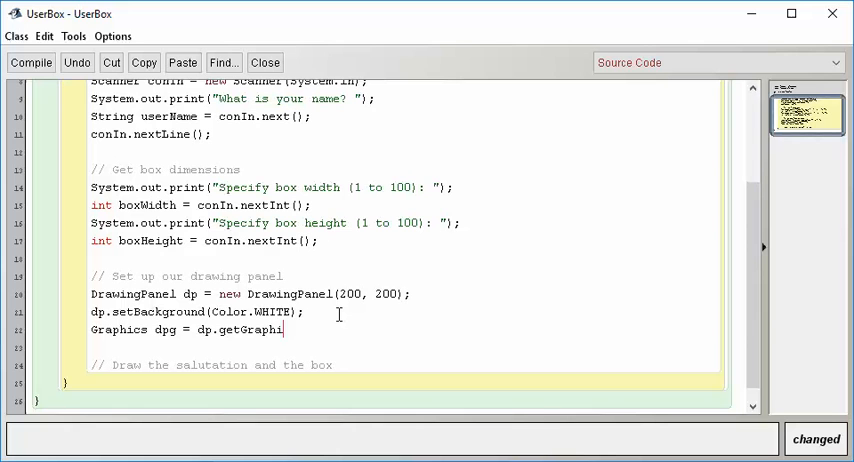
{"action": "type", "text": "cs();"}
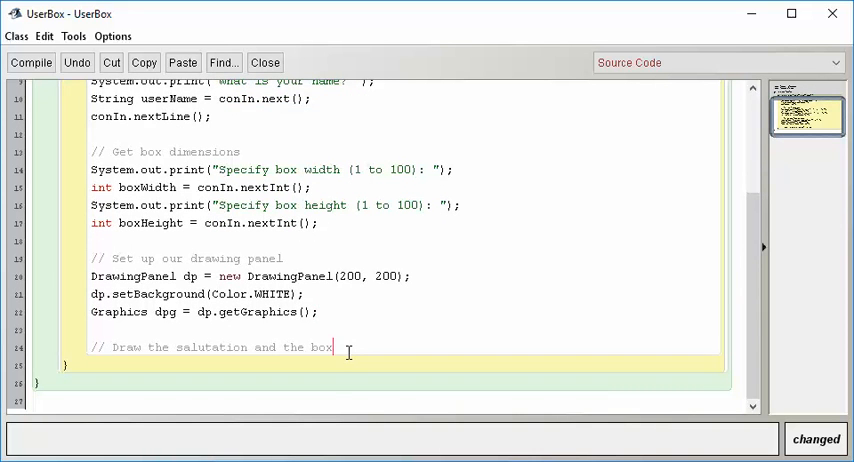
{"action": "mouse_move", "coordinate": [391, 251]}
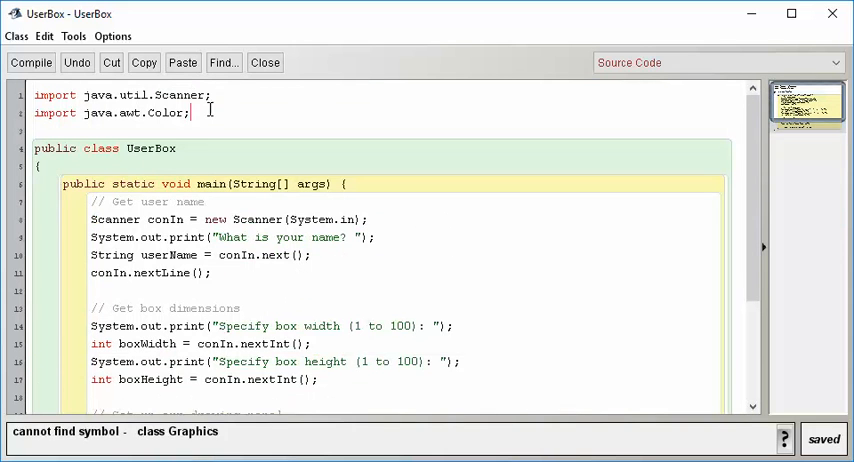
Add import java.awt.Graphics under the other imports and recompile UserBox
{"action": "type", "text": "import"}
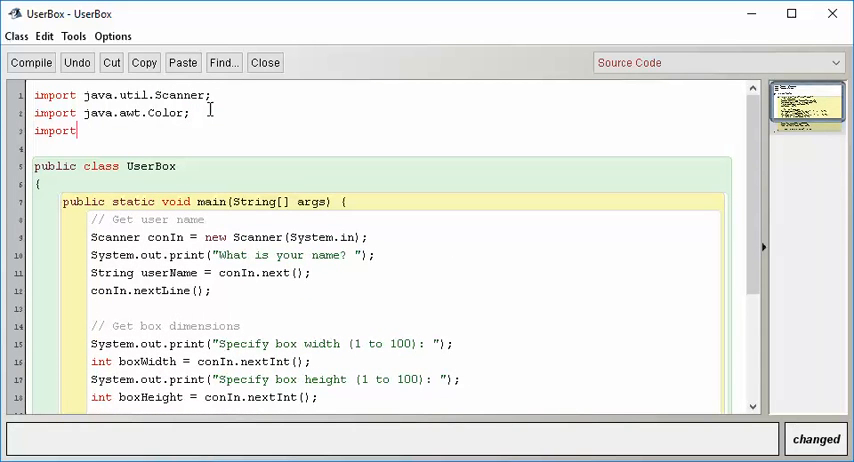
{"action": "type", "text": "java.awt."}
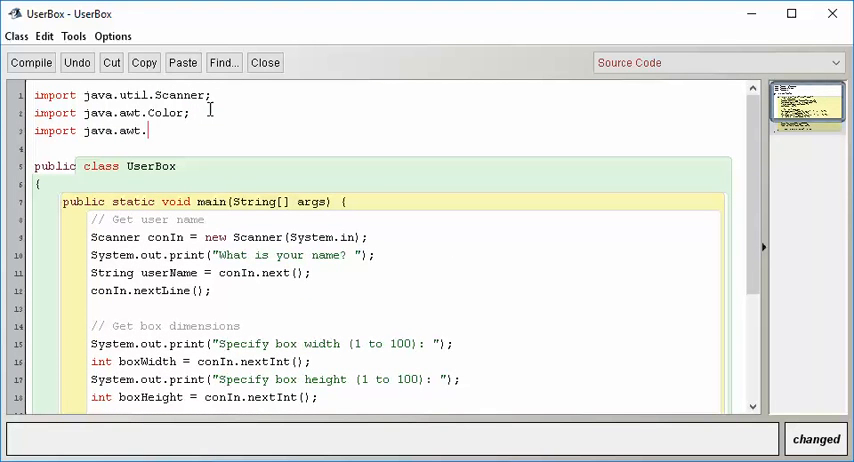
{"action": "type", "text": "Graphics;"}
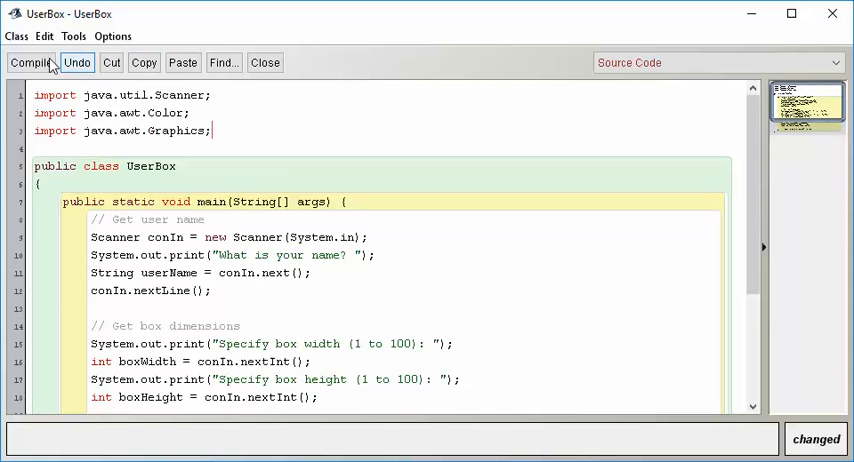
{"action": "left_click", "coordinate": [31, 62]}
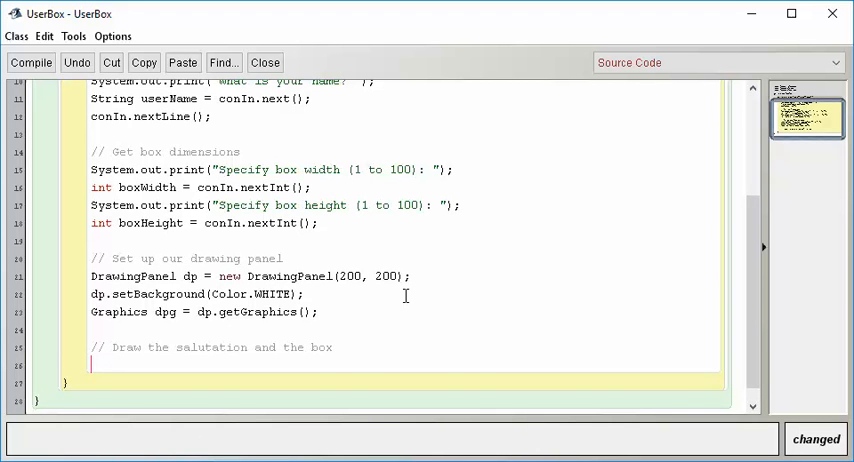
Begin a dpg.setColor( call under the drawing comment
{"action": "type", "text": "dpg."}
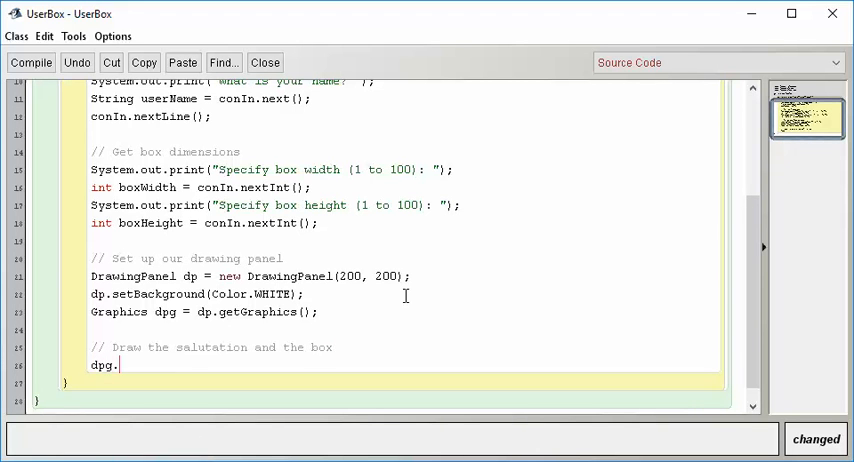
{"action": "type", "text": "setColor"}
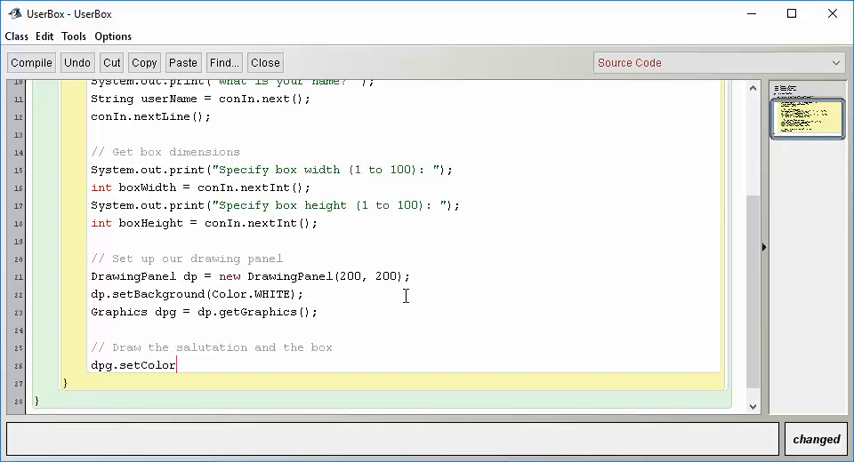
{"action": "type", "text": "("}
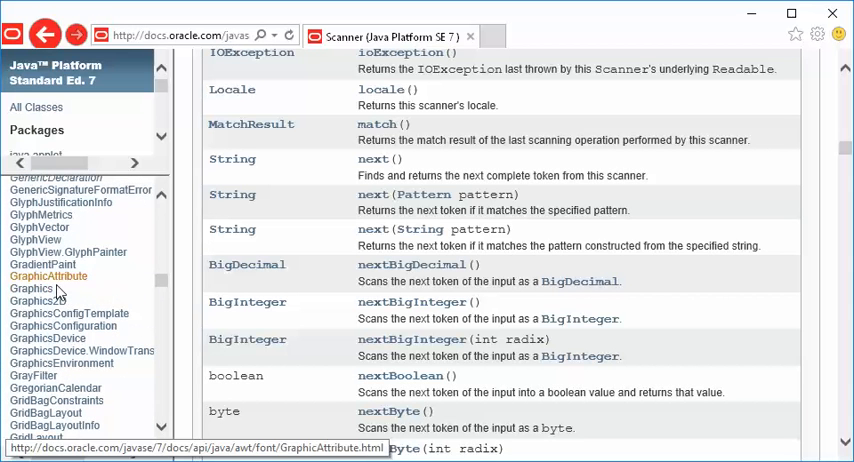
Browse the Java SE 7 Graphics class page down to its drawString and fill methods
{"action": "left_click", "coordinate": [31, 289]}
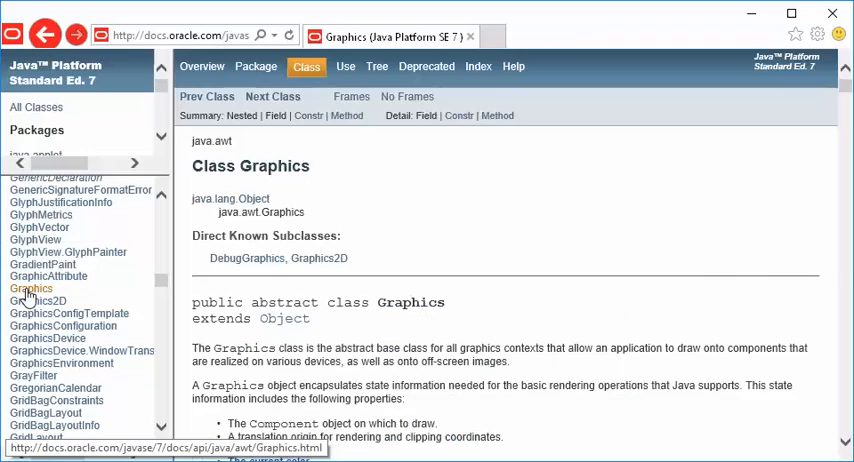
{"action": "scroll", "scroll_direction": "down", "scroll_amount": 3}
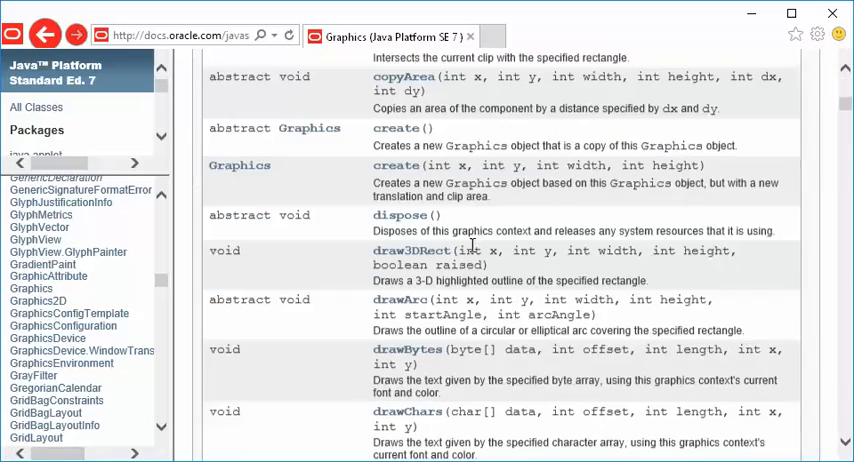
{"action": "scroll", "scroll_direction": "down", "scroll_amount": 3}
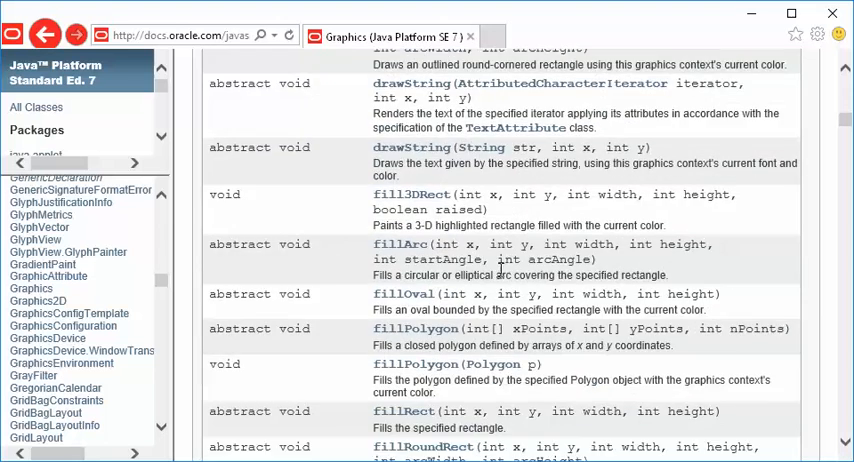
{"action": "scroll", "scroll_direction": "down", "scroll_amount": 3}
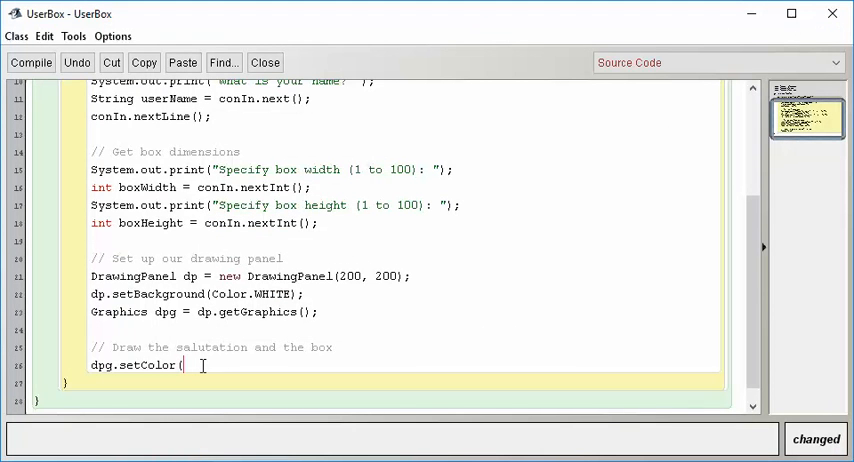
Write dpg.setColor(Color.BLUE); and begin a dpg.fillRect( call
{"action": "type", "text": "Color.BLUE"}
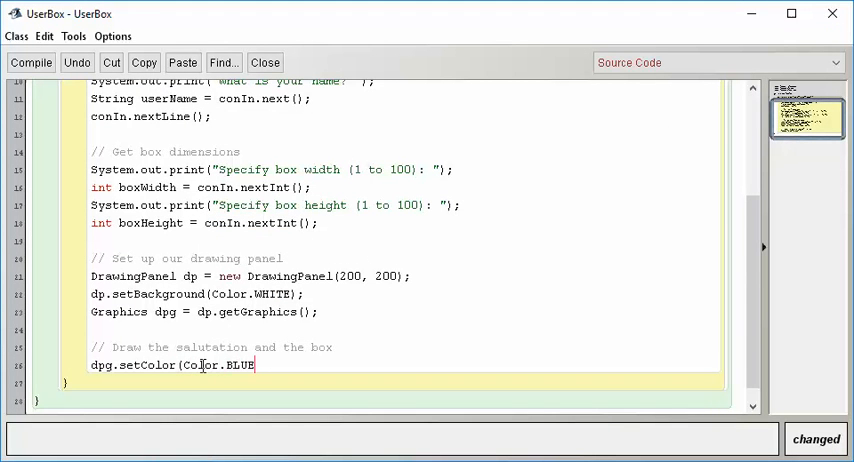
{"action": "type", "text": ");"}
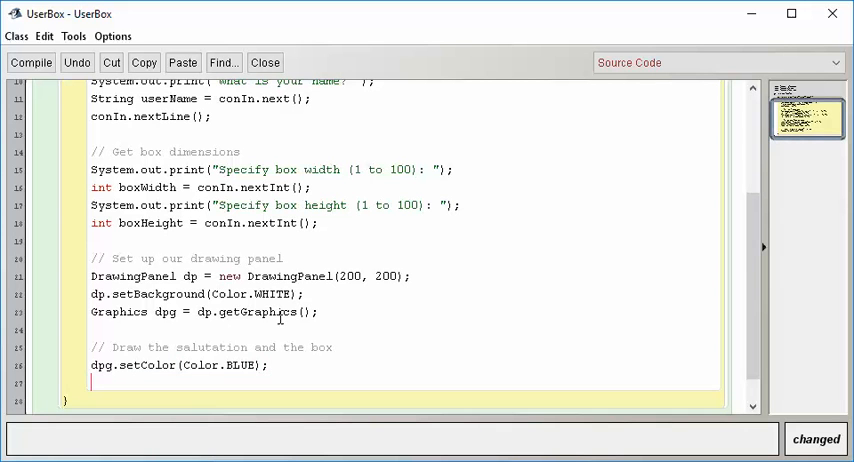
{"action": "type", "text": "dpg."}
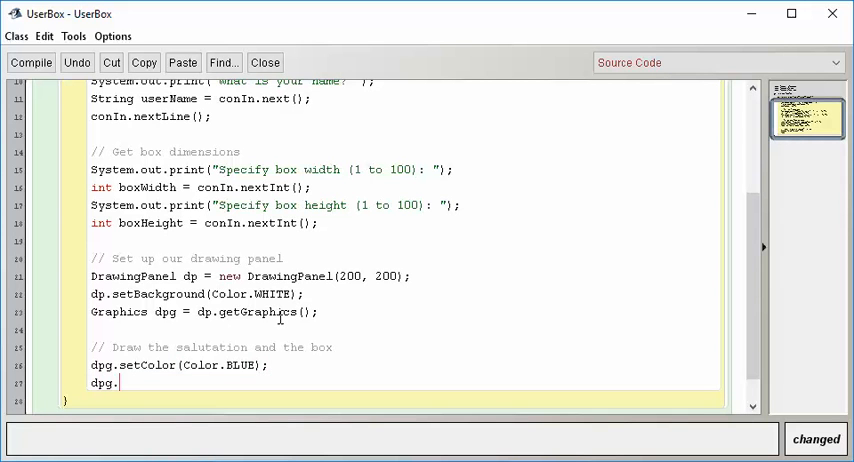
{"action": "type", "text": "fillRect"}
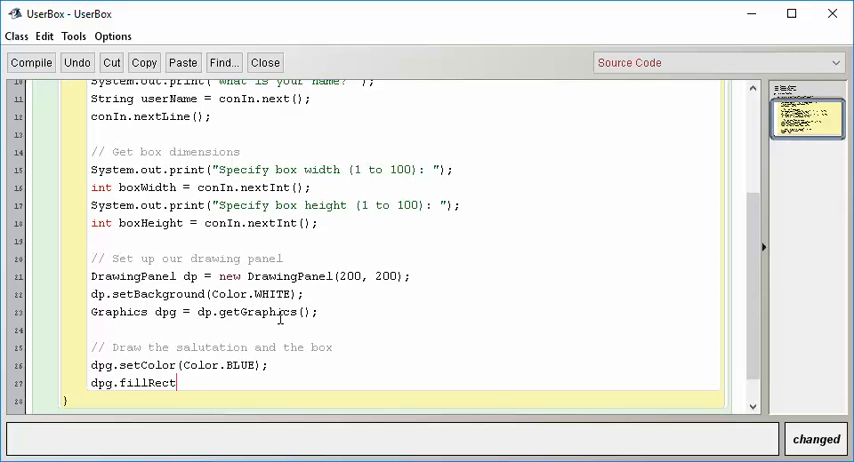
{"action": "type", "text": "("}
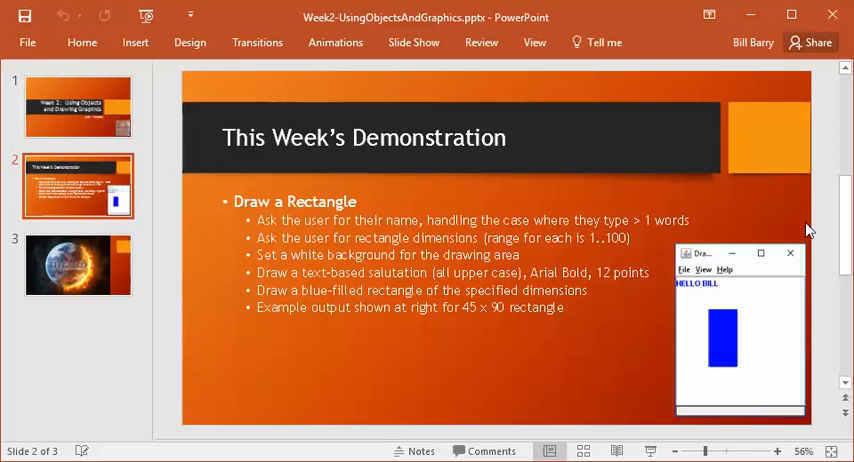
{"action": "mouse_move", "coordinate": [681, 248]}
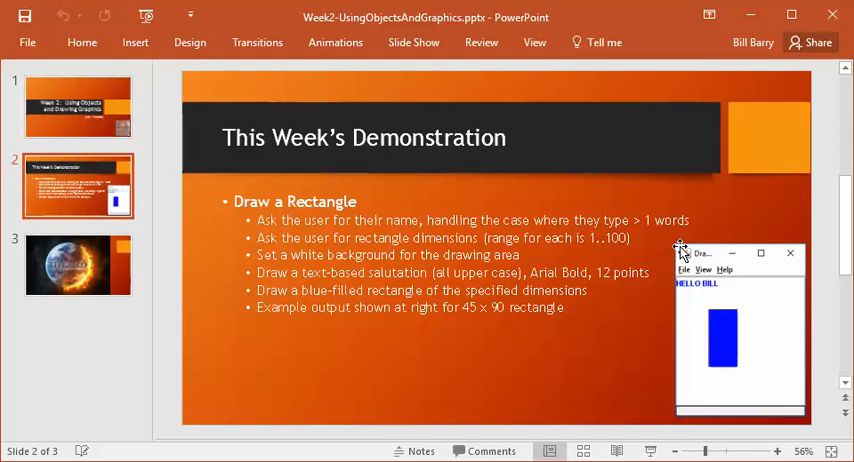
{"action": "mouse_move", "coordinate": [681, 250]}
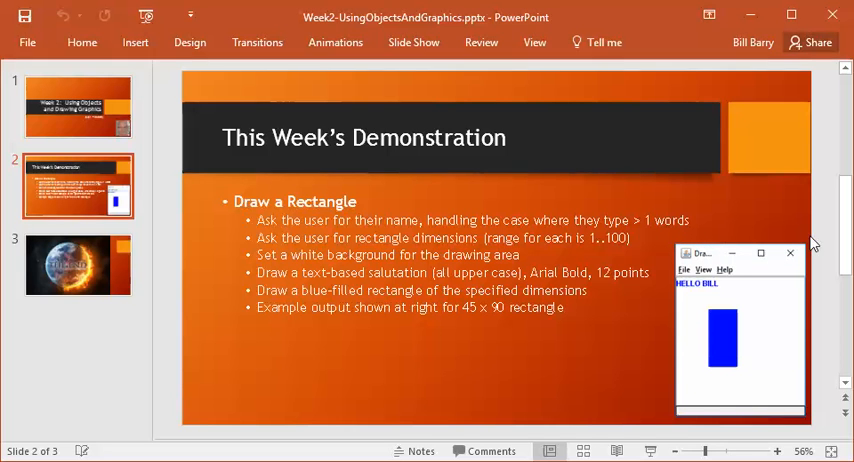
{"action": "mouse_move", "coordinate": [733, 245]}
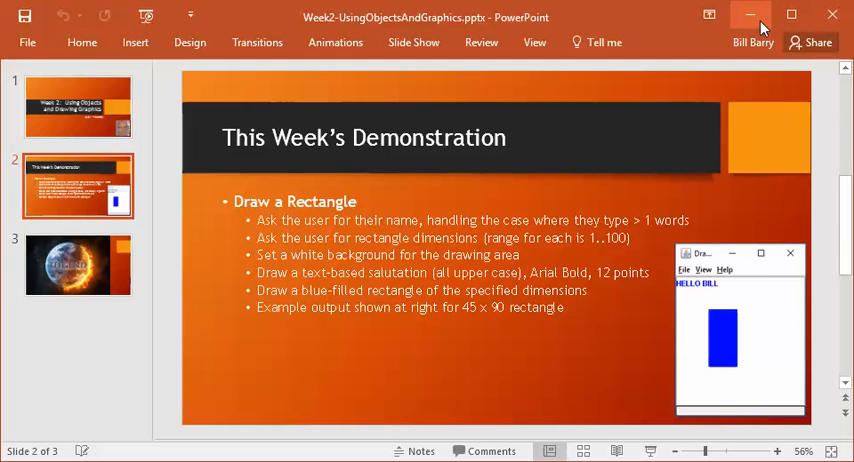
{"action": "mouse_move", "coordinate": [754, 18]}
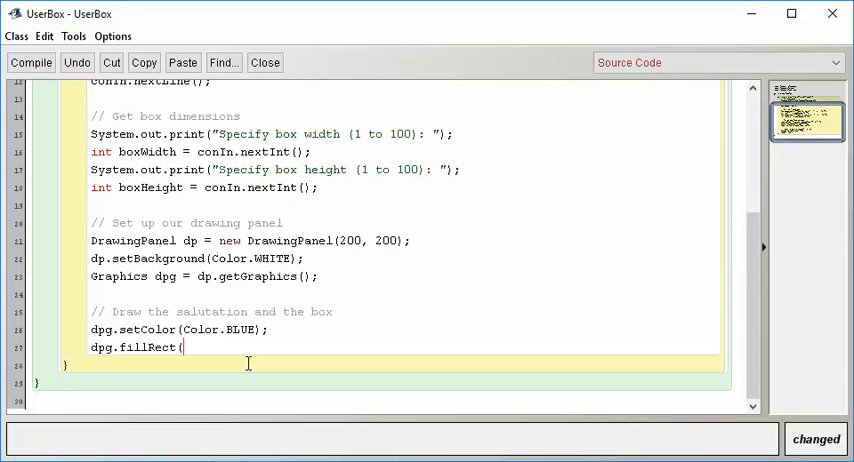
{"action": "mouse_move", "coordinate": [341, 221]}
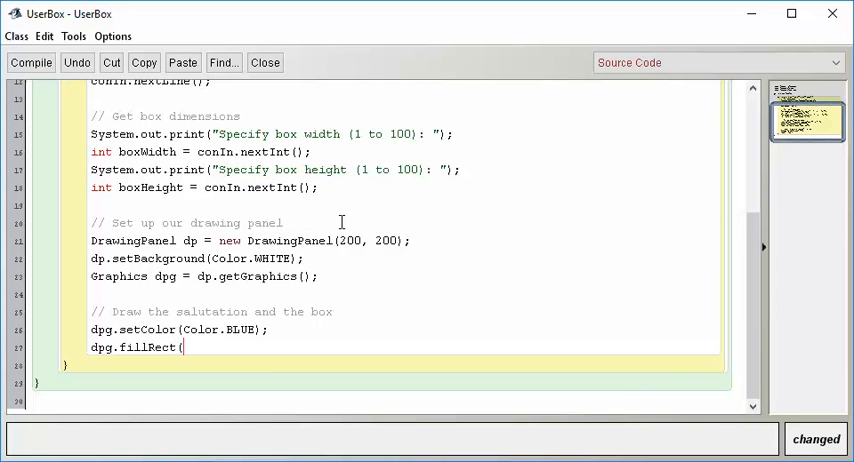
{"action": "mouse_move", "coordinate": [341, 214]}
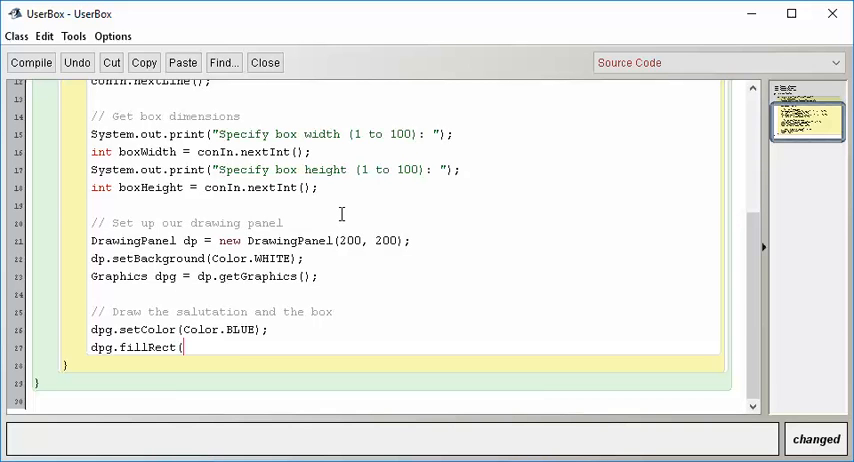
Complete dpg.fillRect(50, 50, boxWidth, boxHeight); and compile UserBox
{"action": "type", "text": "50, 50,"}
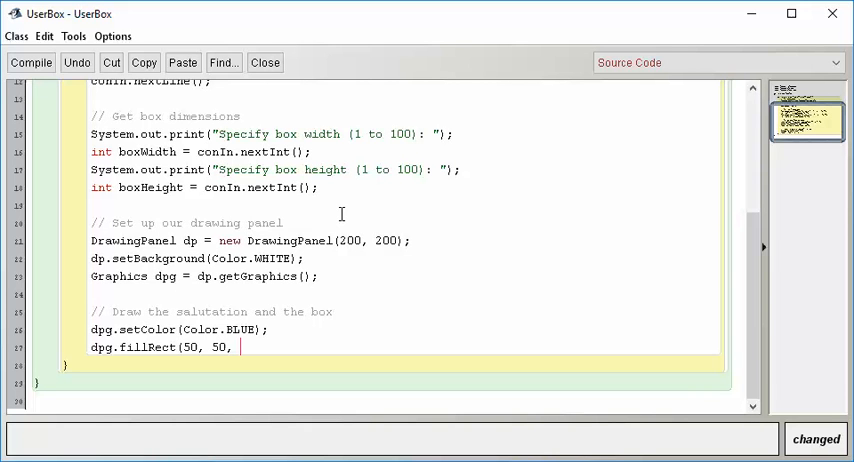
{"action": "type", "text": "boxWidt"}
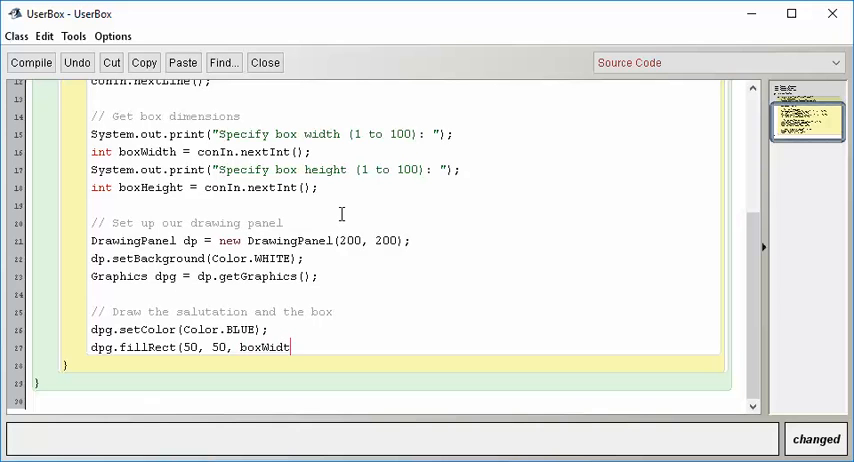
{"action": "type", "text": "h, box"}
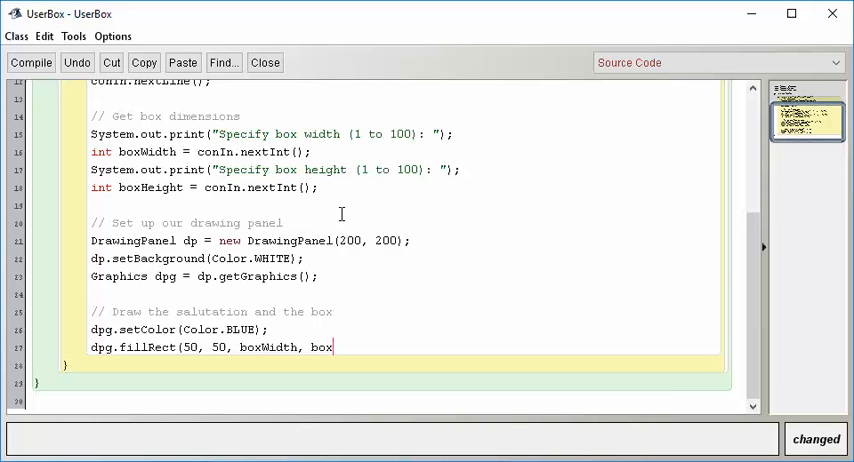
{"action": "type", "text": "Height);"}
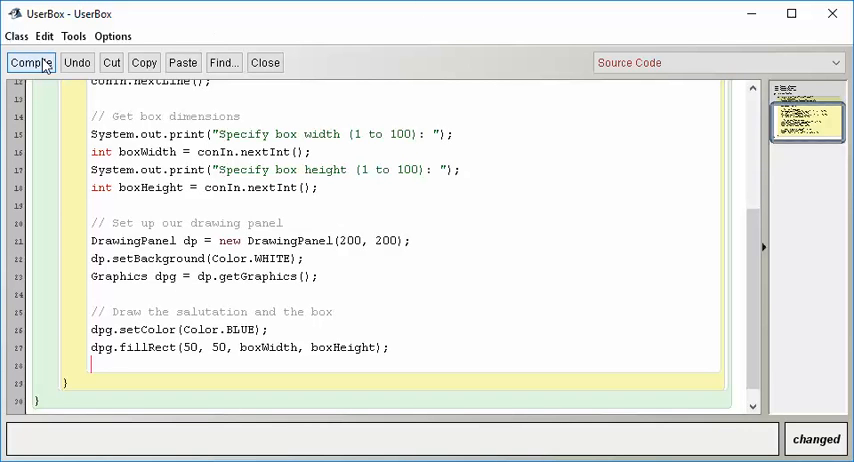
{"action": "left_click", "coordinate": [30, 62]}
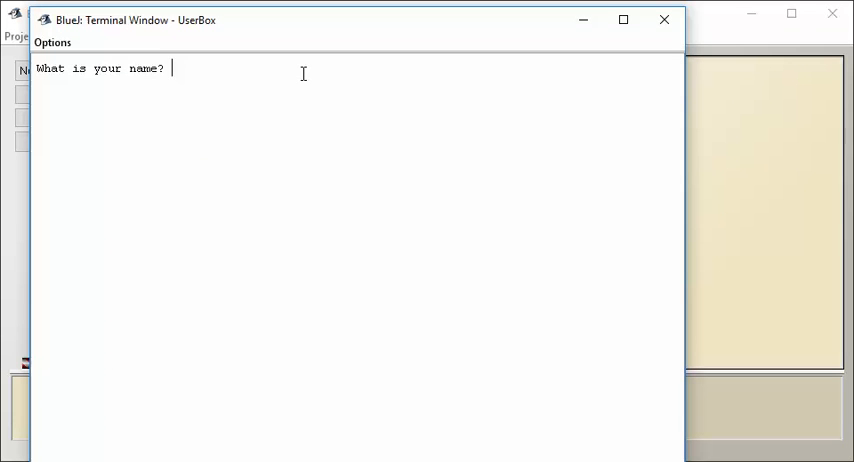
Run with Bill, width 80 and height 23, check the blue rectangle, then close both windows
{"action": "type", "text": "Bill"}
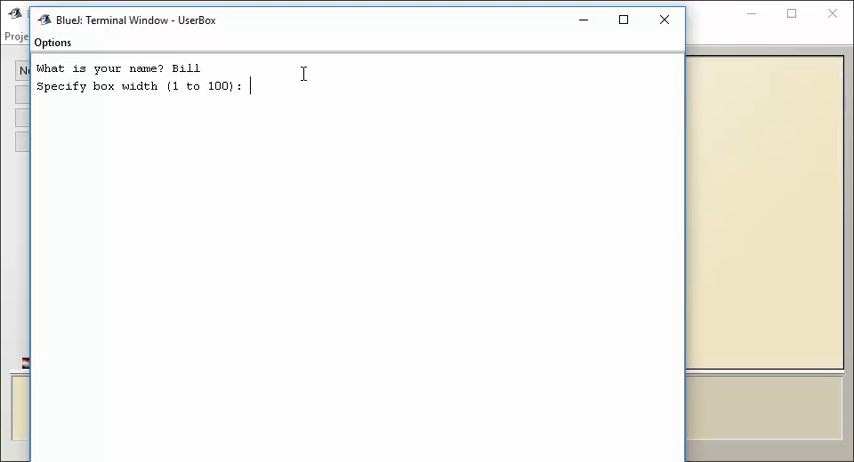
{"action": "type", "text": "80"}
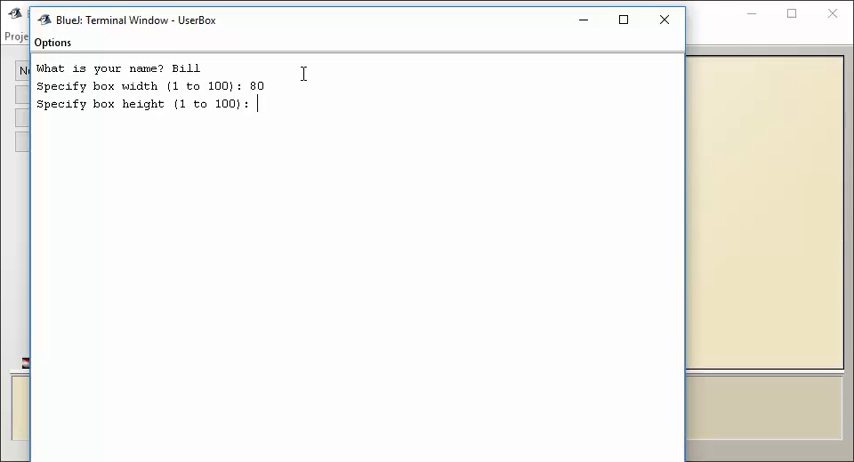
{"action": "type", "text": "23"}
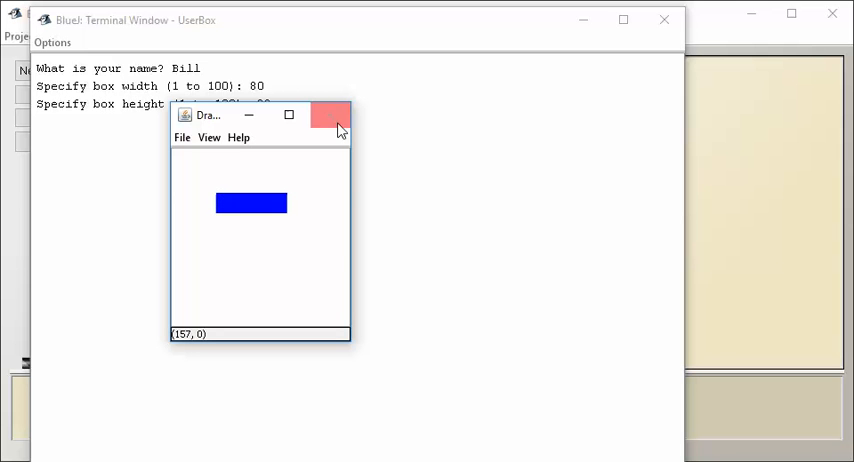
{"action": "left_click", "coordinate": [332, 115]}
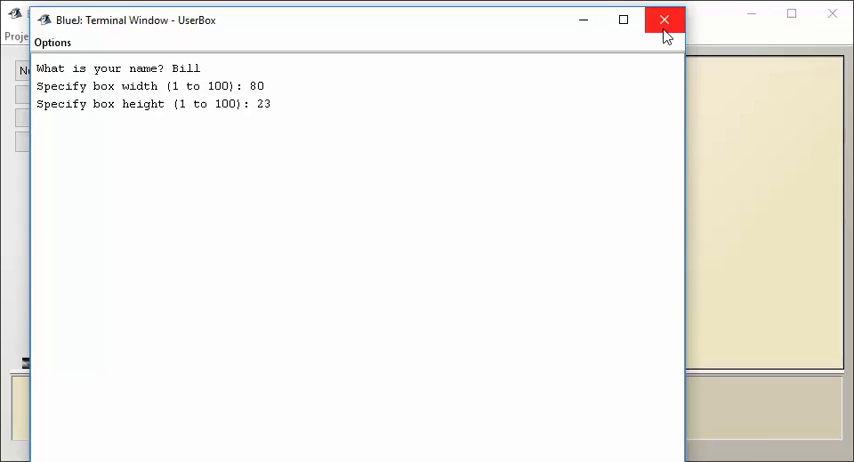
{"action": "left_click", "coordinate": [664, 19]}
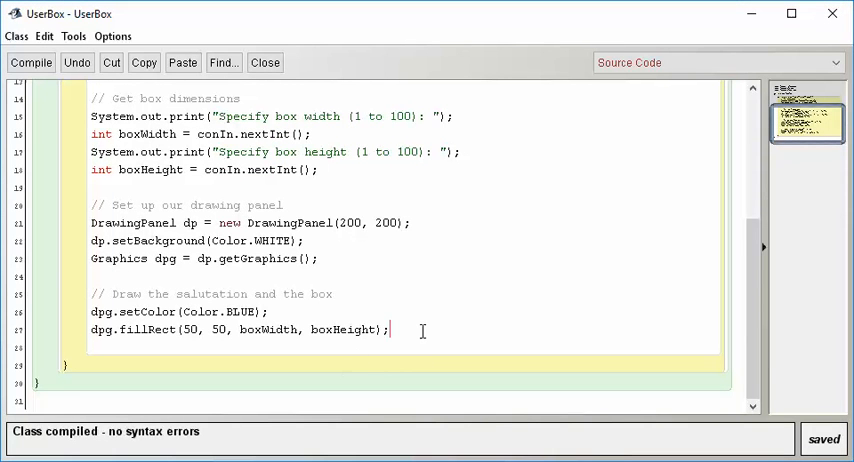
Add dpg.setFont(new Font("Arial Bold", Font.PLAIN, 12)); below the fillRect line
{"action": "key", "text": "enter"}
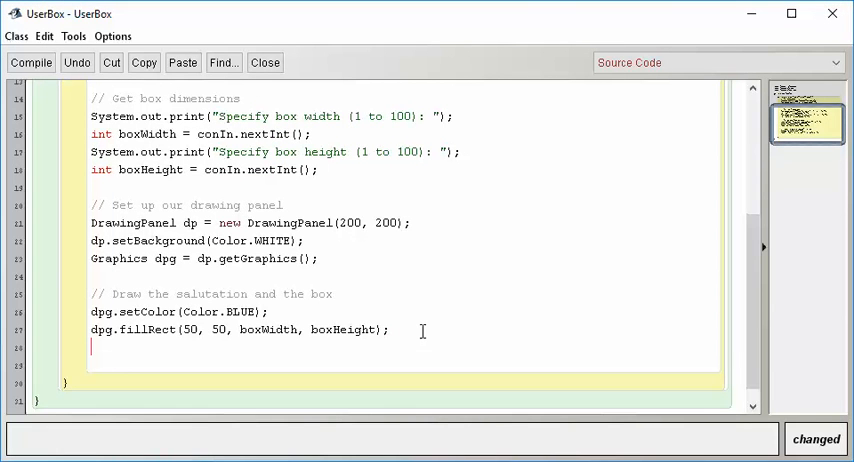
{"action": "type", "text": "s"}
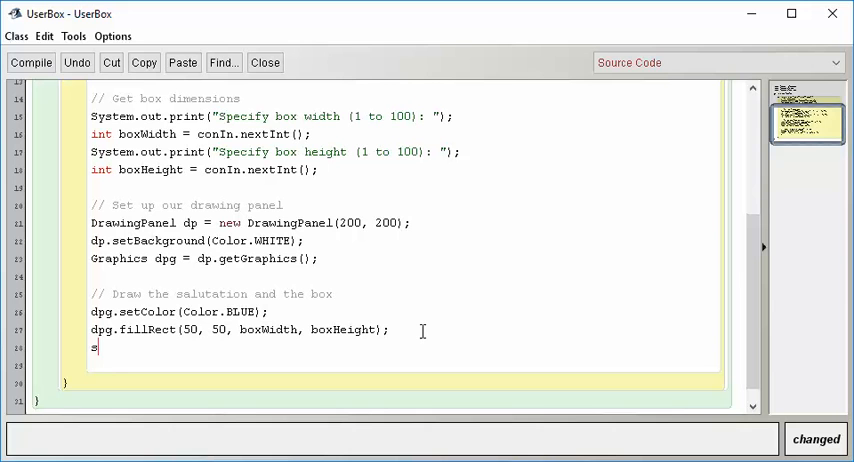
{"action": "type", "text": "dpg."}
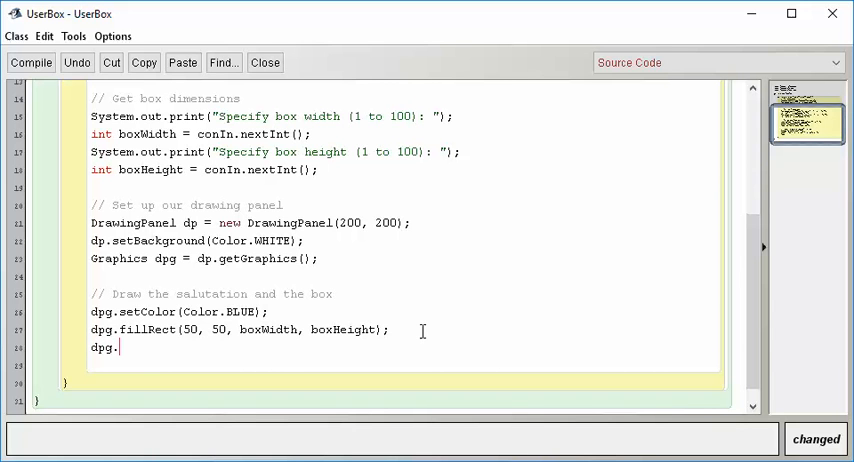
{"action": "type", "text": "s"}
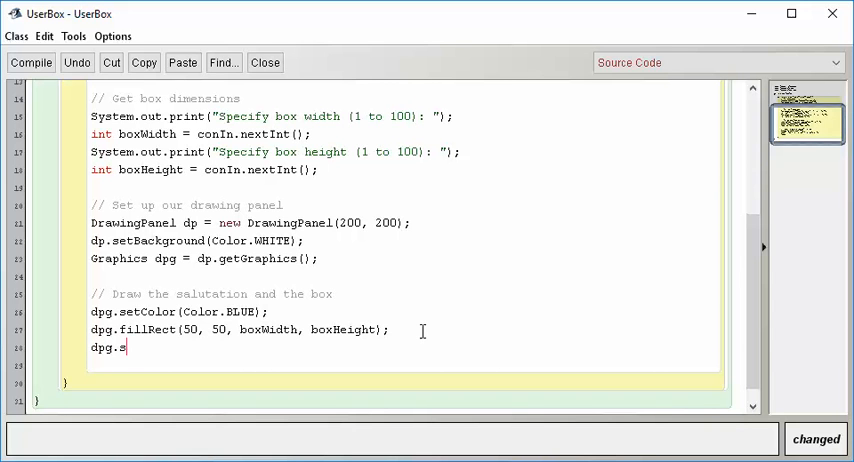
{"action": "type", "text": "etFont"}
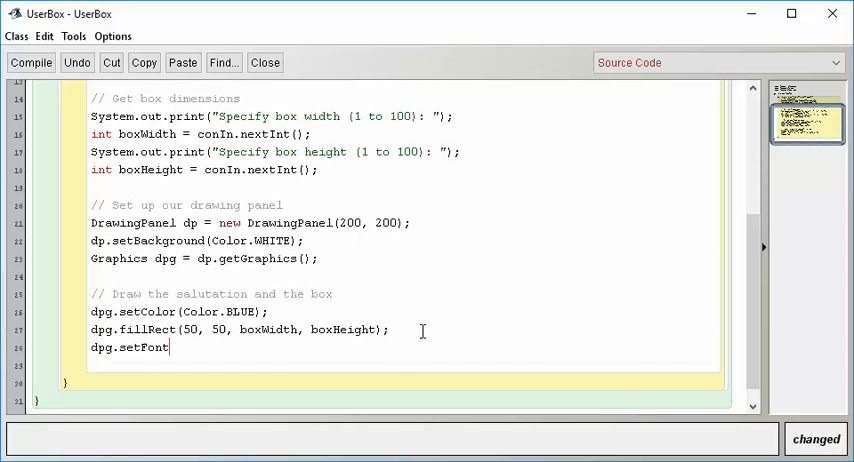
{"action": "type", "text": "("}
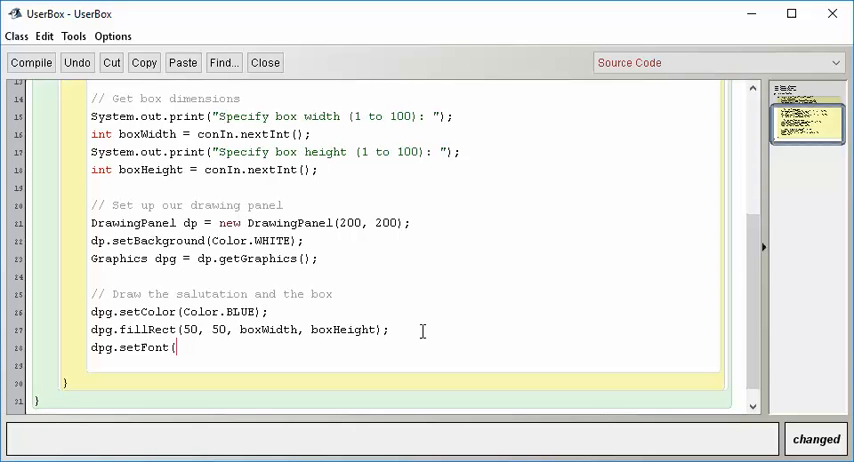
{"action": "type", "text": "new"}
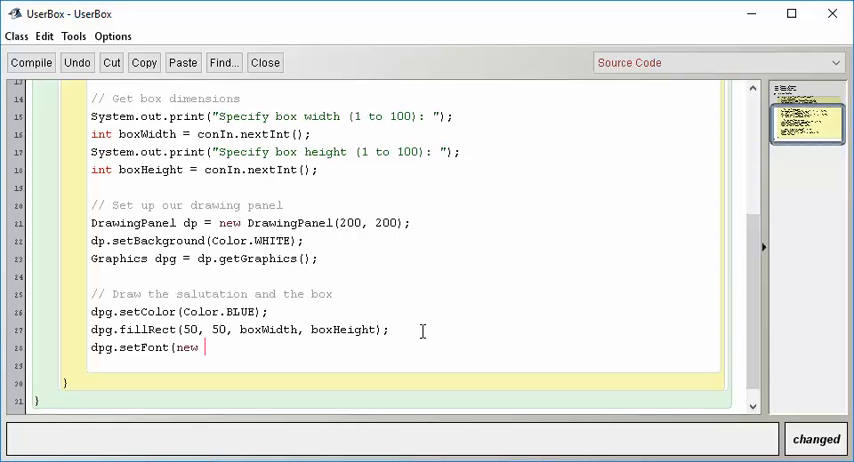
{"action": "type", "text": "Font"}
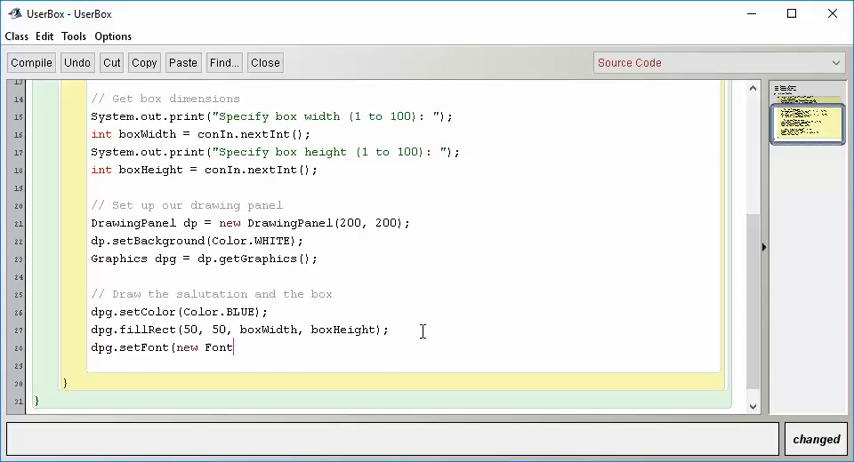
{"action": "type", "text": "(\""}
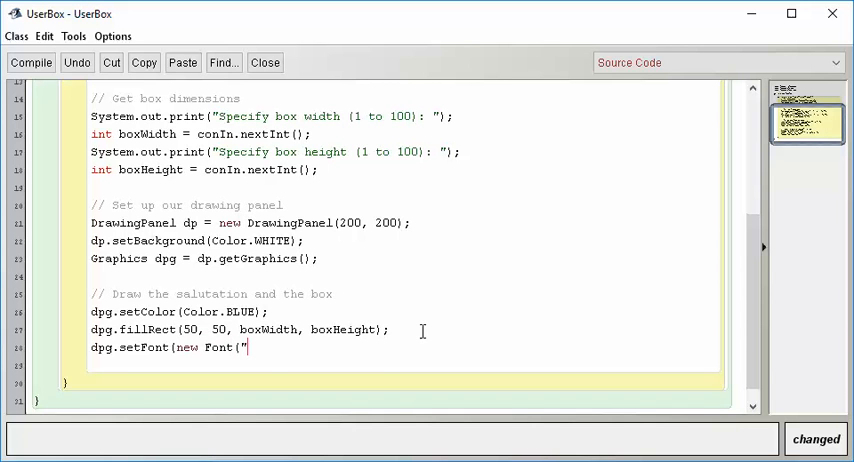
{"action": "type", "text": "Arial Bold"}
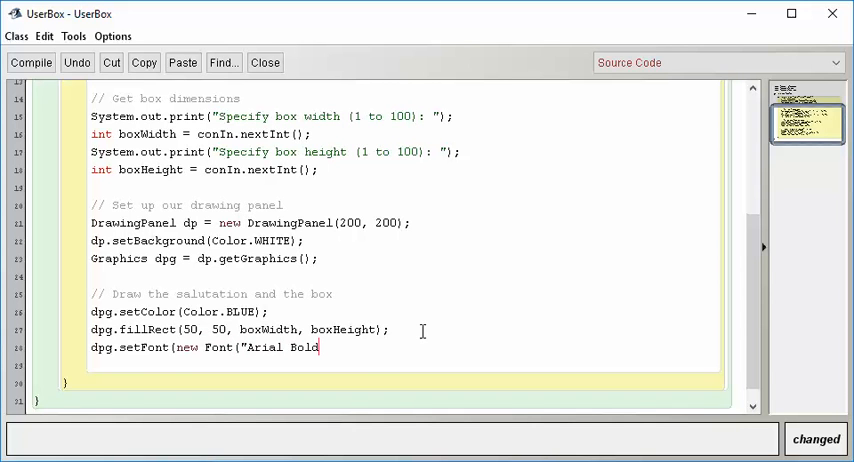
{"action": "type", "text": "\", Font.PLAI"}
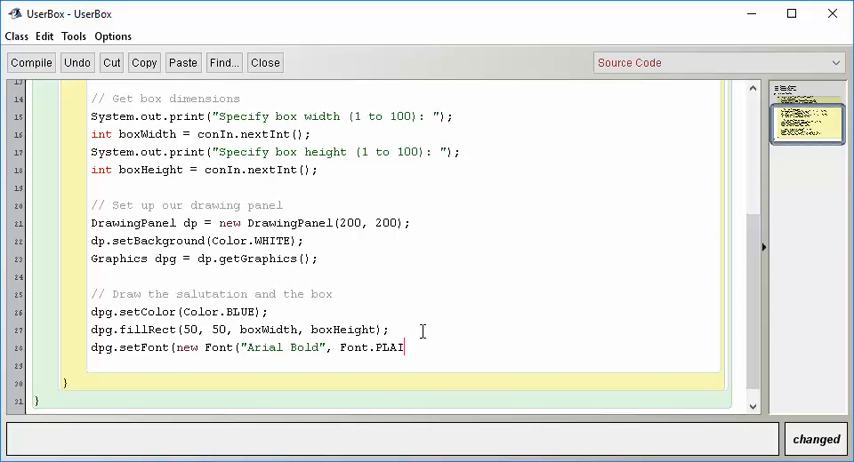
{"action": "type", "text": "N,"}
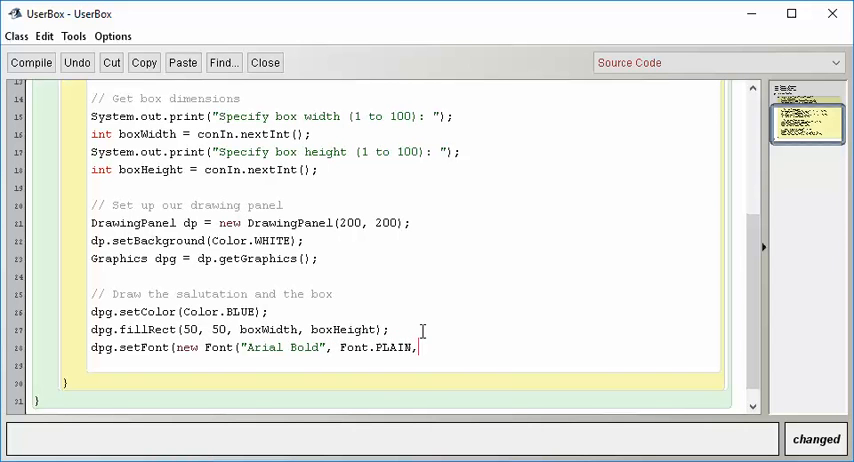
{"action": "type", "text": "12"}
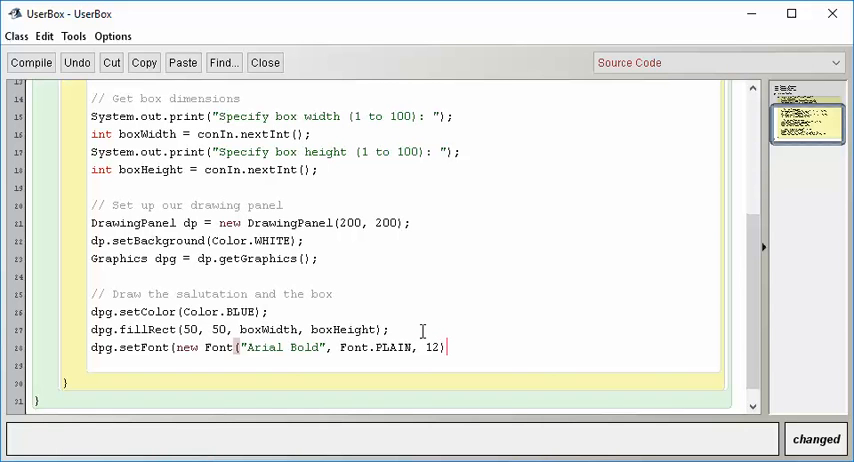
{"action": "type", "text": ";"}
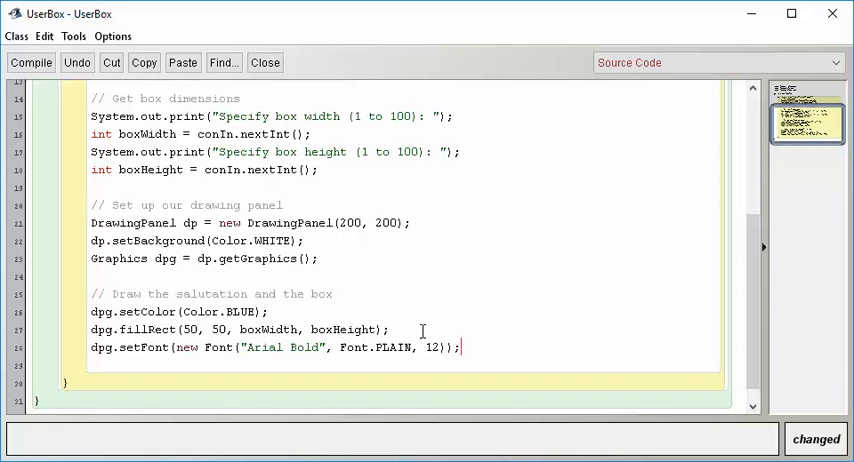
{"action": "mouse_move", "coordinate": [364, 292]}
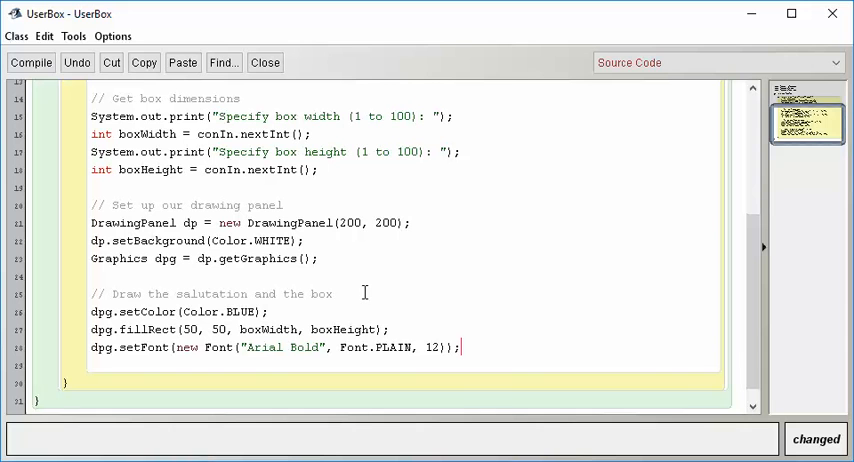
{"action": "mouse_move", "coordinate": [457, 301]}
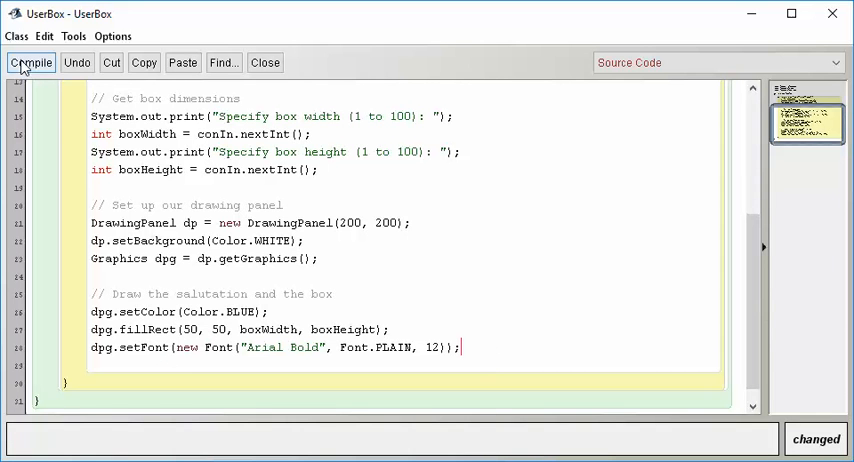
Compile, hit 'cannot find symbol class Font', and add import java.awt.Font;
{"action": "left_click", "coordinate": [30, 62]}
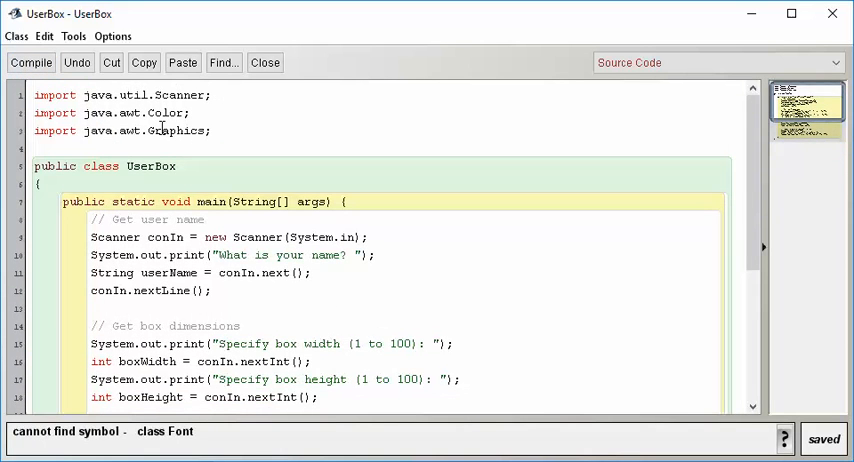
{"action": "type", "text": "import java.awt."}
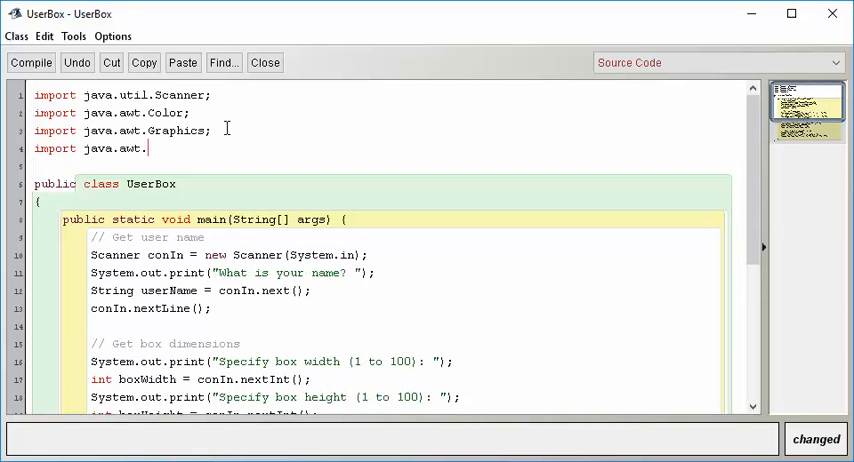
{"action": "type", "text": "Font;"}
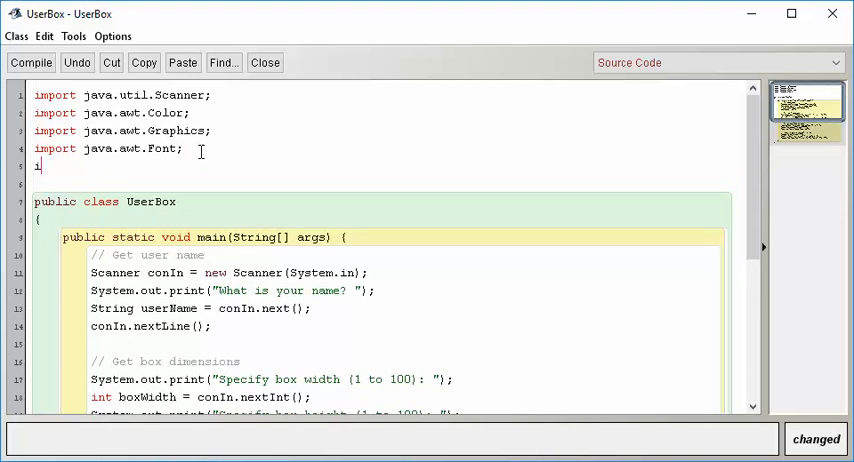
Add import java.awt.*; and recompile UserBox with no syntax errors
{"action": "type", "text": "import java.aw"}
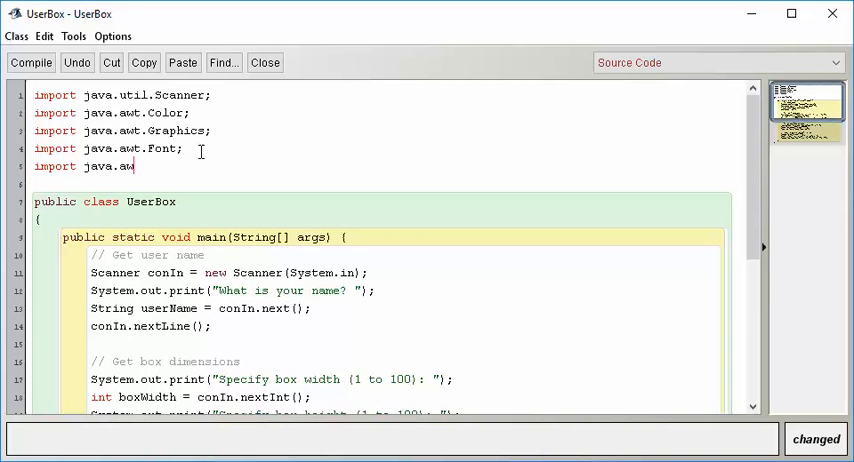
{"action": "type", "text": "t.*;"}
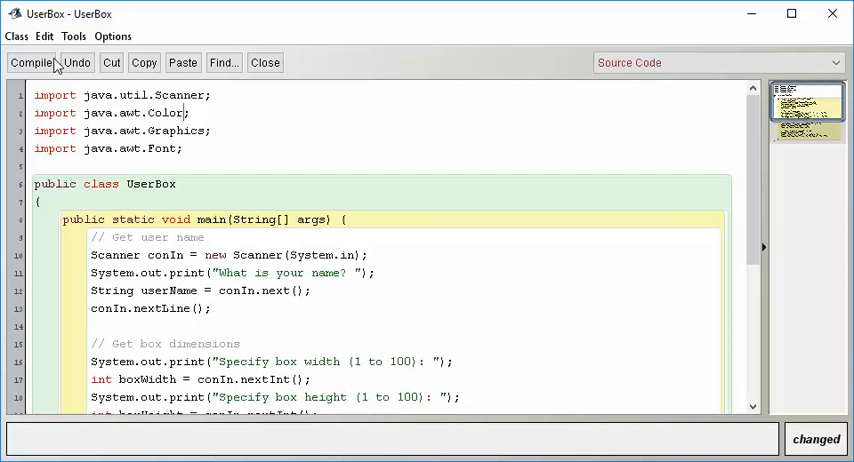
{"action": "left_click", "coordinate": [31, 62]}
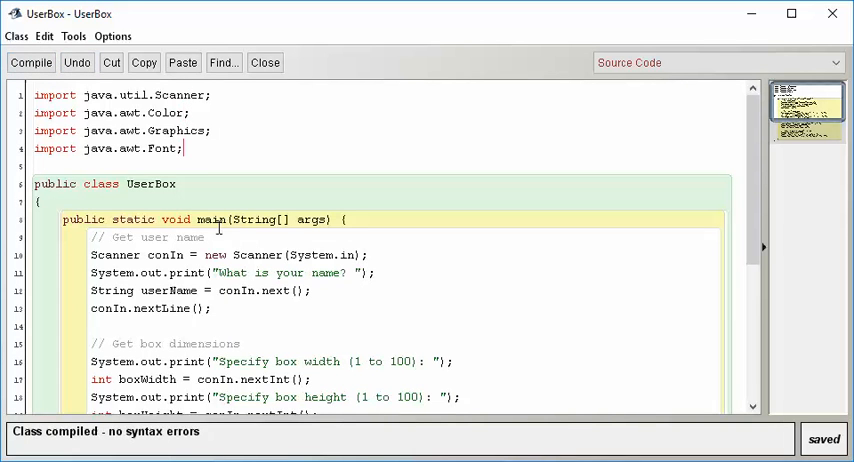
{"action": "scroll", "scroll_direction": "down", "scroll_amount": 3}
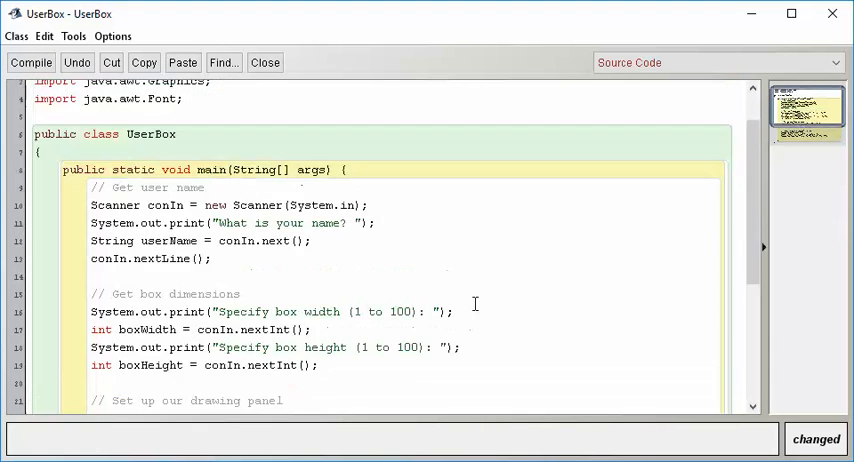
Add userName = userName.toUpperCase(); after the setFont line
{"action": "scroll", "scroll_direction": "down", "scroll_amount": 3}
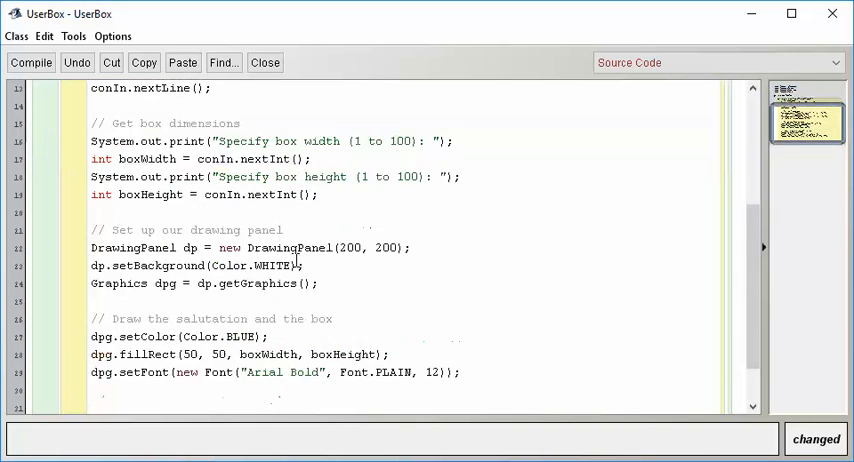
{"action": "scroll", "scroll_direction": "down", "scroll_amount": 3}
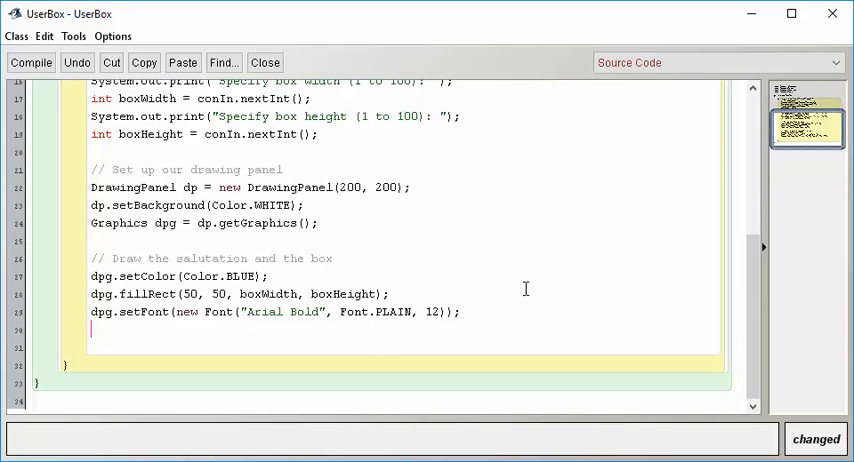
{"action": "type", "text": "us"}
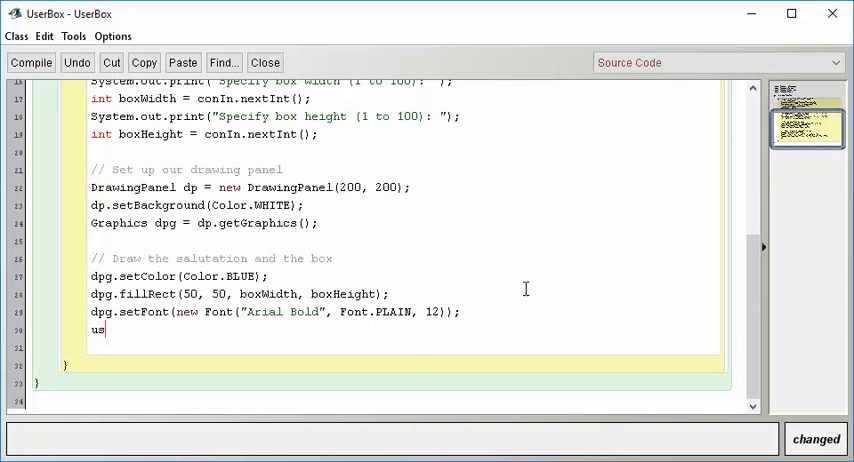
{"action": "type", "text": "erName"}
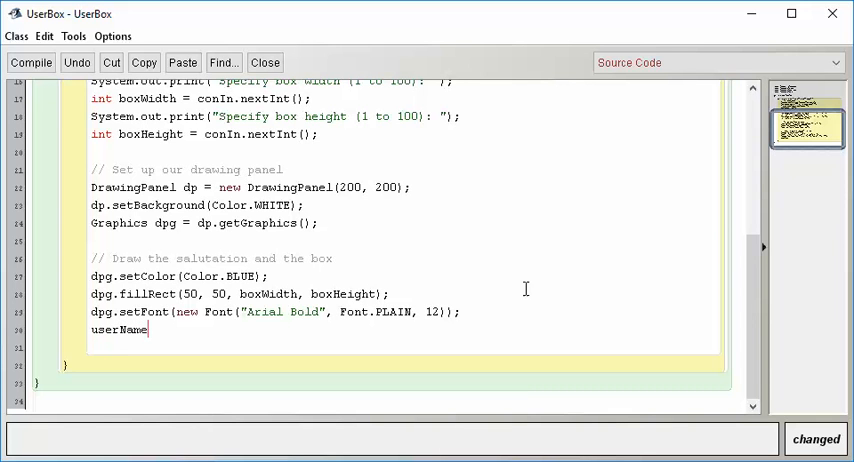
{"action": "type", "text": ".t"}
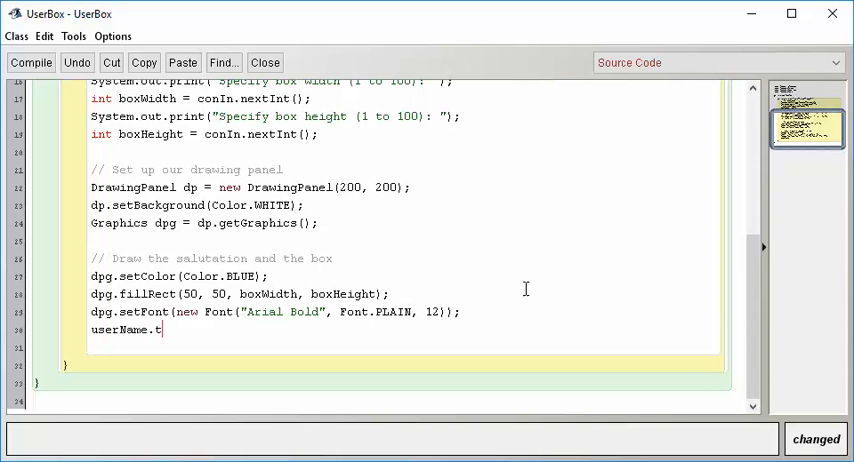
{"action": "type", "text": "oUpperCase"}
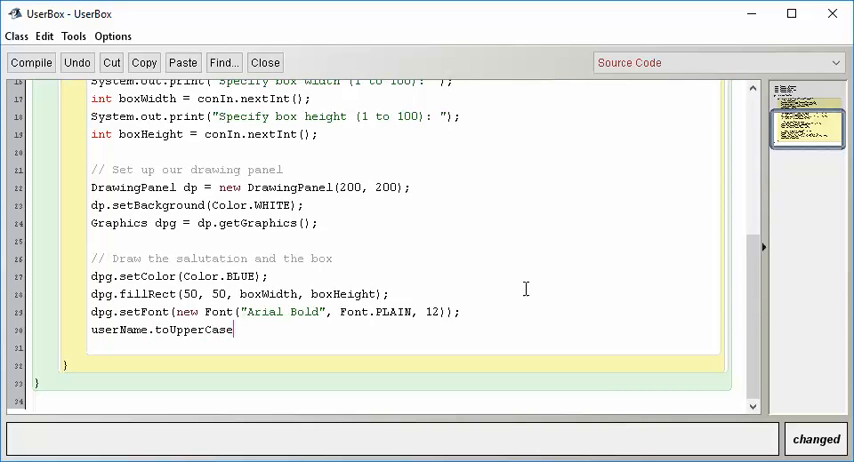
{"action": "type", "text": "();"}
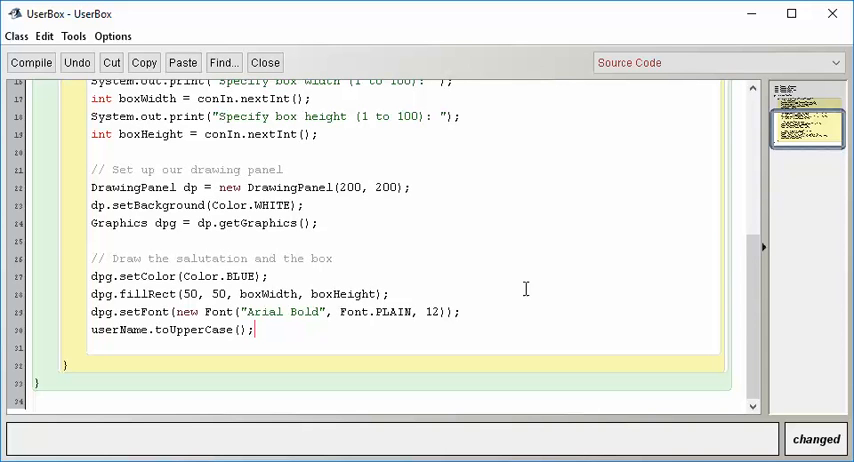
{"action": "mouse_move", "coordinate": [307, 424]}
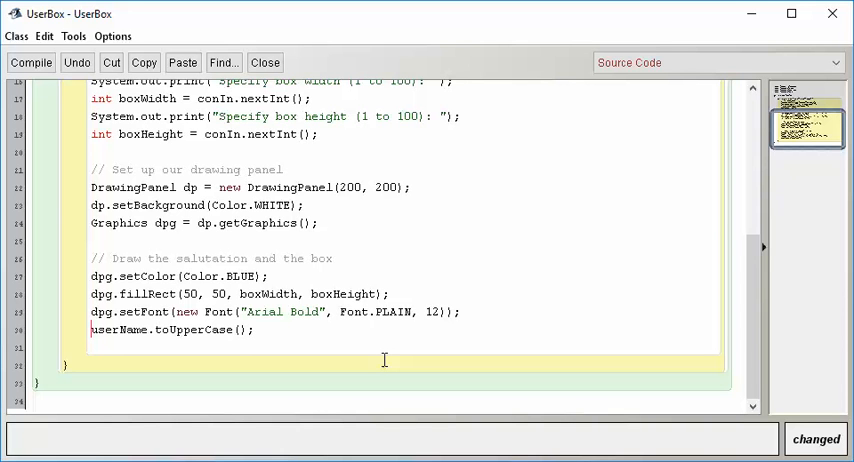
{"action": "type", "text": "usd"}
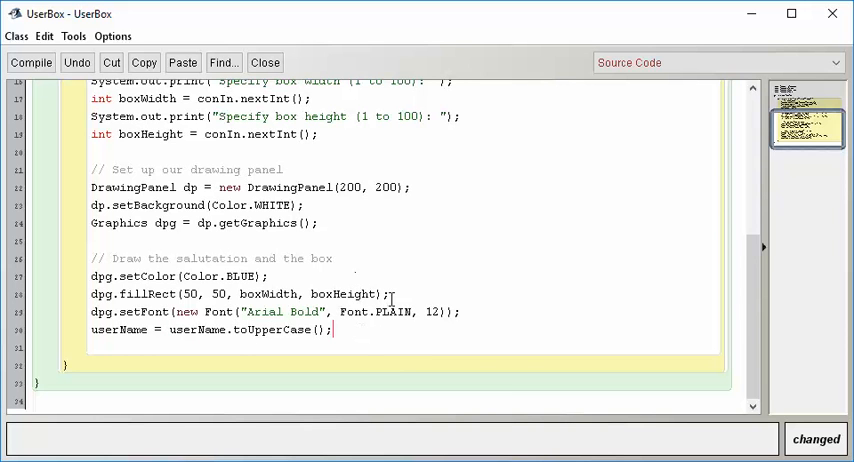
{"action": "mouse_move", "coordinate": [358, 328]}
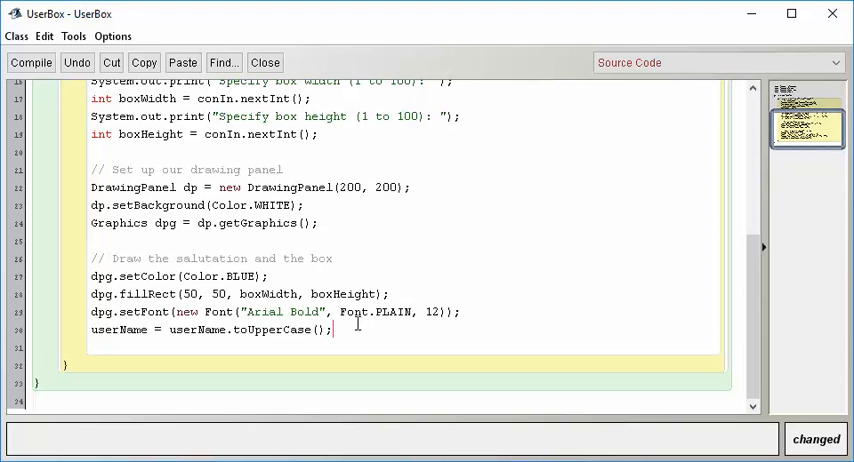
Add dpg.drawString("HELLO " + userName, 0, 14); after the uppercase line
{"action": "type", "text": "dpg."}
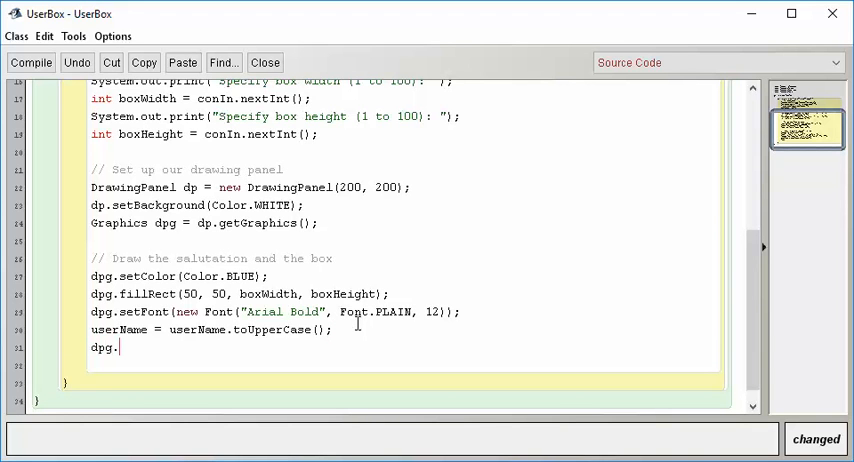
{"action": "type", "text": "draw"}
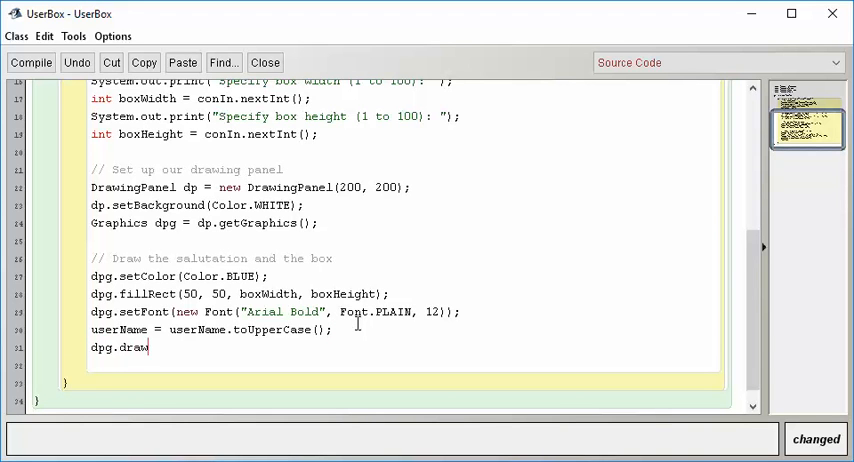
{"action": "type", "text": "String"}
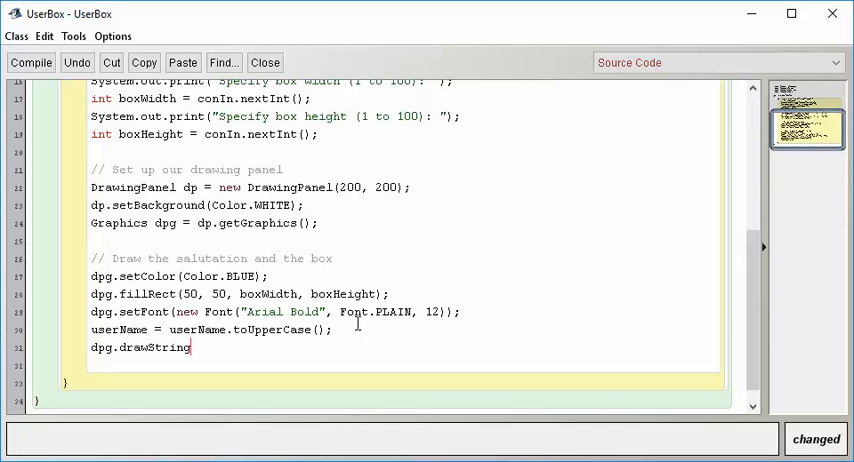
{"action": "type", "text": "(\"HEL"}
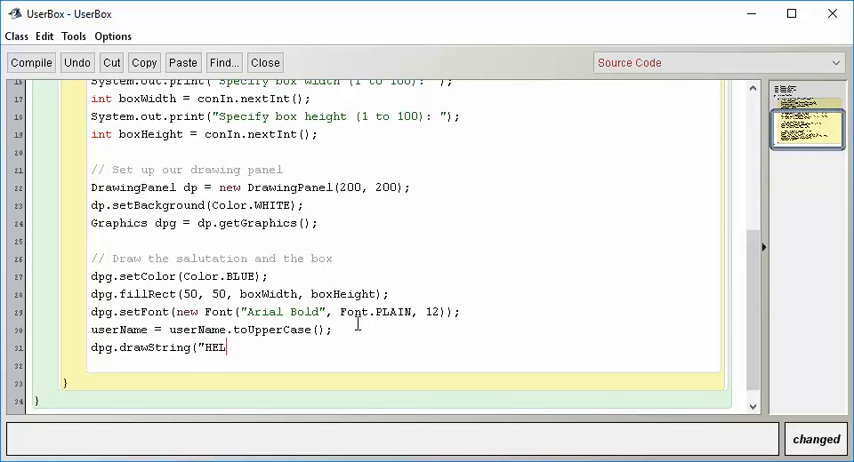
{"action": "type", "text": "LO \" +"}
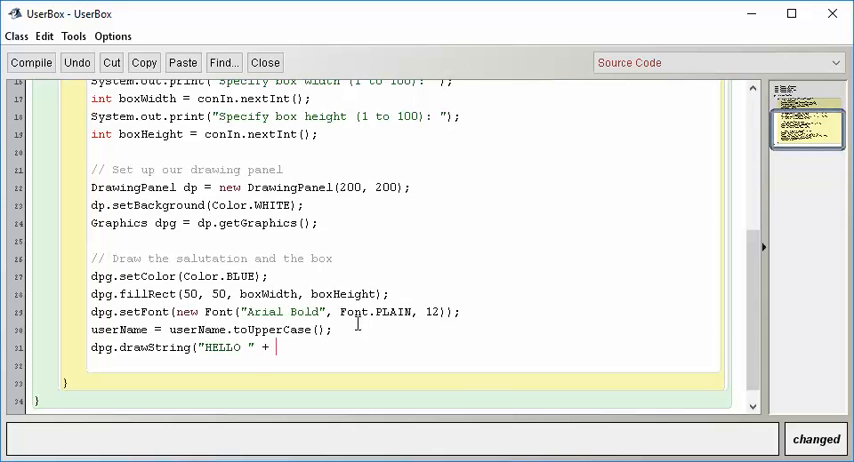
{"action": "type", "text": "userN"}
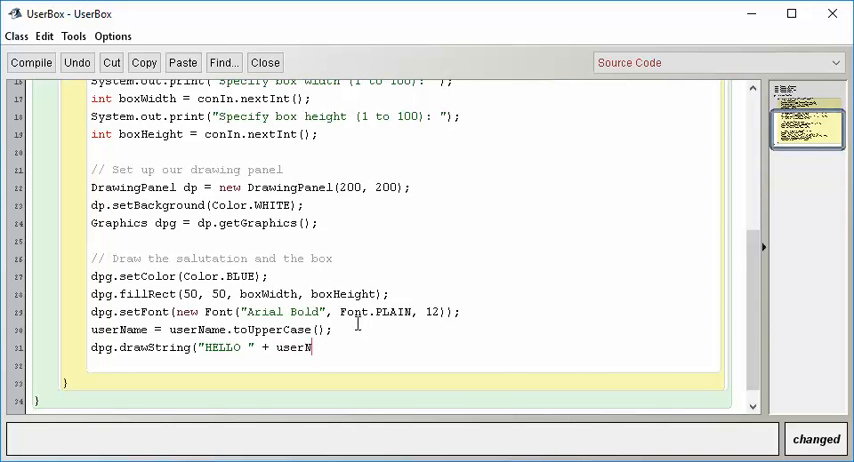
{"action": "type", "text": "Name"}
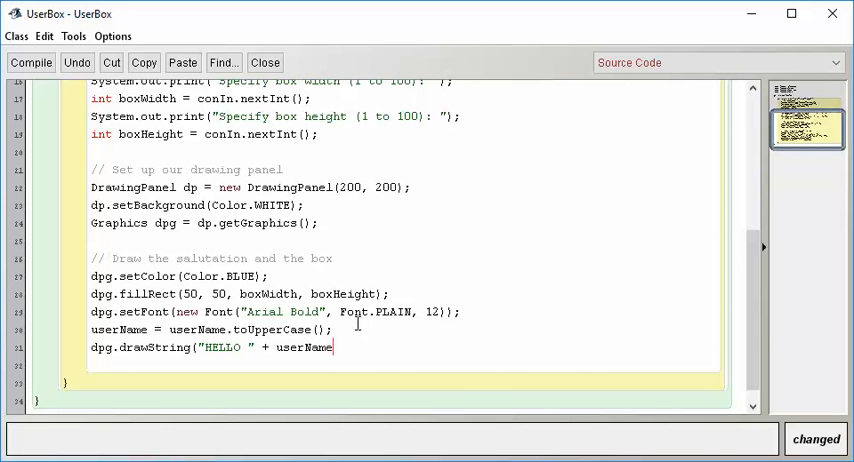
{"action": "type", "text": ","}
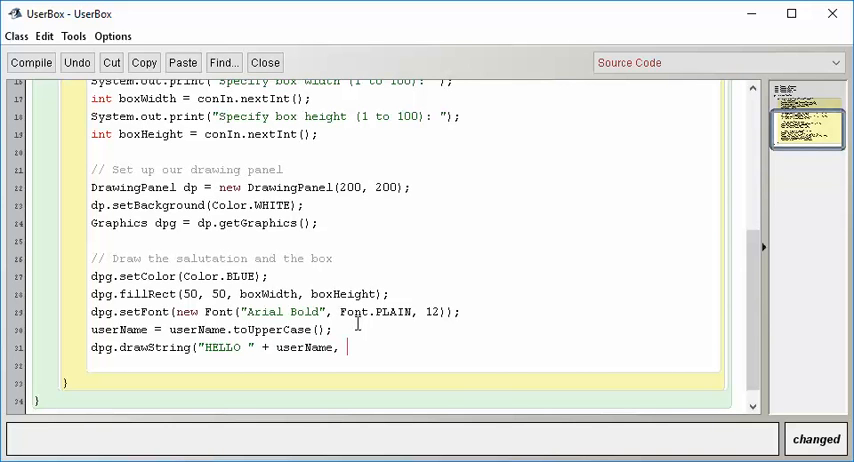
{"action": "type", "text": "0, 14);"}
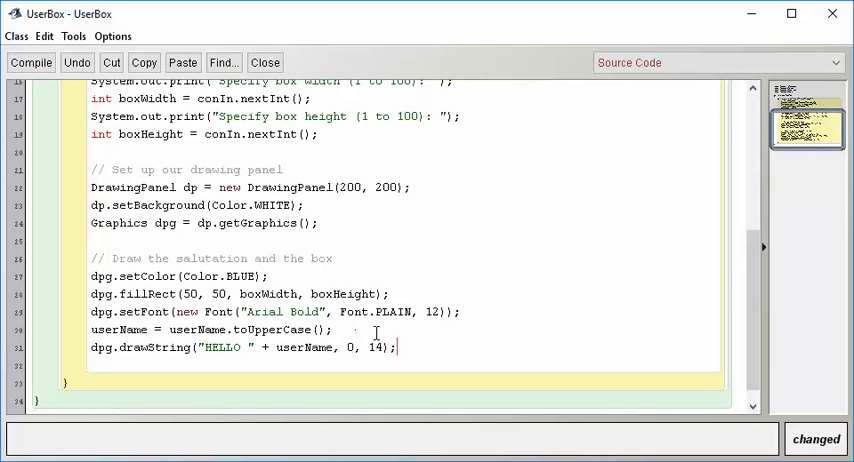
{"action": "double_click", "coordinate": [375, 347]}
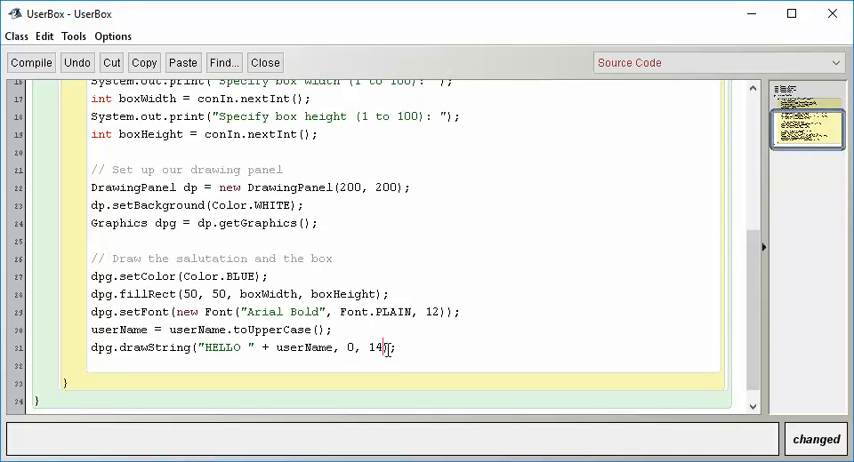
{"action": "scroll", "scroll_direction": "down", "scroll_amount": 3}
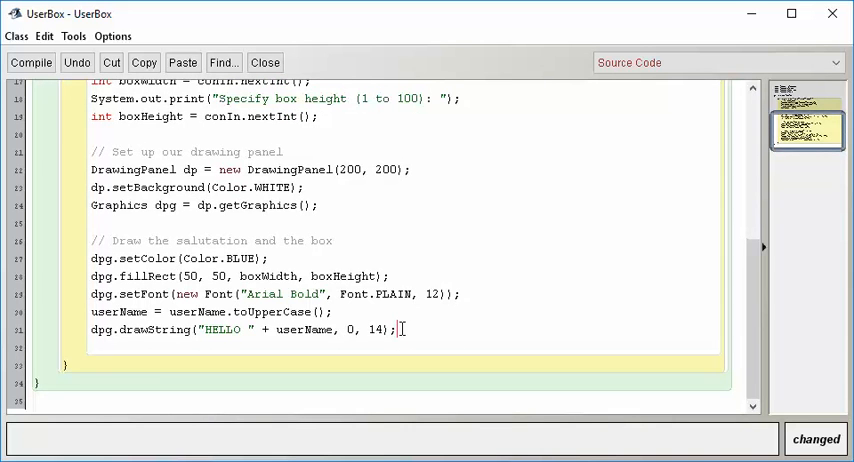
Compile UserBox, run main, and enter Bill, width 37 and height 100
{"action": "left_click", "coordinate": [31, 62]}
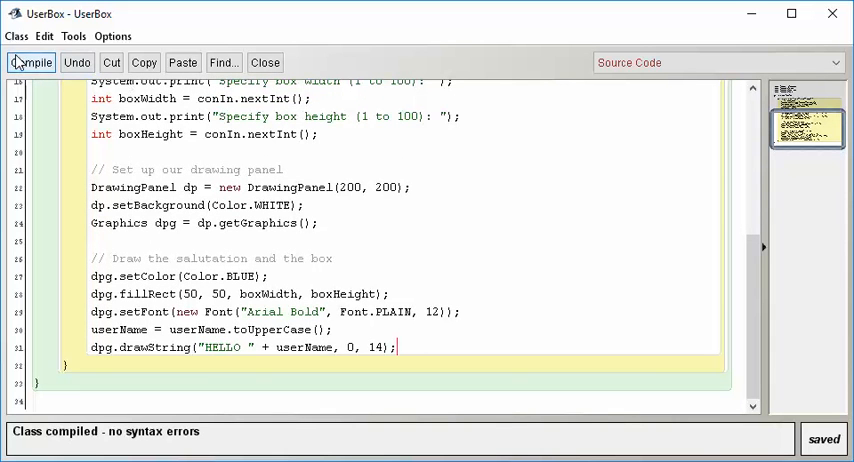
{"action": "mouse_move", "coordinate": [705, 99]}
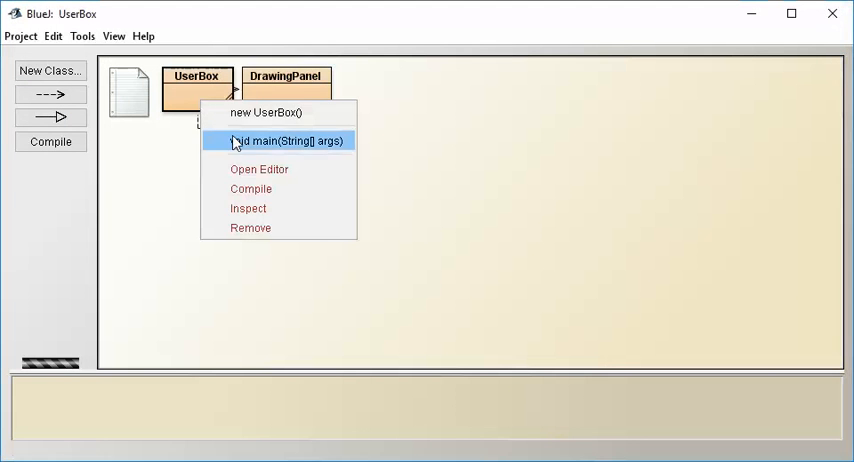
{"action": "left_click", "coordinate": [287, 140]}
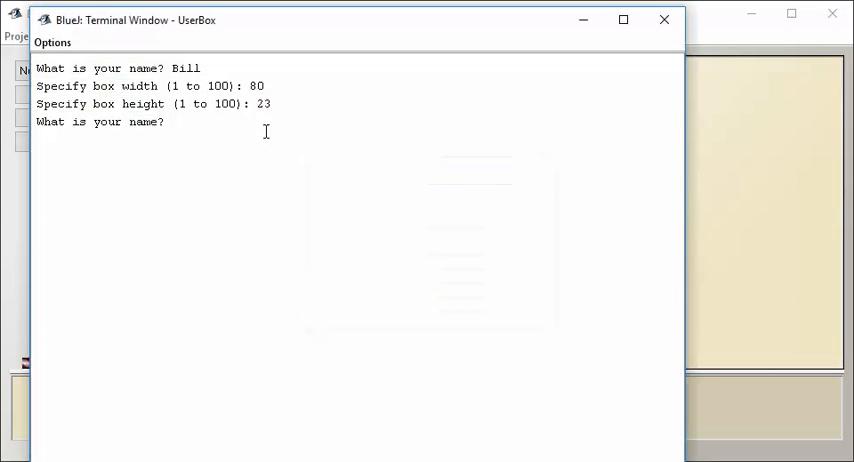
{"action": "type", "text": "Bill"}
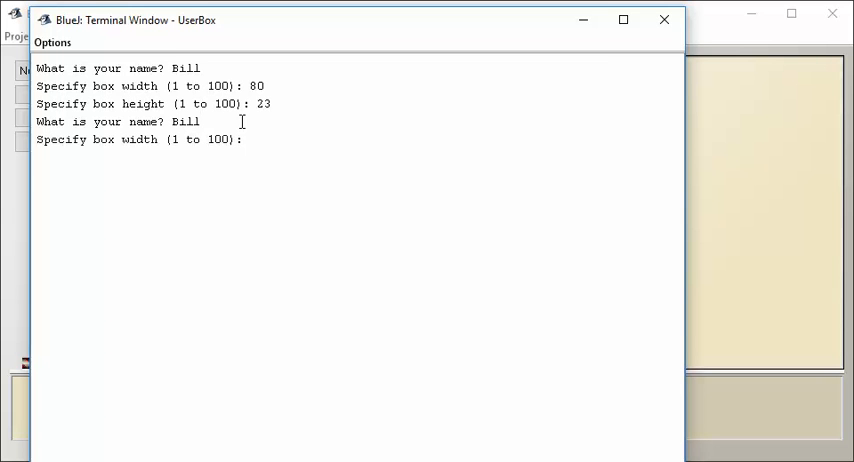
{"action": "type", "text": "37"}
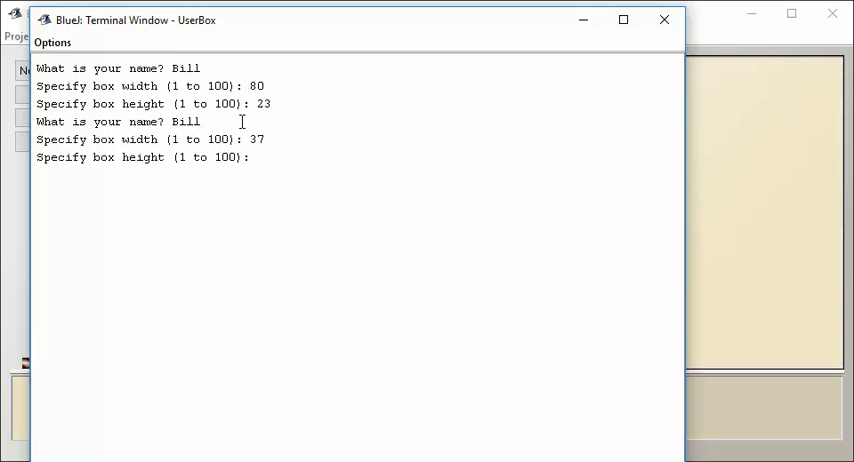
{"action": "type", "text": "100"}
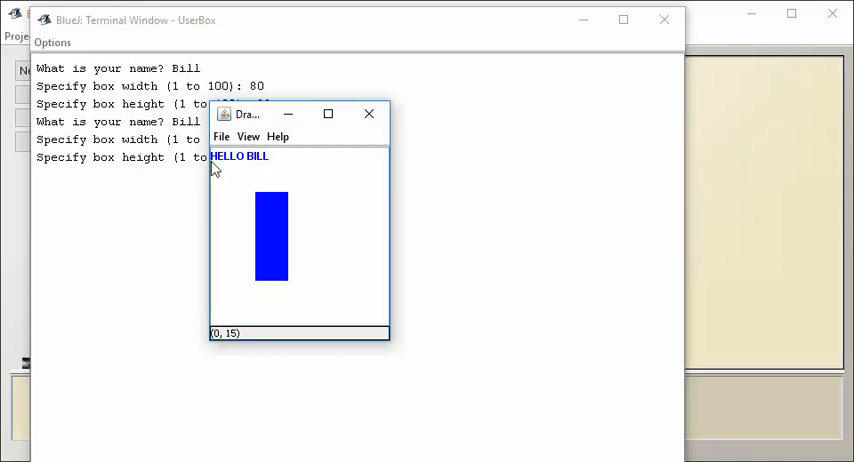
{"action": "mouse_move", "coordinate": [240, 155]}
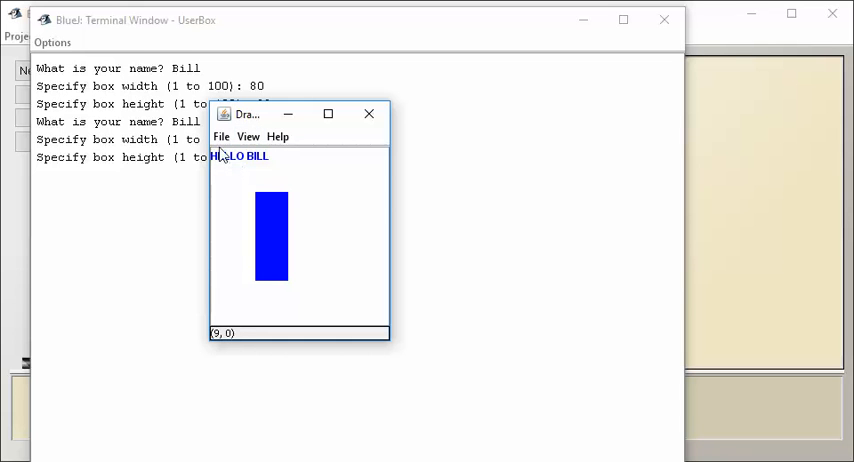
{"action": "mouse_move", "coordinate": [267, 222]}
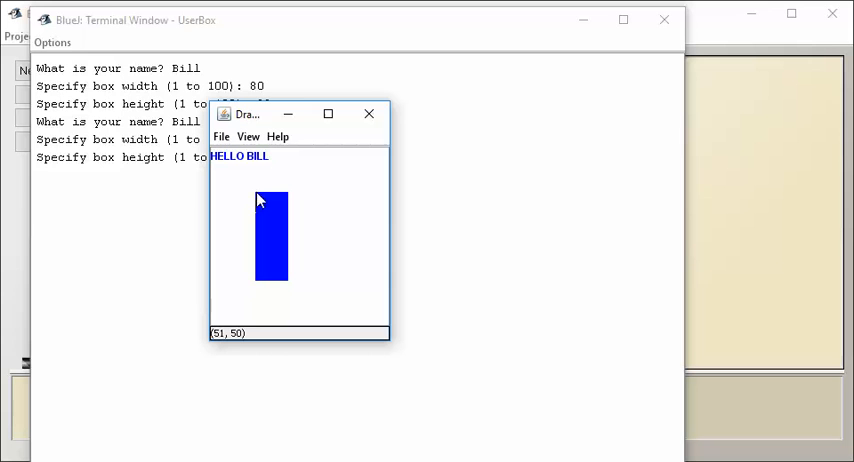
{"action": "mouse_move", "coordinate": [290, 288]}
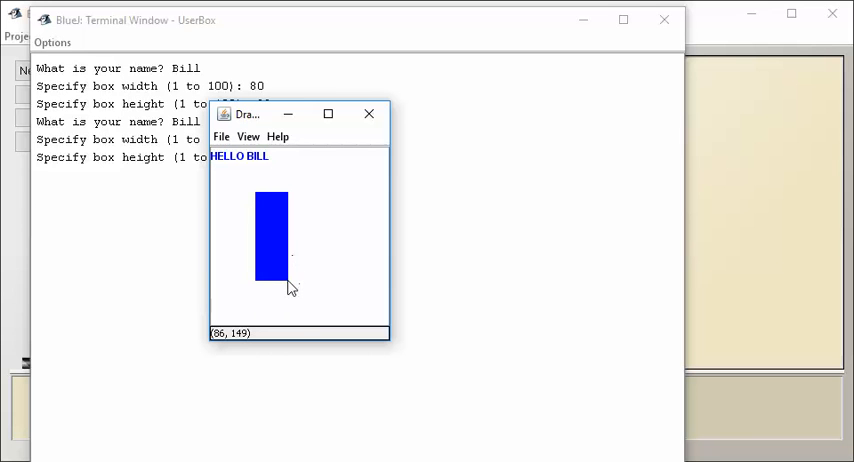
{"action": "mouse_move", "coordinate": [291, 287]}
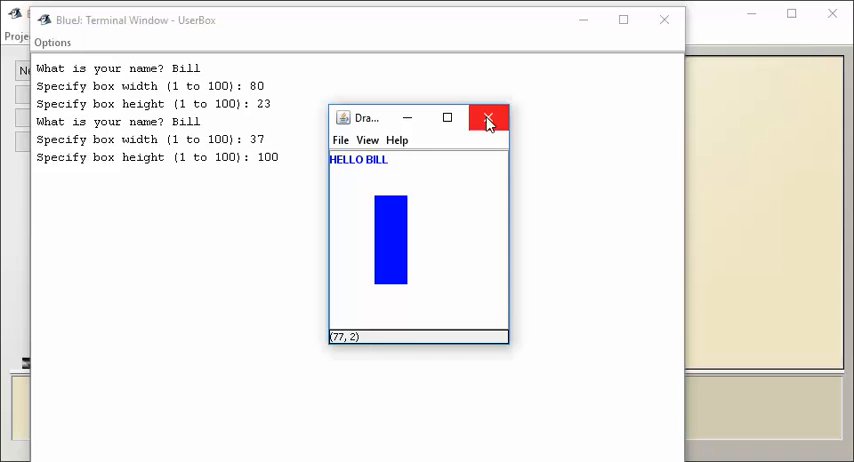
{"action": "mouse_move", "coordinate": [489, 118]}
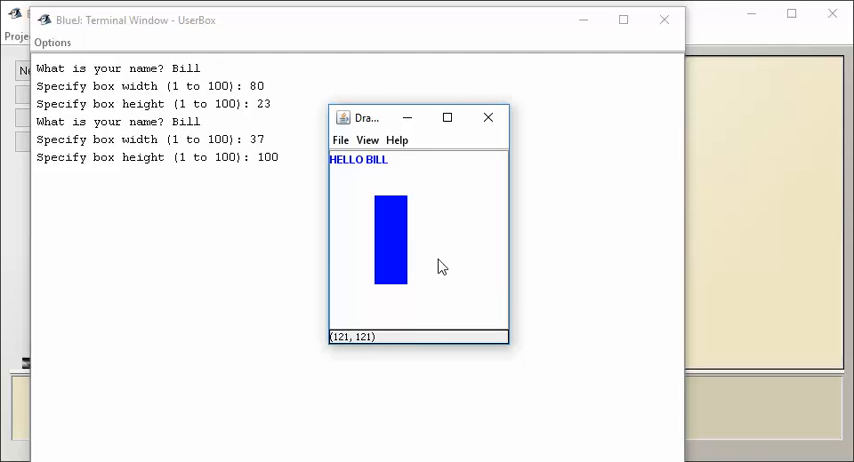
{"action": "mouse_move", "coordinate": [445, 214]}
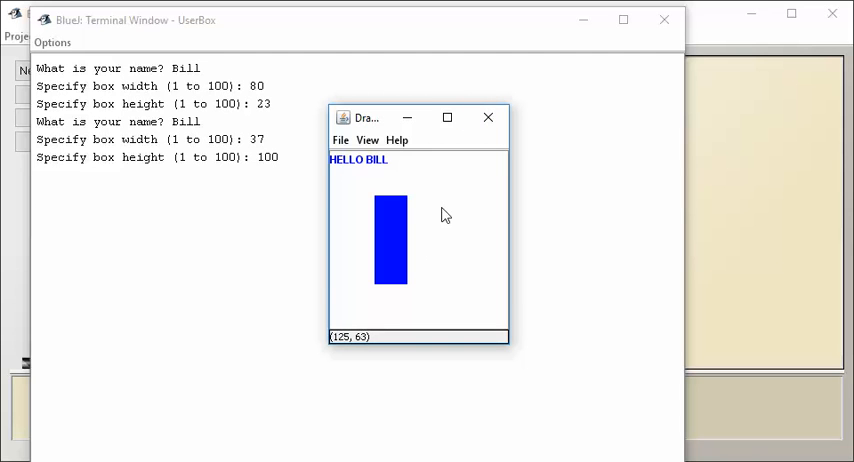
{"action": "mouse_move", "coordinate": [396, 221]}
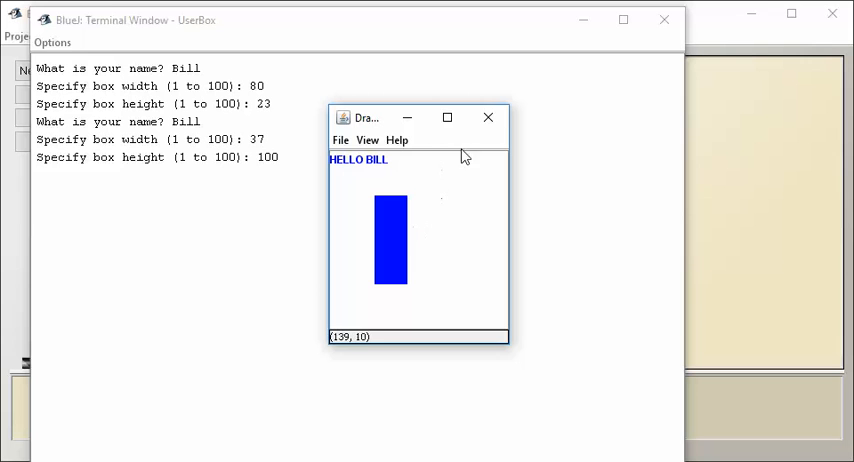
{"action": "mouse_move", "coordinate": [510, 218]}
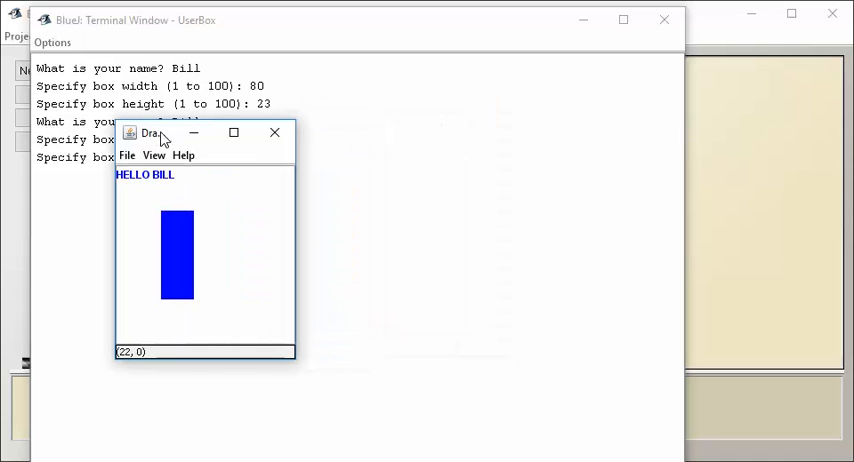
{"action": "mouse_move", "coordinate": [429, 207]}
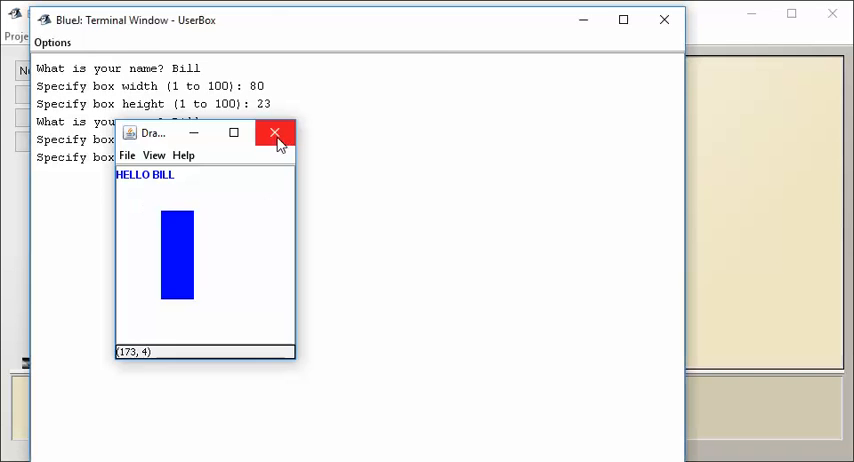
Close the DrawingPanel showing HELLO BILL above the tall blue box
{"action": "left_click", "coordinate": [274, 133]}
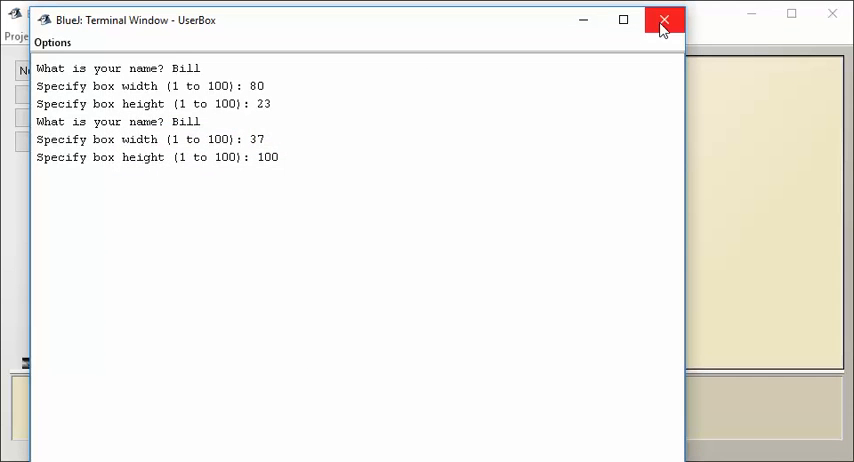
Return from the terminal to the UserBox source and locate the dp variable
{"action": "left_click", "coordinate": [663, 20]}
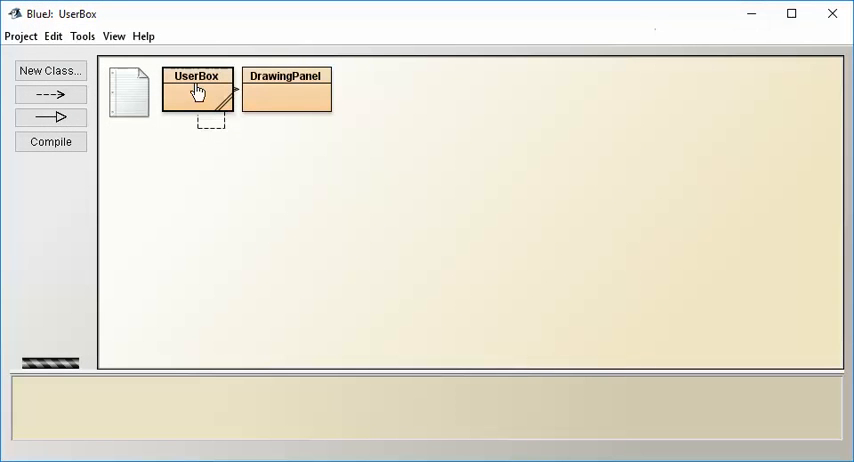
{"action": "double_click", "coordinate": [197, 89]}
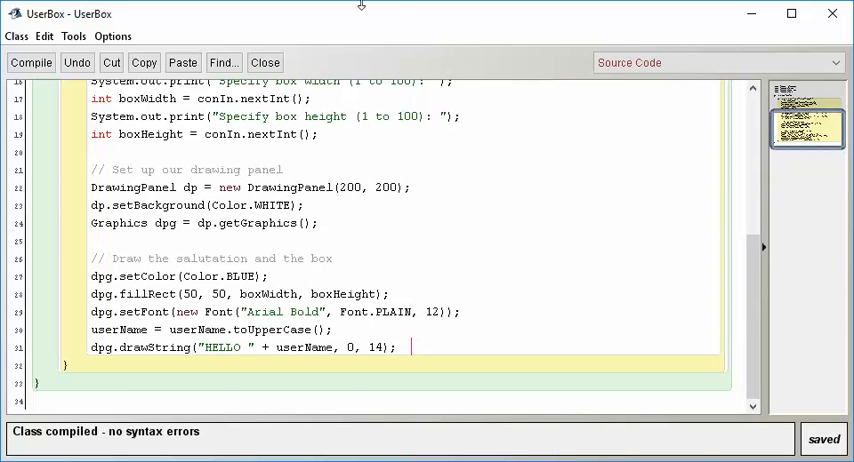
{"action": "double_click", "coordinate": [130, 187]}
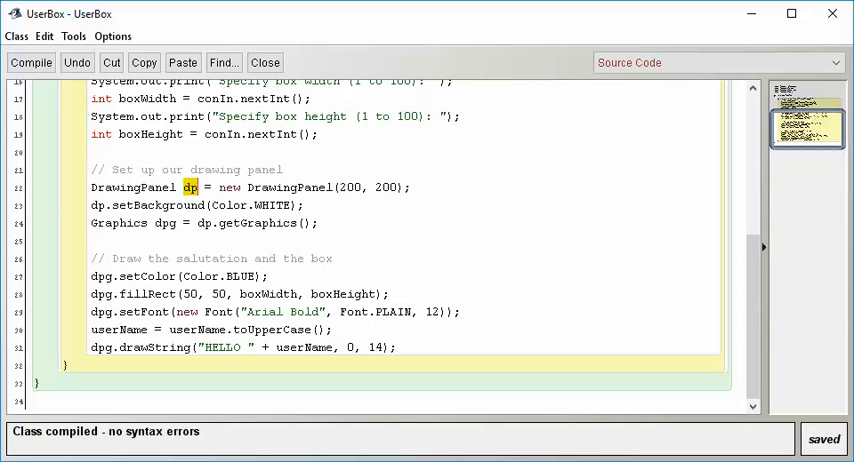
{"action": "mouse_move", "coordinate": [291, 235]}
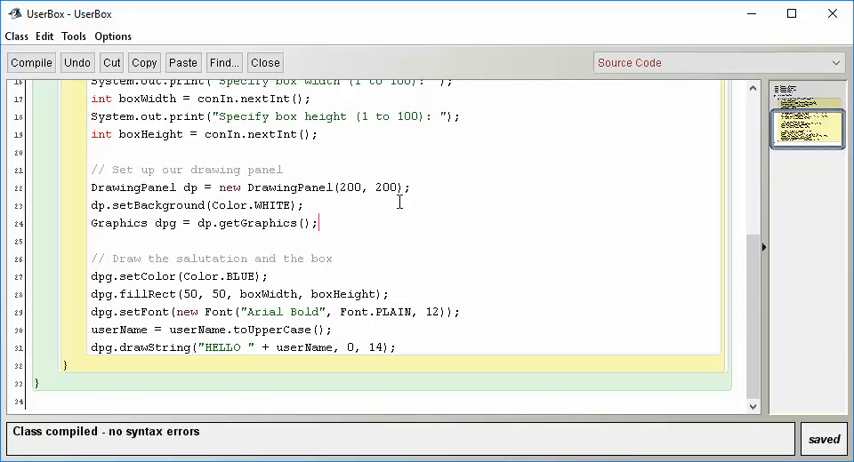
{"action": "mouse_move", "coordinate": [355, 214]}
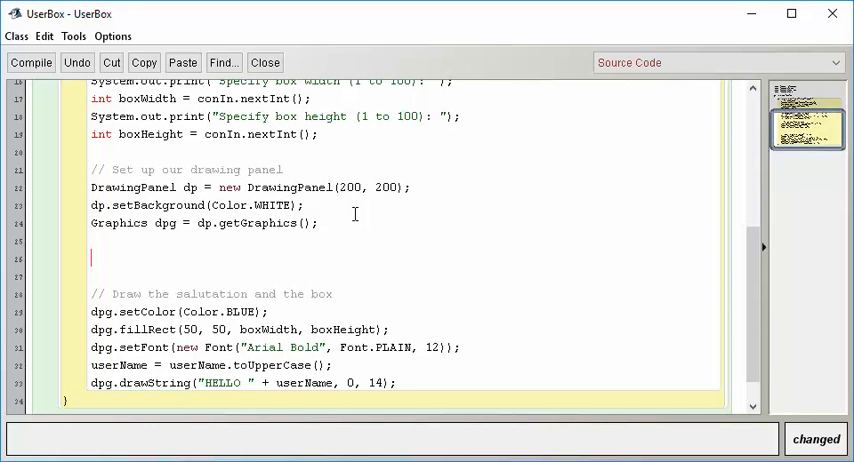
Add the line 'DrawingPanel testDP = dp;' and compile the class successfully
{"action": "type", "text": "Drawing"}
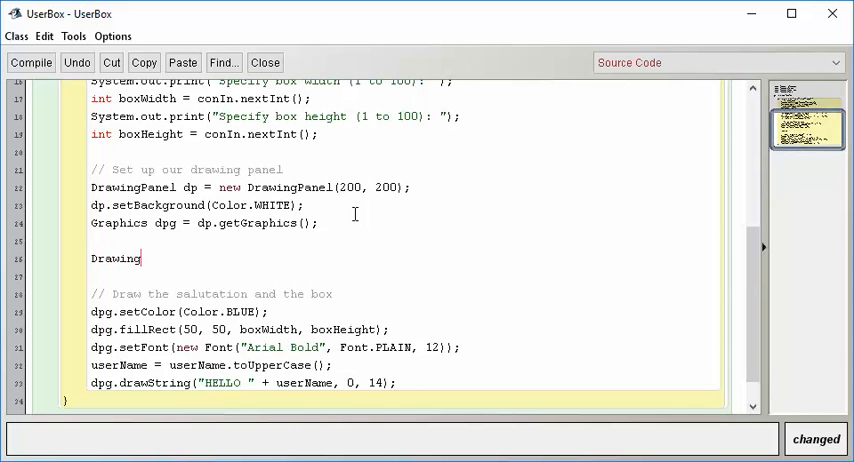
{"action": "type", "text": "Panel"}
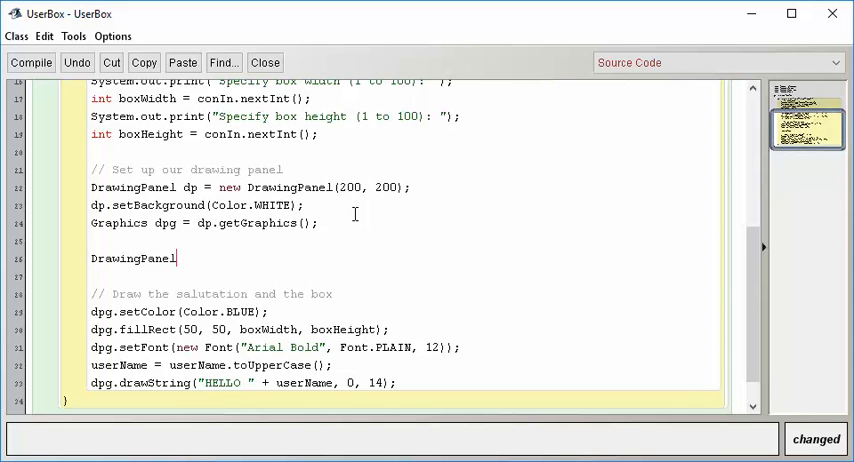
{"action": "type", "text": "test"}
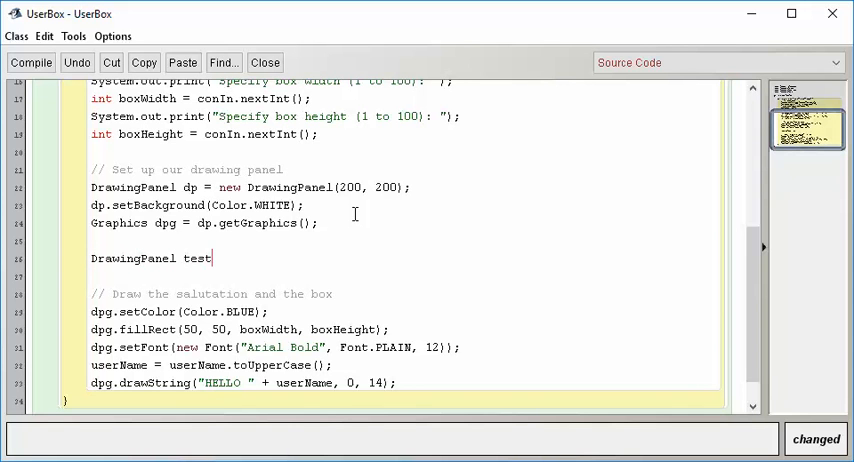
{"action": "type", "text": "DP"}
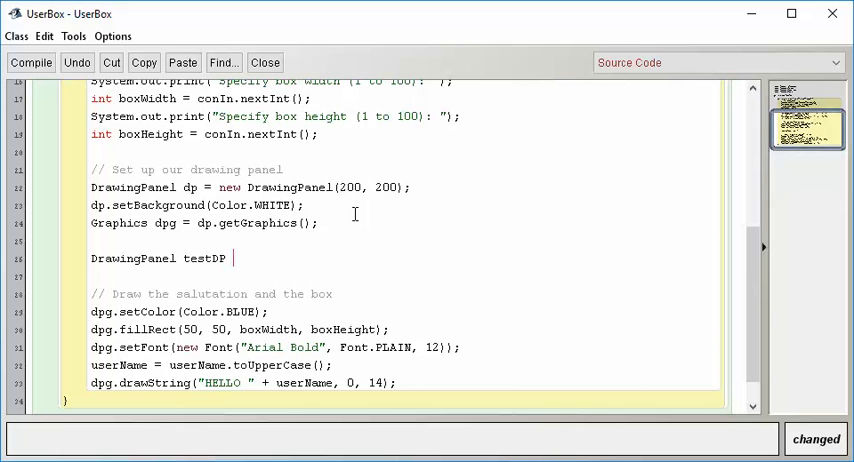
{"action": "type", "text": "="}
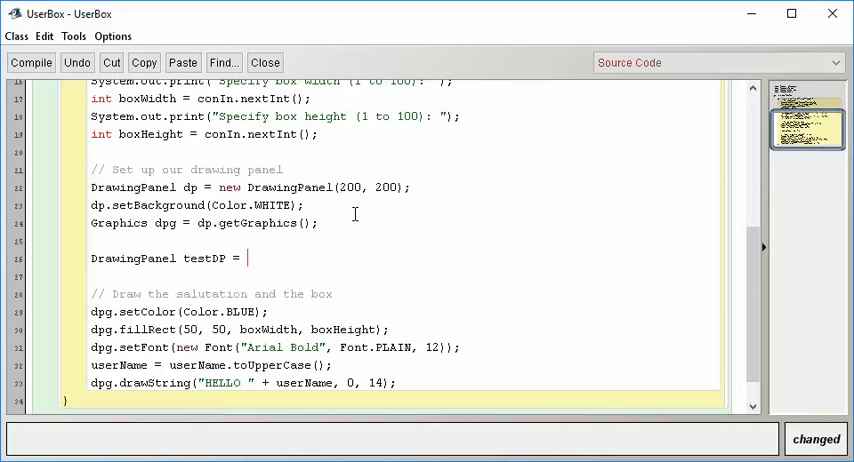
{"action": "type", "text": "dp;"}
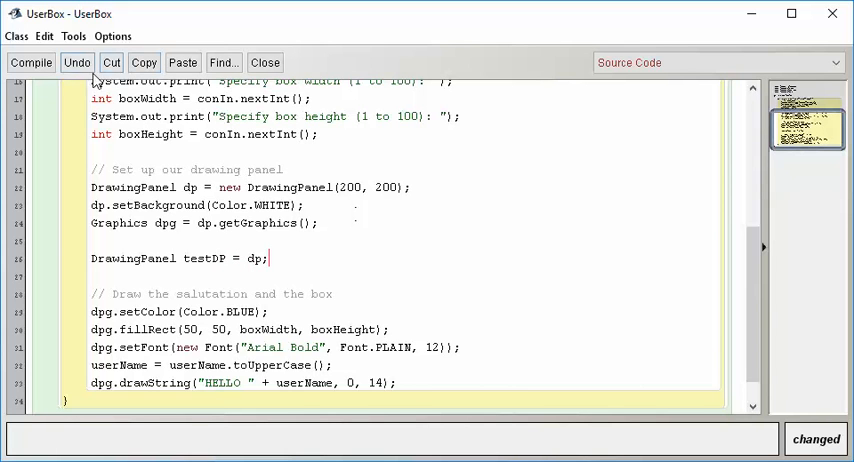
{"action": "left_click", "coordinate": [31, 62]}
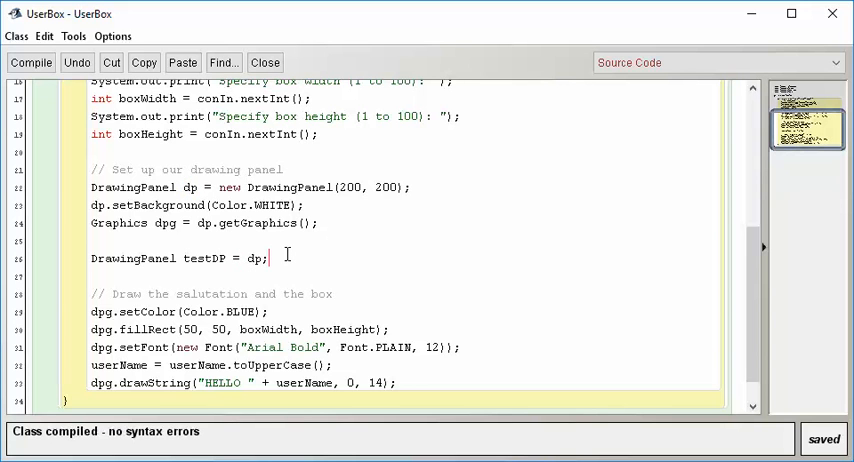
Add a new line 'testDp.setBackground(Color.LIGHT_GRAY);' below the testDP declaration
{"action": "key", "text": "enter"}
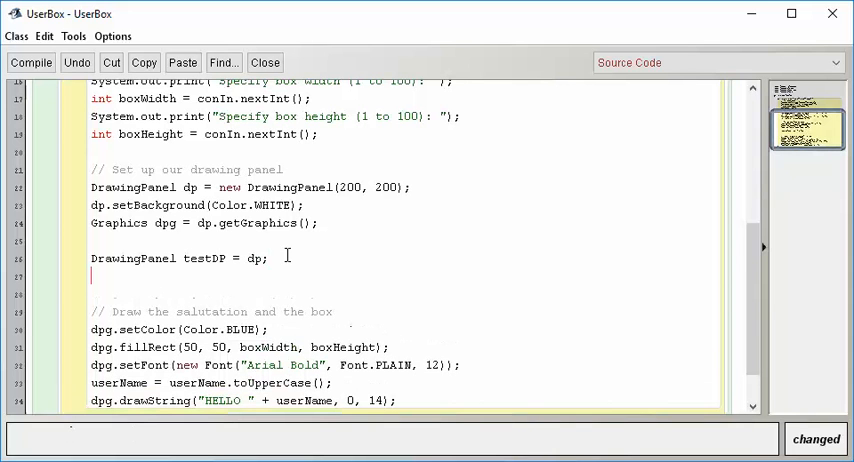
{"action": "type", "text": "testDp"}
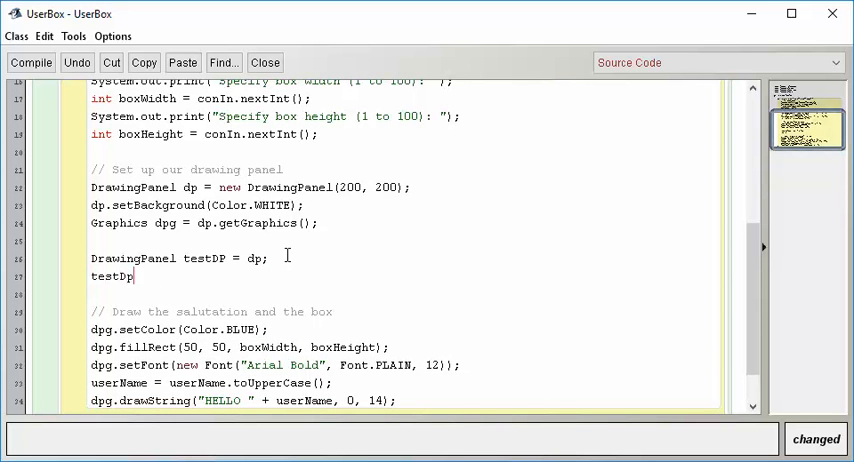
{"action": "type", "text": ".S"}
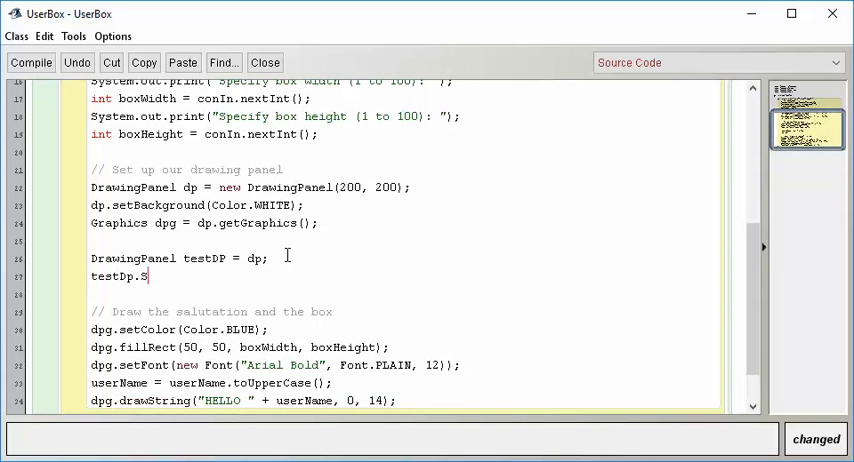
{"action": "type", "text": "etBackground"}
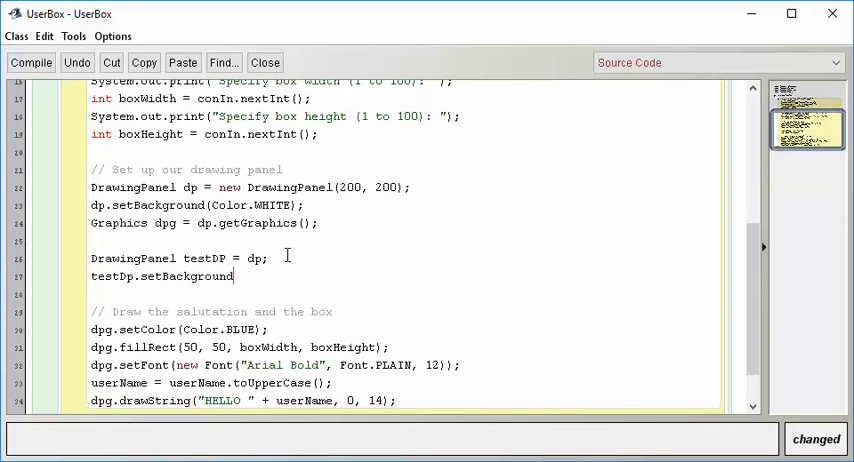
{"action": "type", "text": "(Color."}
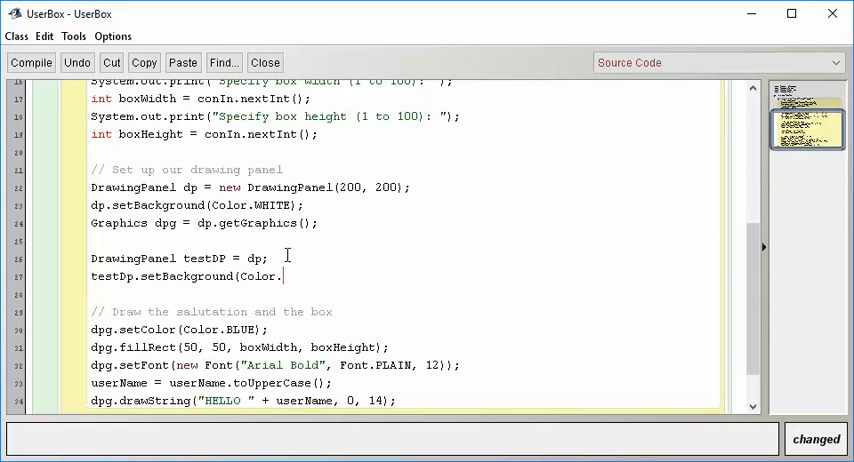
{"action": "type", "text": "LIGHT"}
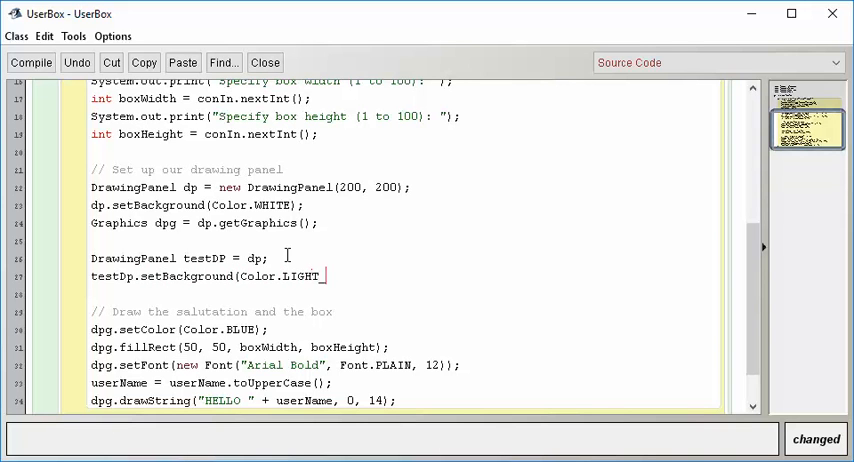
{"action": "type", "text": "_GRAY);"}
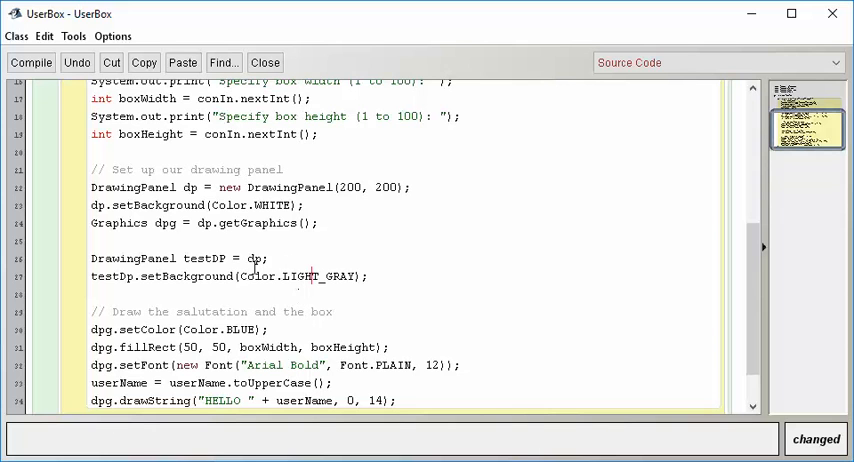
Comment out both test lines with // in the UserBox source
{"action": "double_click", "coordinate": [132, 258]}
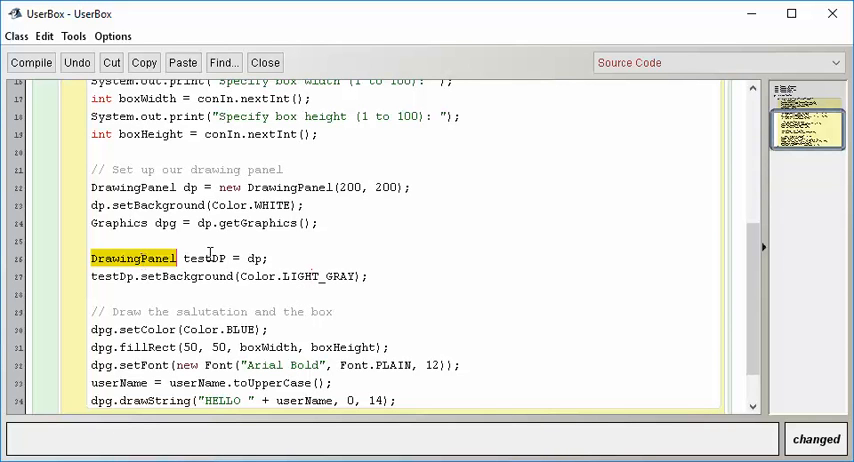
{"action": "double_click", "coordinate": [205, 258]}
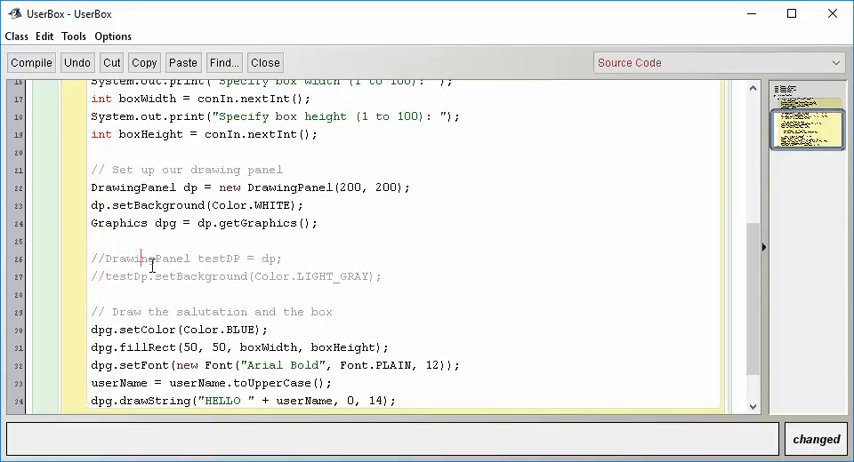
Scroll the editor to review the main method from its start
{"action": "scroll", "scroll_direction": "up", "scroll_amount": 3}
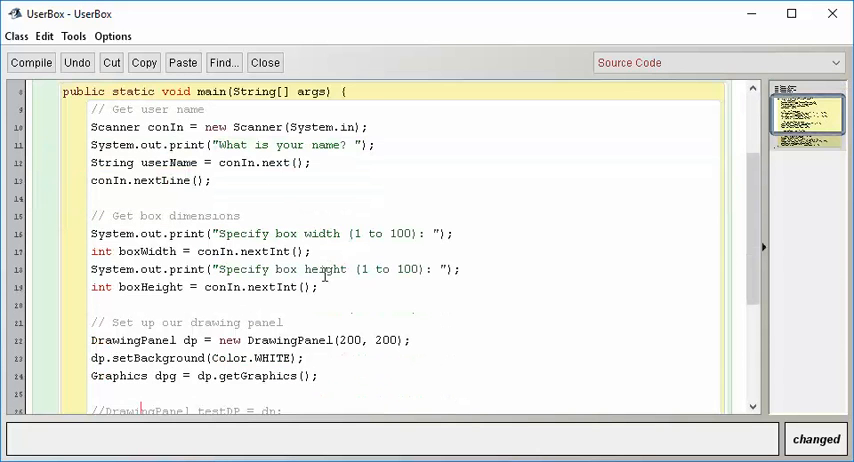
{"action": "scroll", "scroll_direction": "down", "scroll_amount": 3}
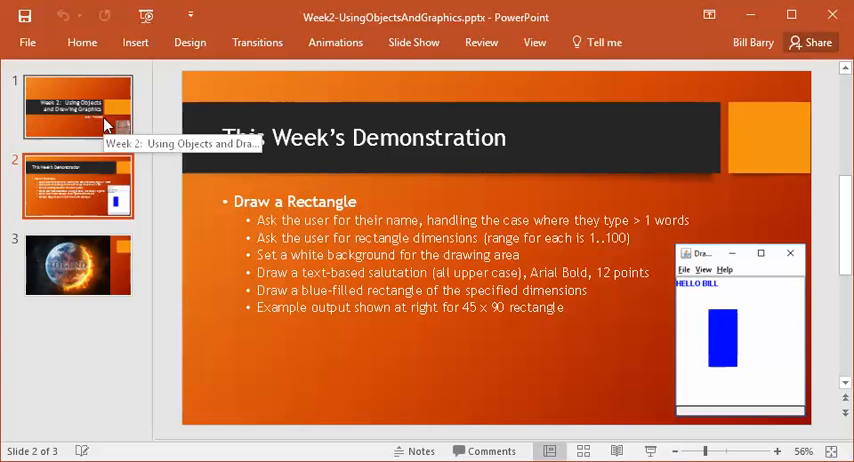
Show slide 3, the closing 'THE END' slide of the Week 2 deck
{"action": "left_click", "coordinate": [78, 186]}
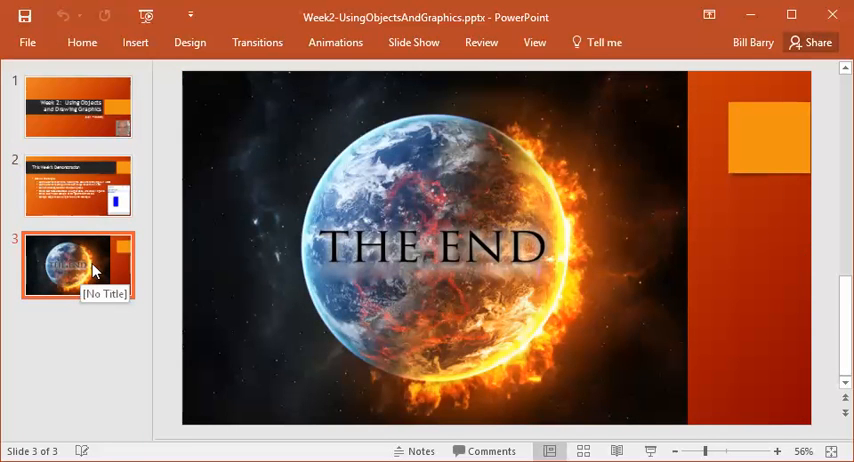
{"action": "mouse_move", "coordinate": [99, 267]}
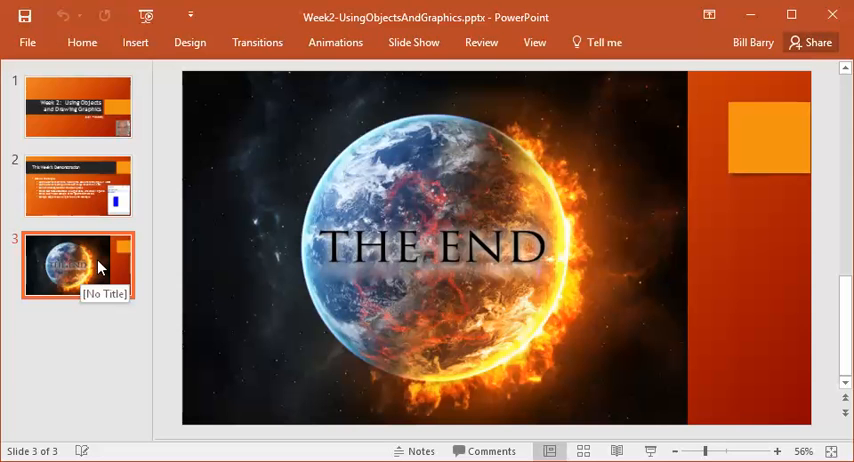
{"action": "mouse_move", "coordinate": [228, 459]}
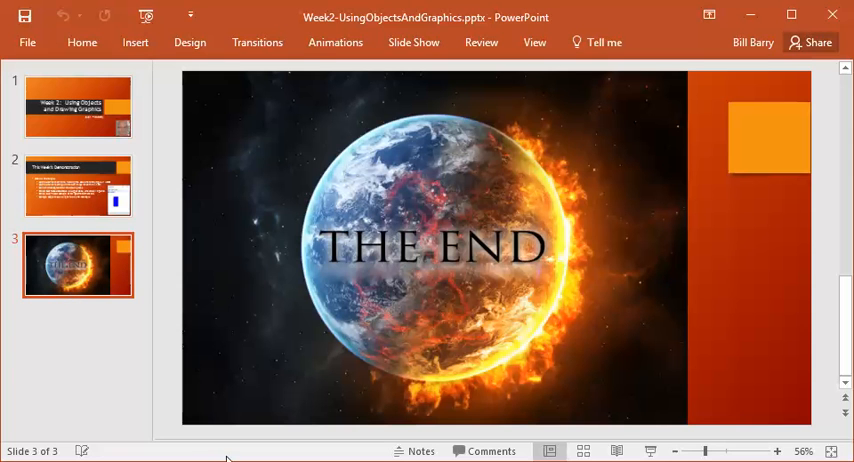